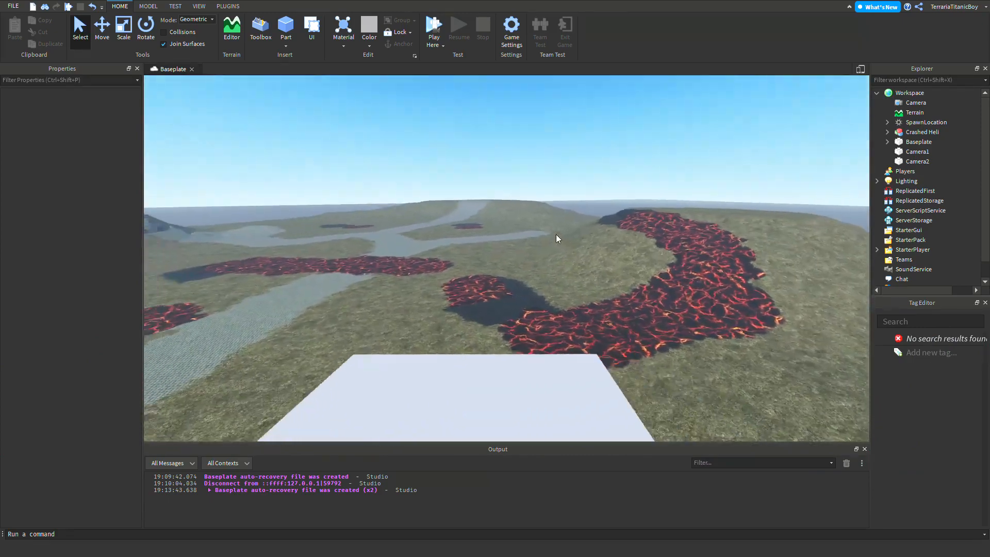
Insert a LocalScript into StarterGui via Explorer and name it CutsceneScript.
left_click(435, 23)
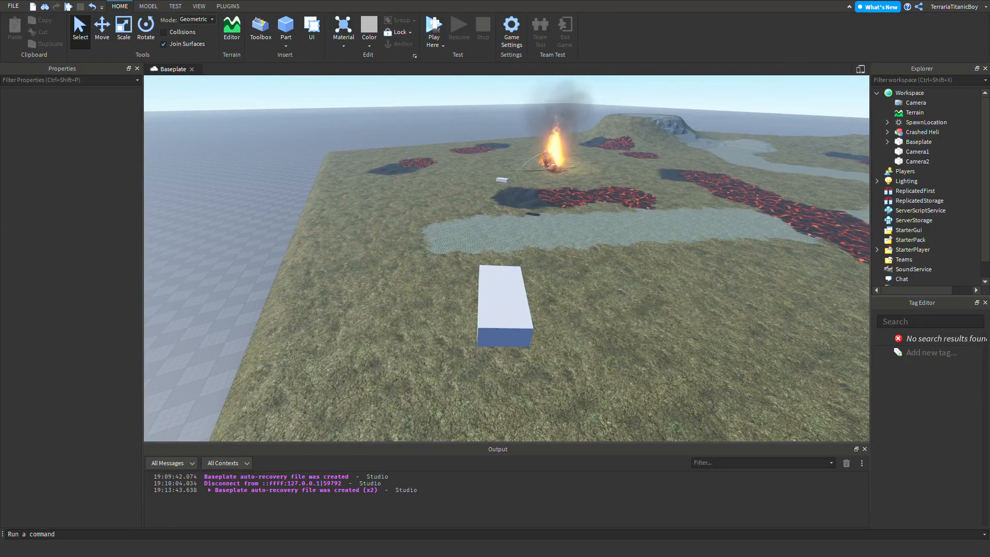
mouse_move(535, 363)
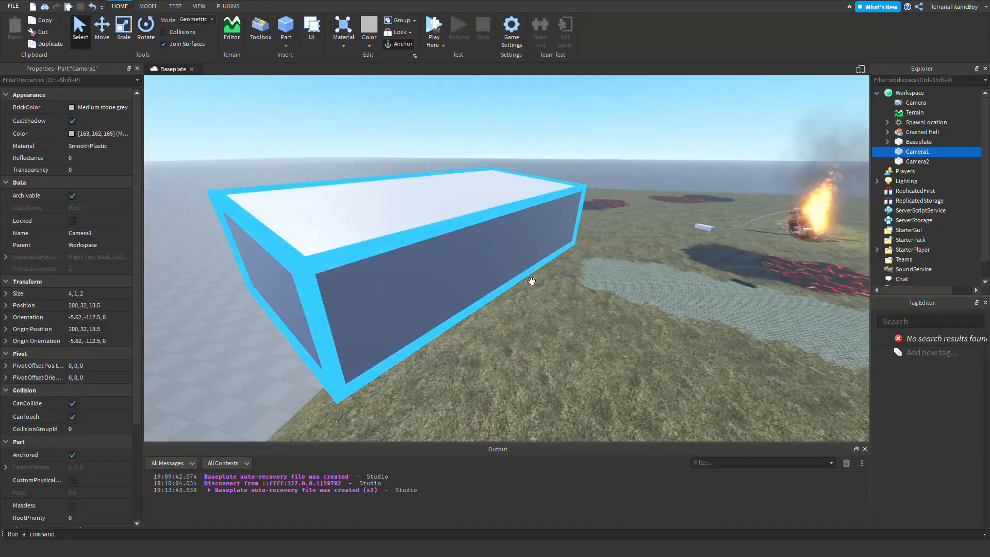
mouse_move(518, 248)
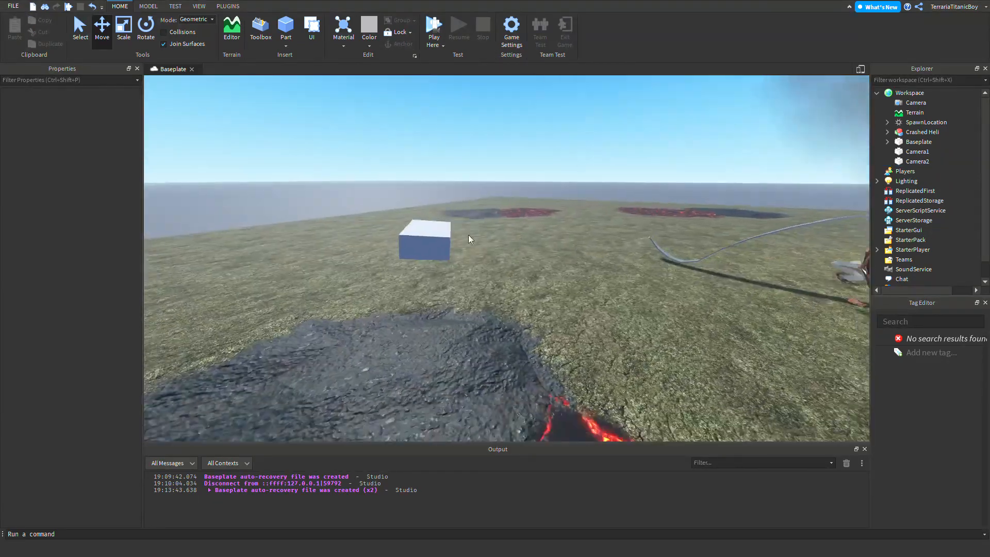
left_click(917, 161)
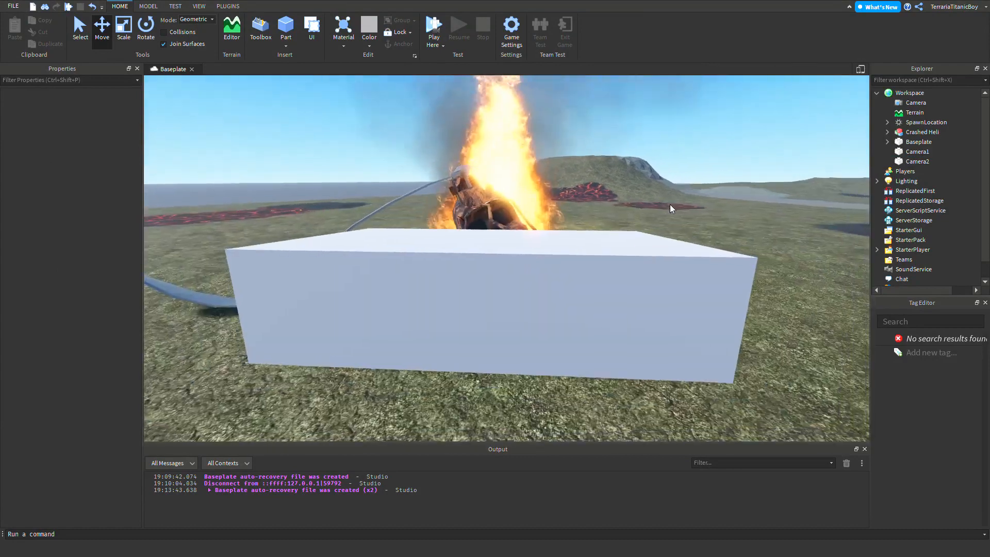
left_click(917, 161)
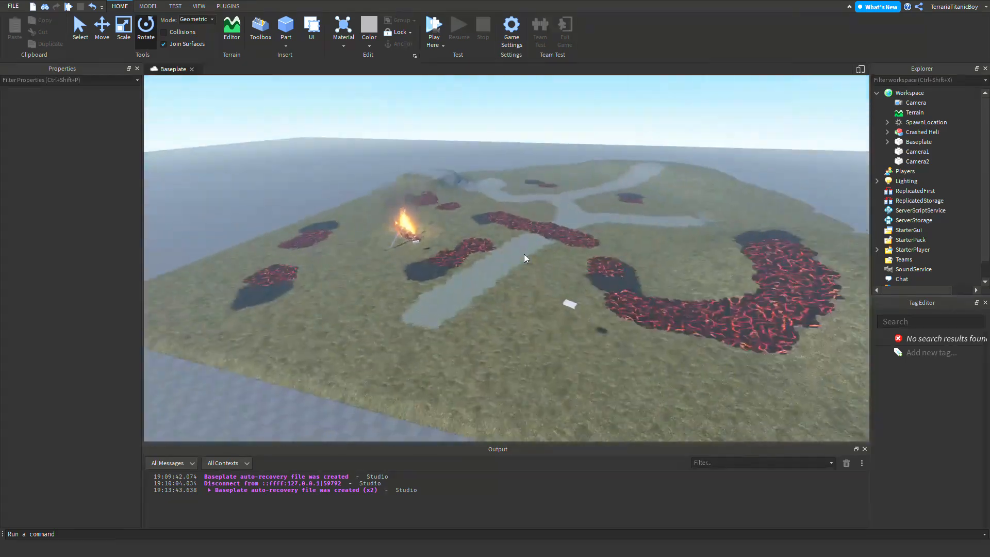
left_click(910, 230)
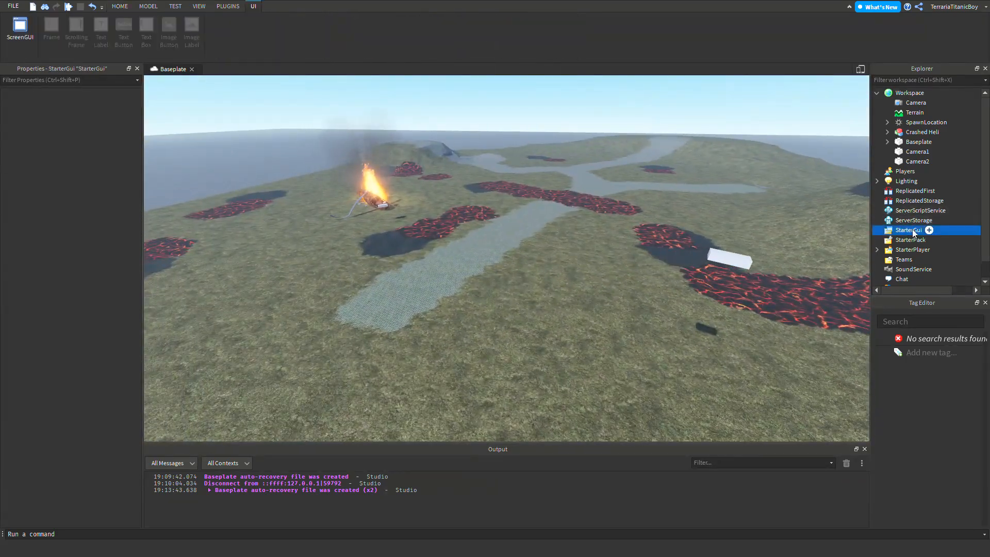
left_click(909, 229)
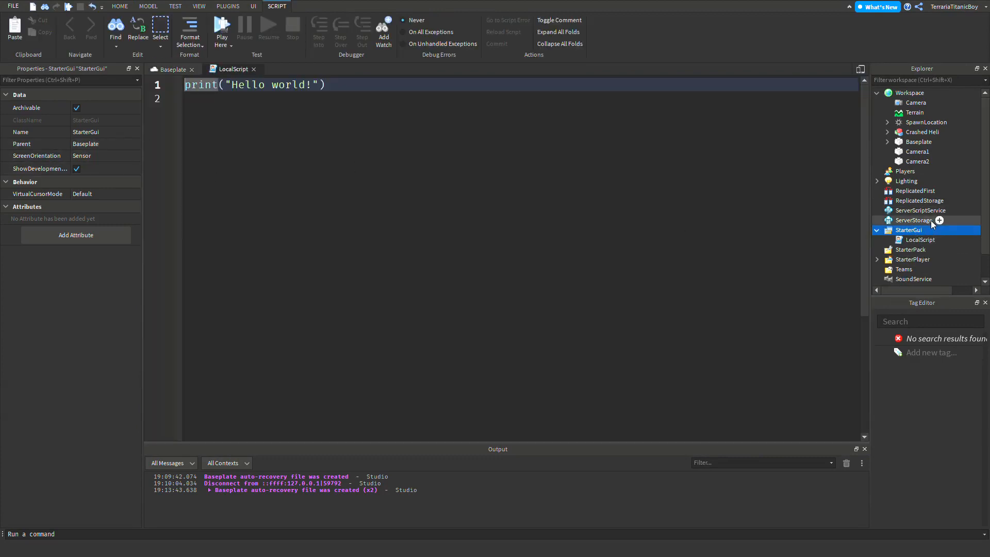
left_click(920, 240)
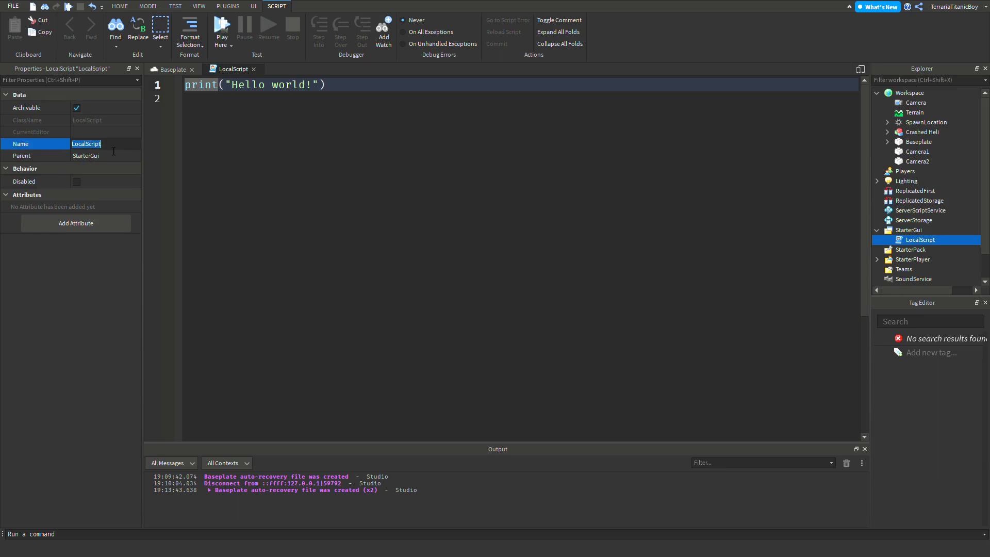
type("Cus")
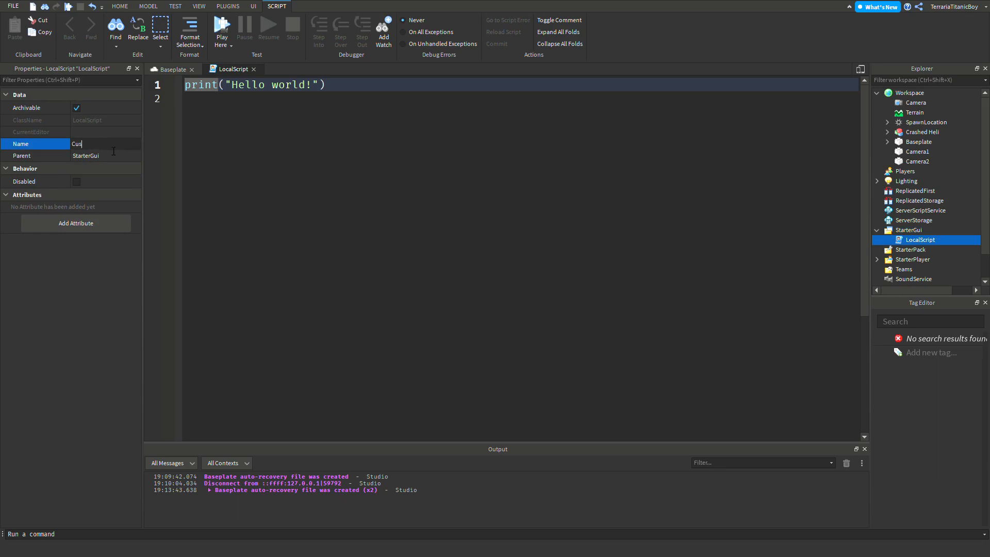
type("tsceneScript")
left_click(521, 84)
type("-- Variables --")
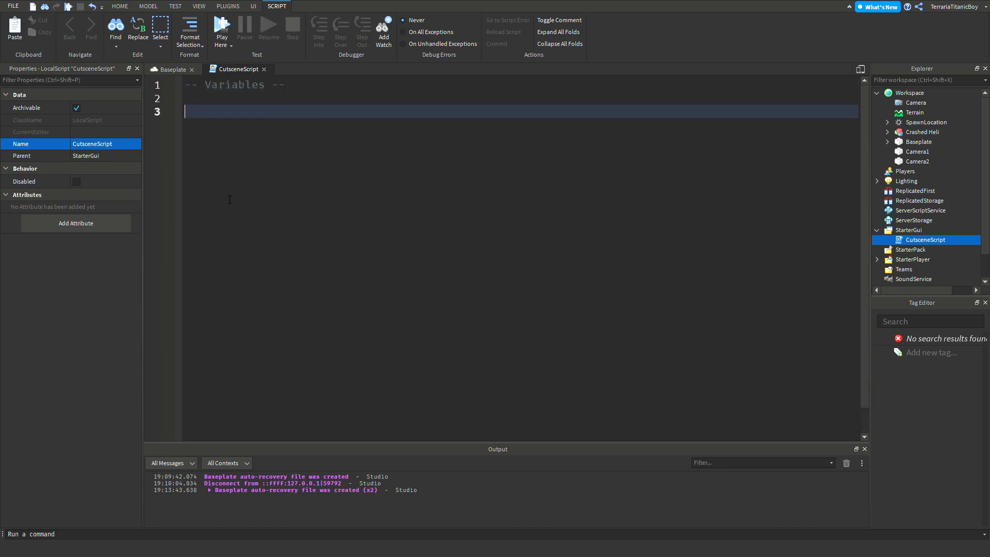
Declare TweenService via game:GetService, Camera as game.Workspace.Camera, and CUTSCENE = 10.
type("local TweenS")
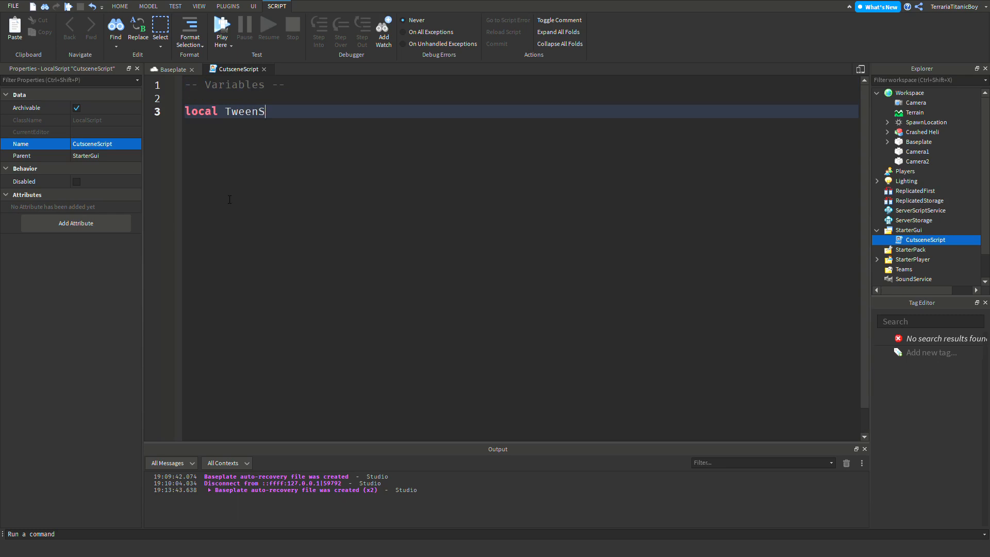
type("ervice = g")
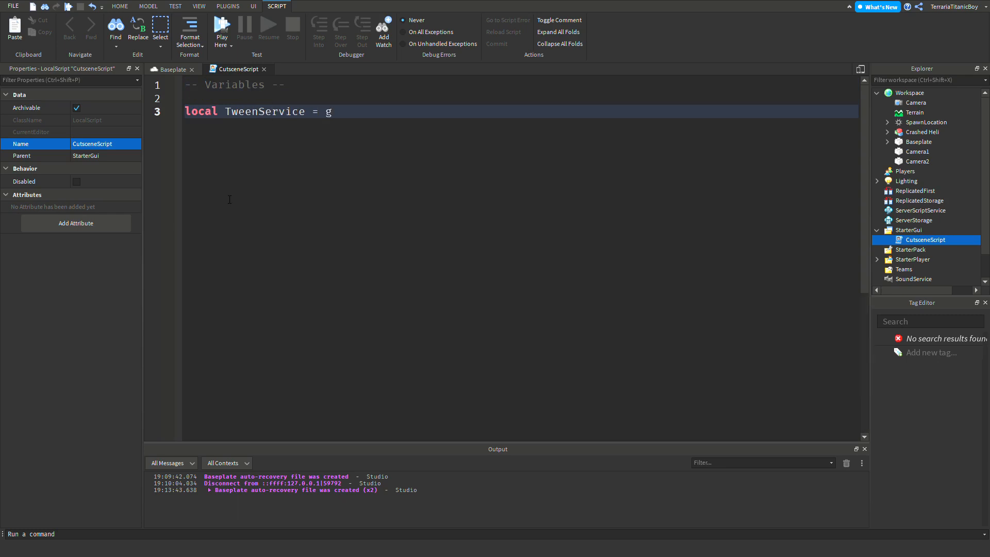
type("ame:GetService(\"\")")
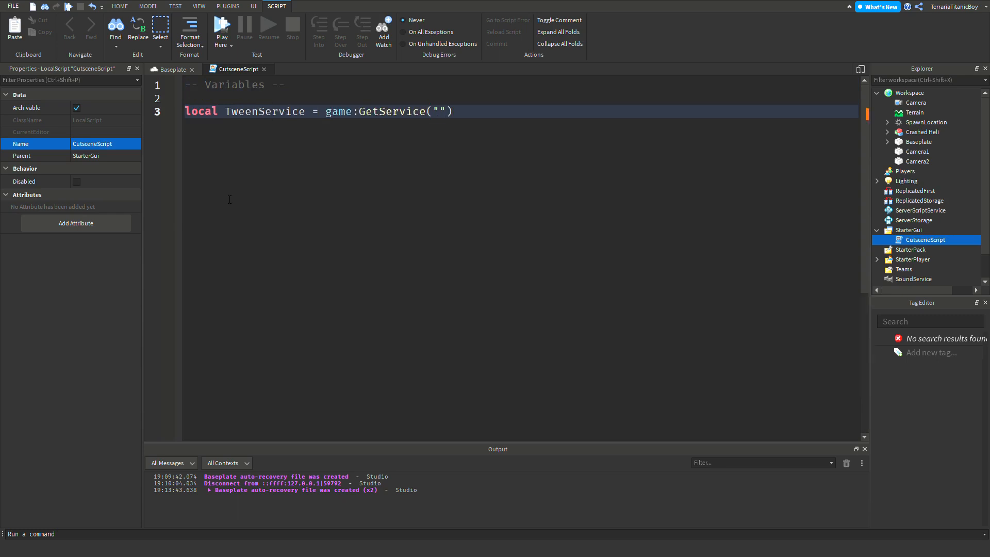
type("TweenService")
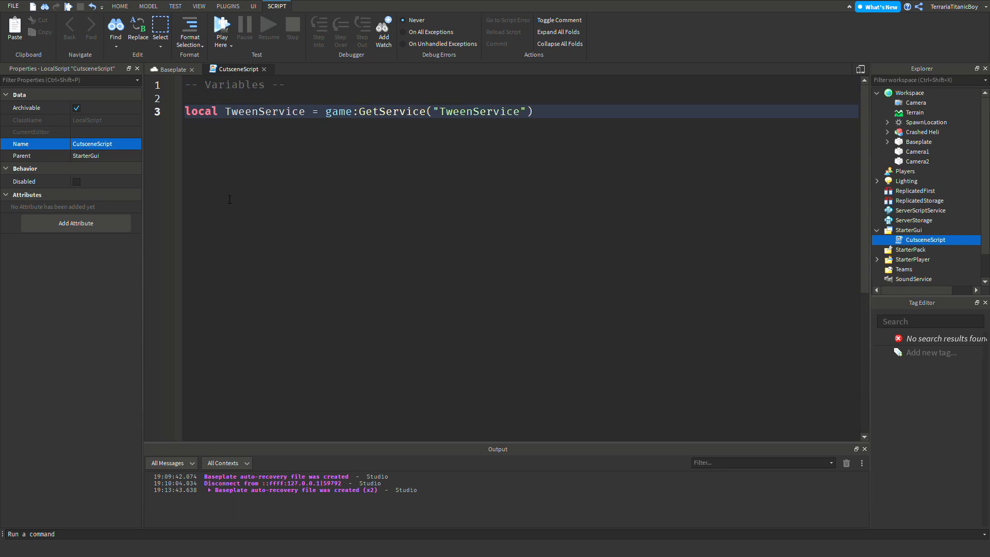
type("local")
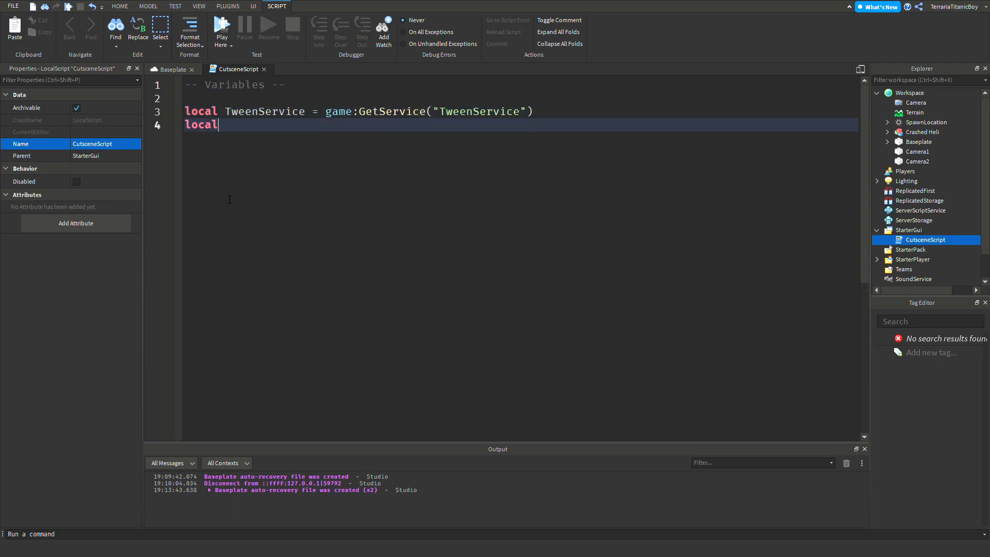
type("Camera = game")
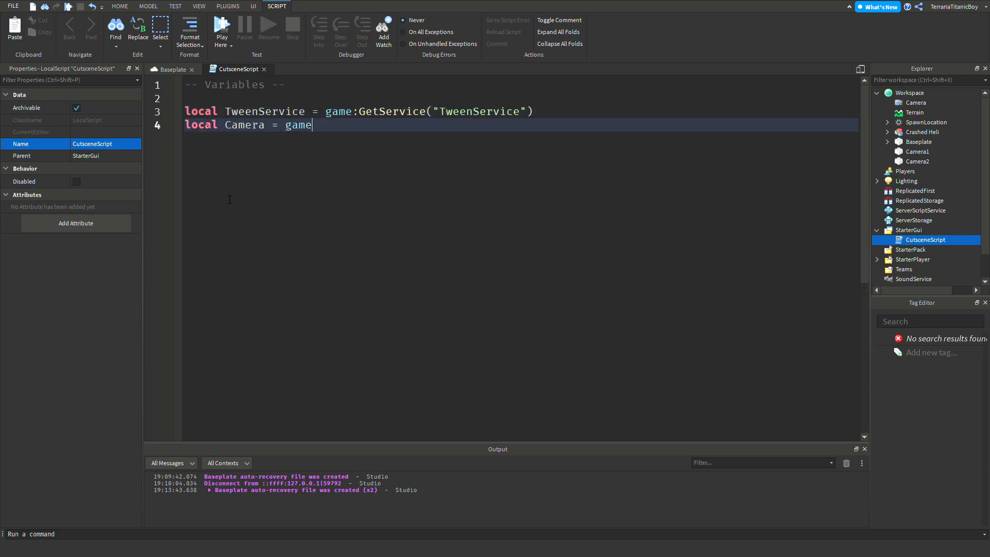
type(".Workspace.Camera")
type("local CU")
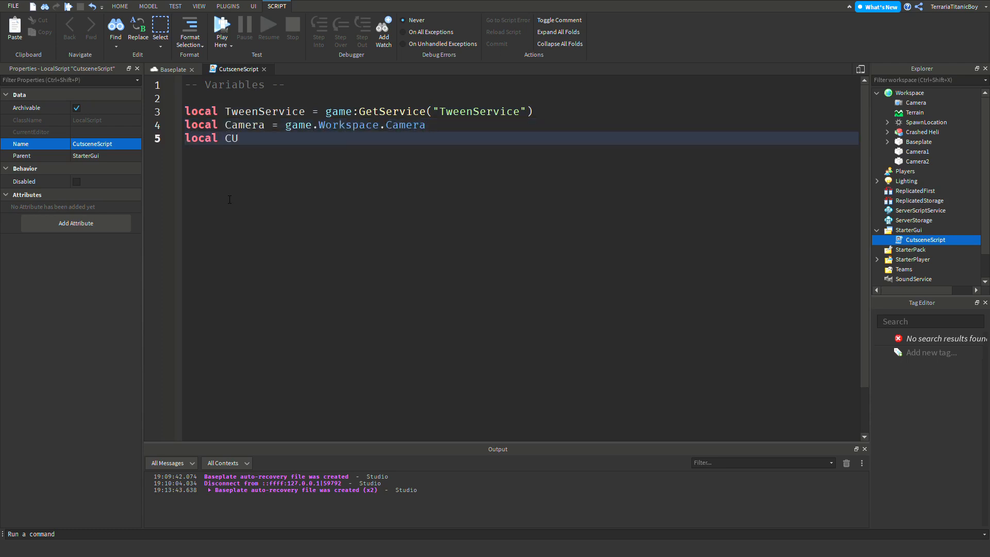
type("TSCENE")
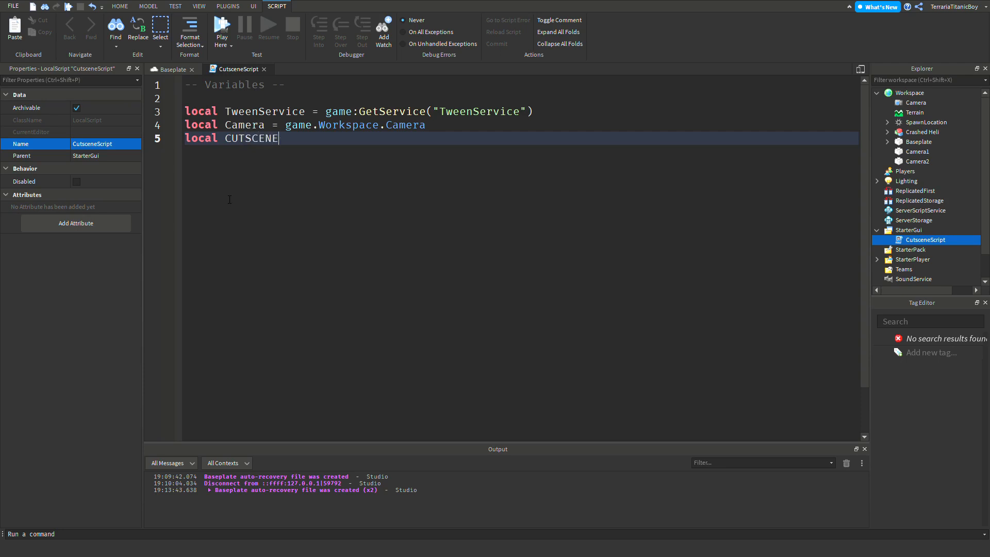
type("= 1")
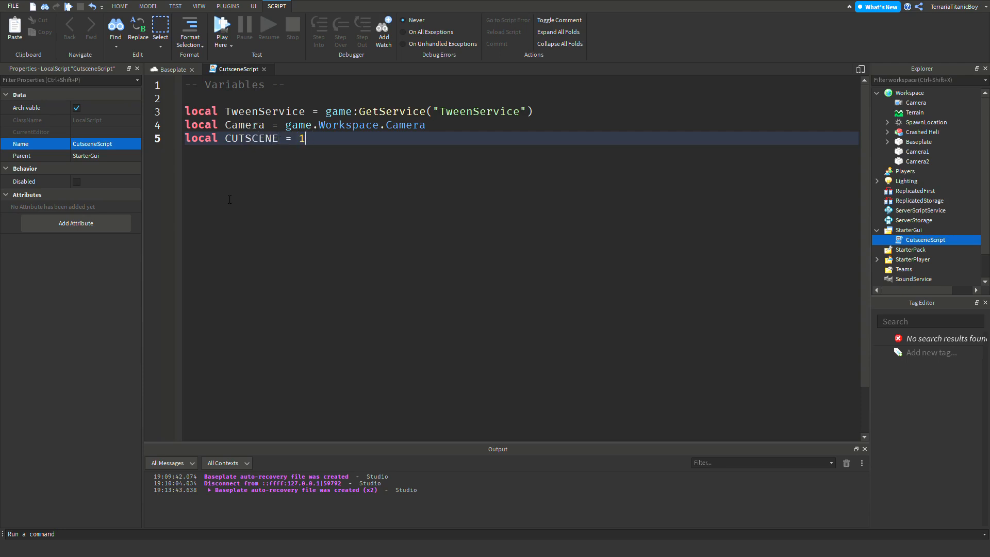
type("0")
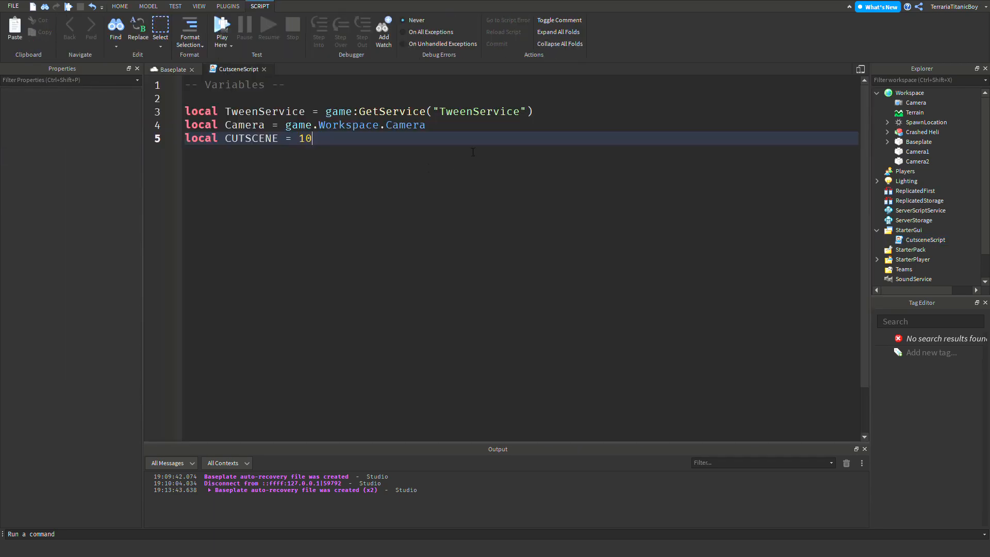
mouse_move(456, 256)
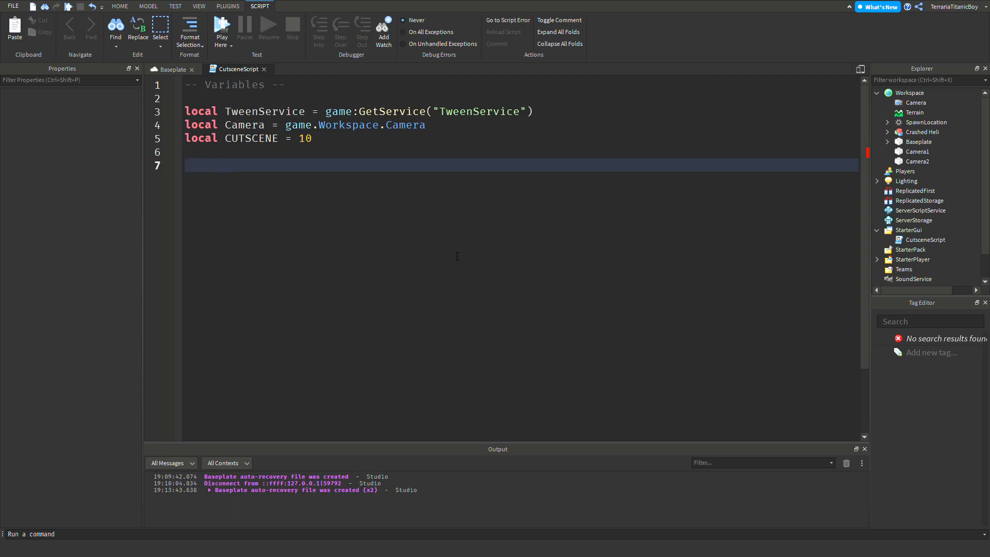
Declare local tweenInfo = TweenInfo.new() in the script.
type("local t")
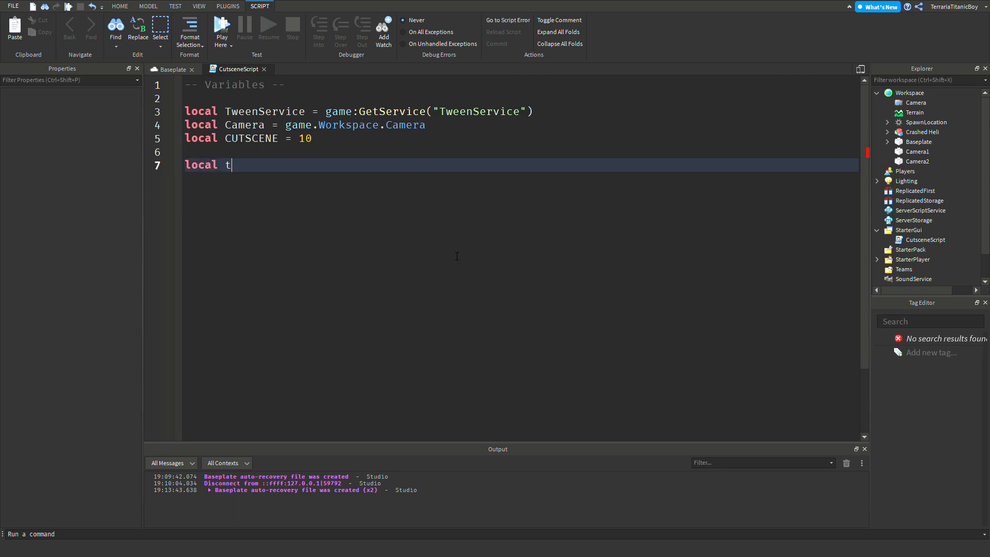
type("weenInfo")
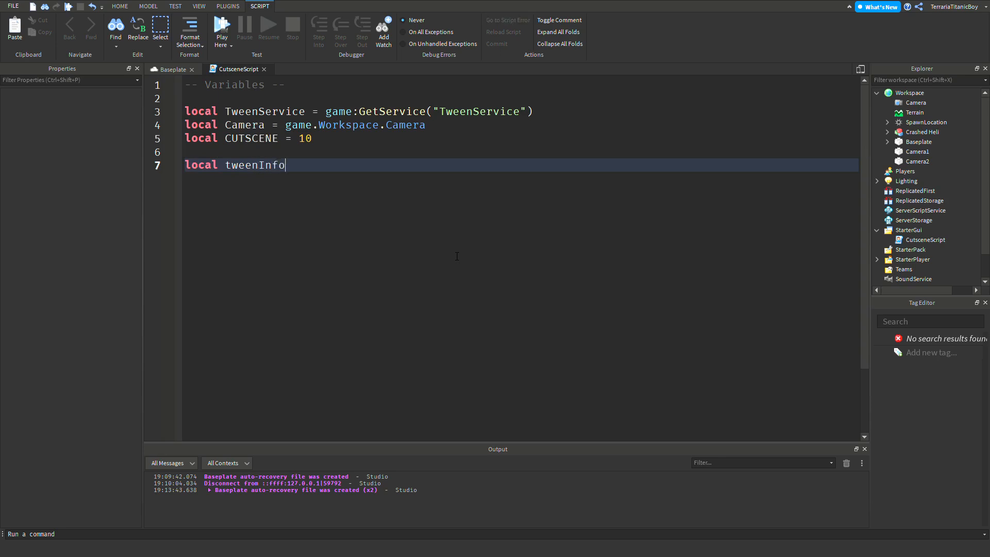
type("= I")
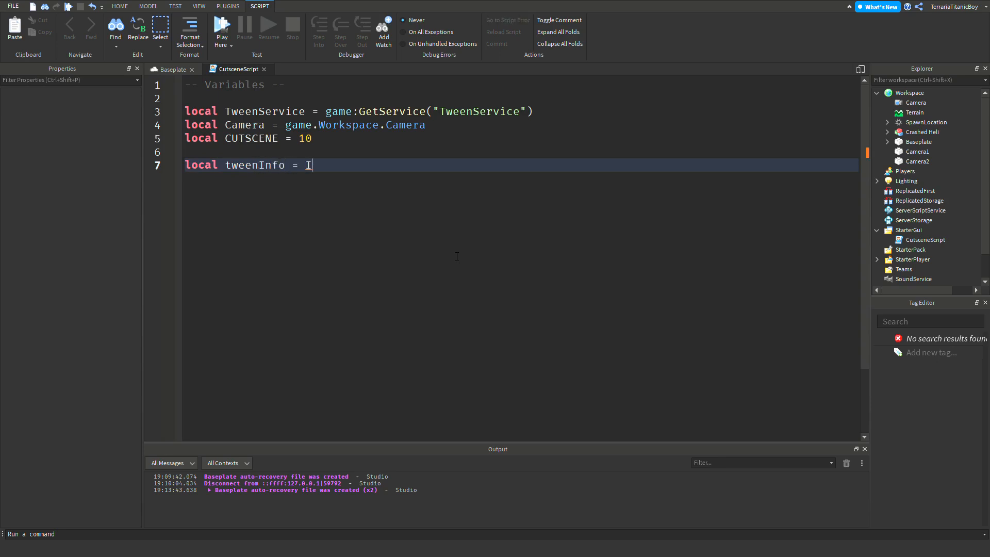
type("w")
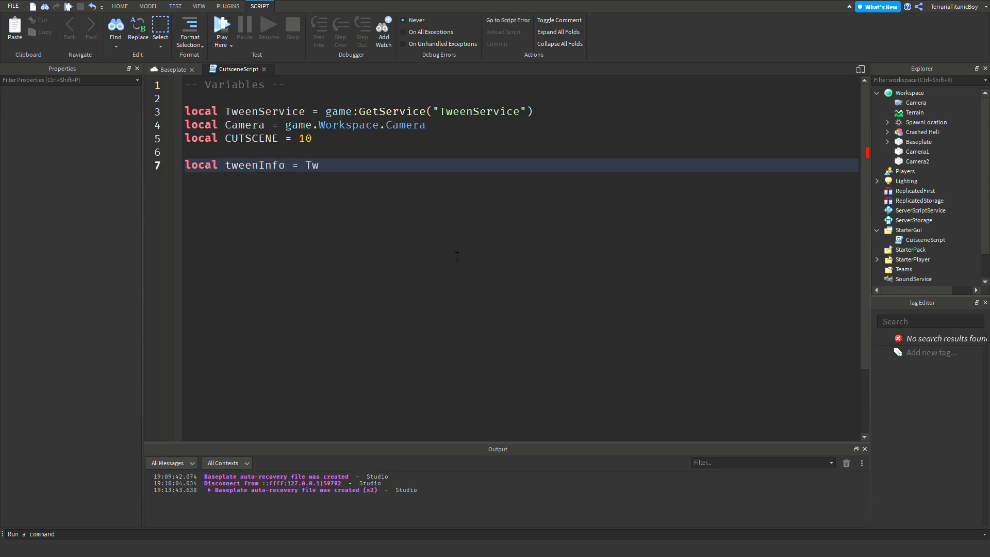
type("eenInfo.")
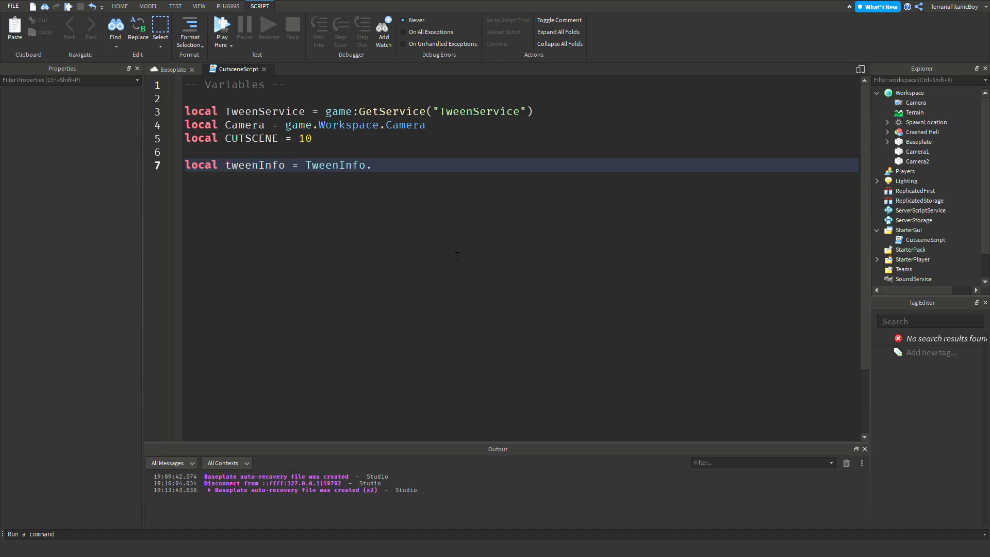
type("new()")
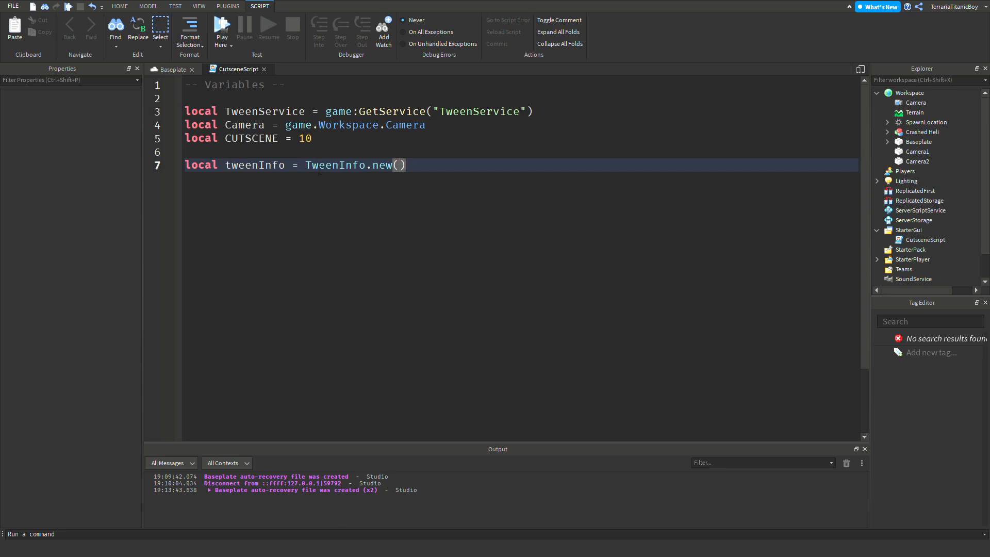
Pass CUTSCENE and Enum.EasingStyle.Sine as the first TweenInfo arguments.
double_click(254, 165)
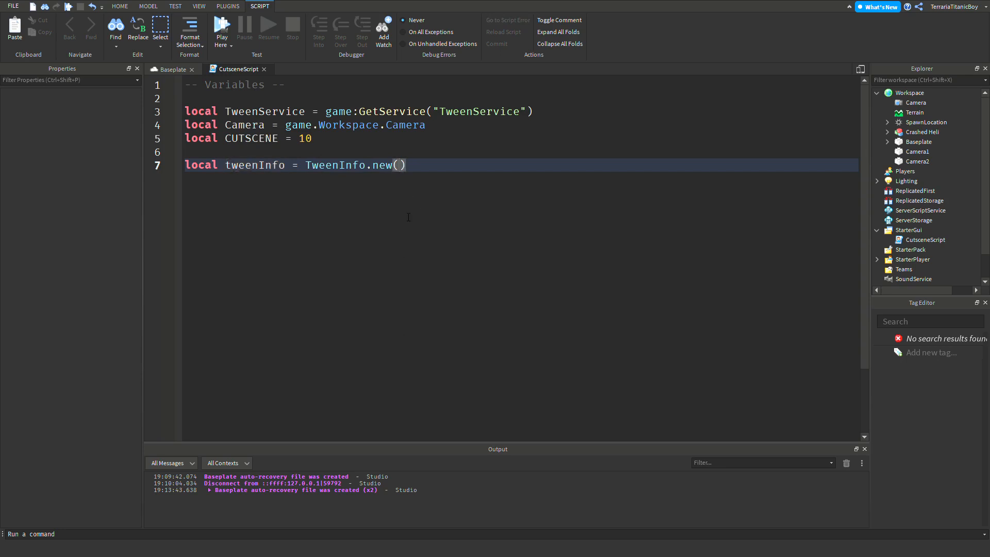
key("enter")
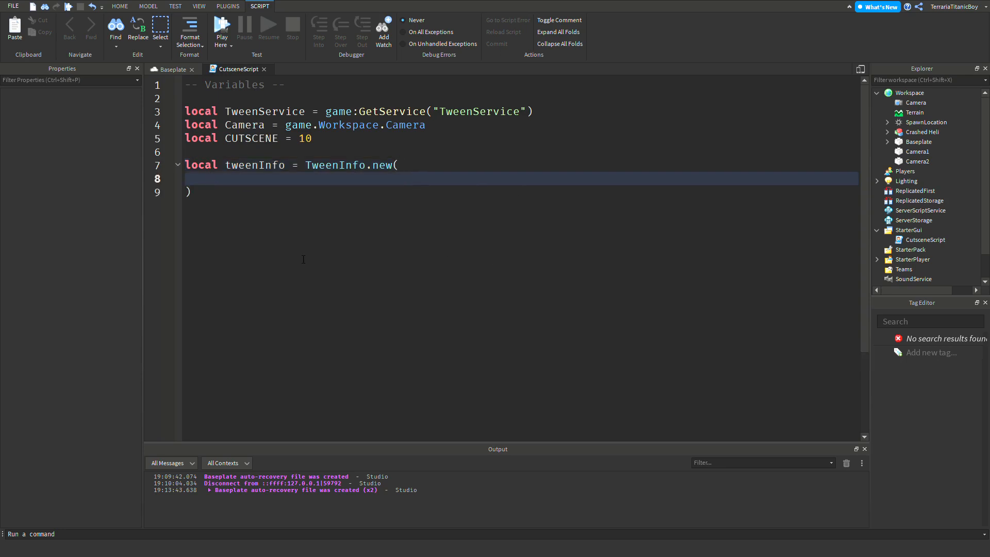
type("CUTSCENE")
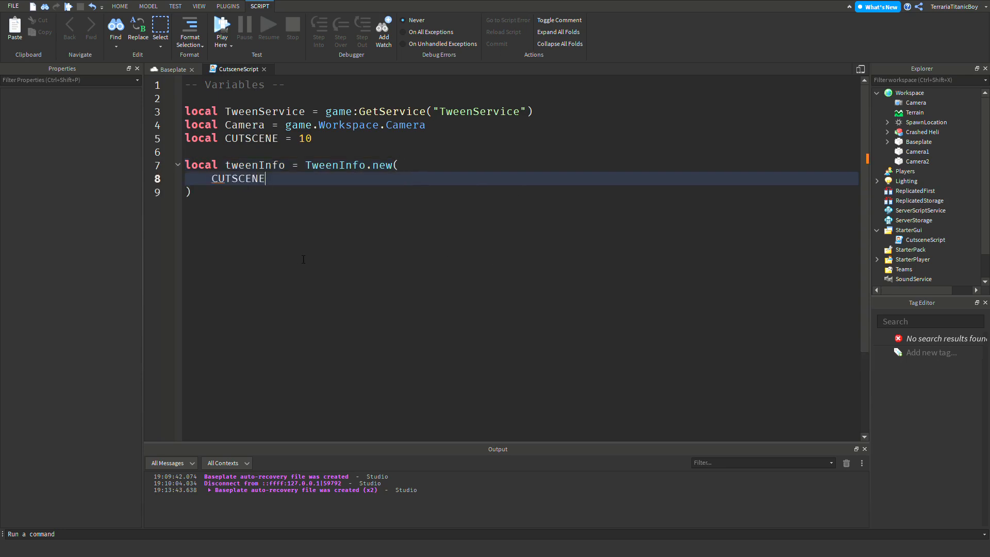
type(",")
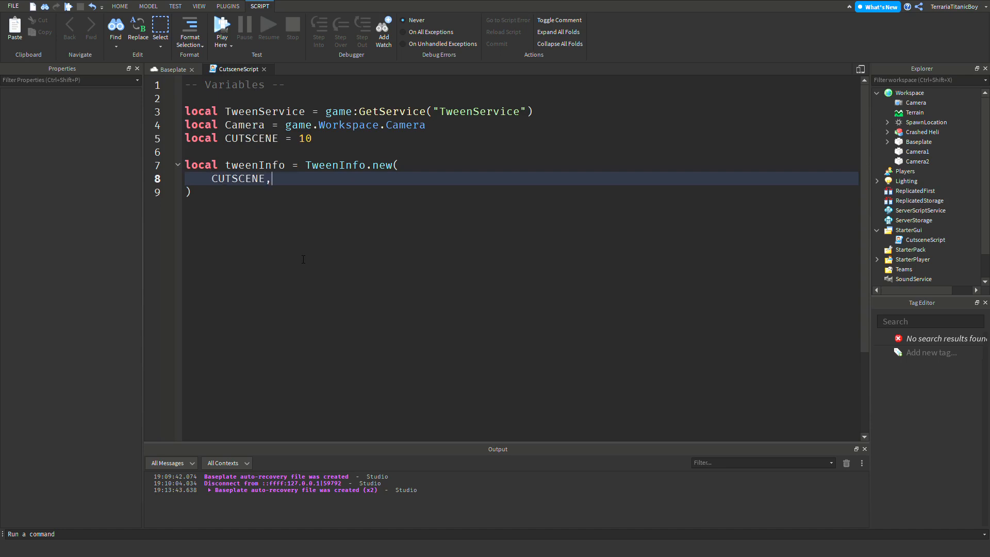
type("E")
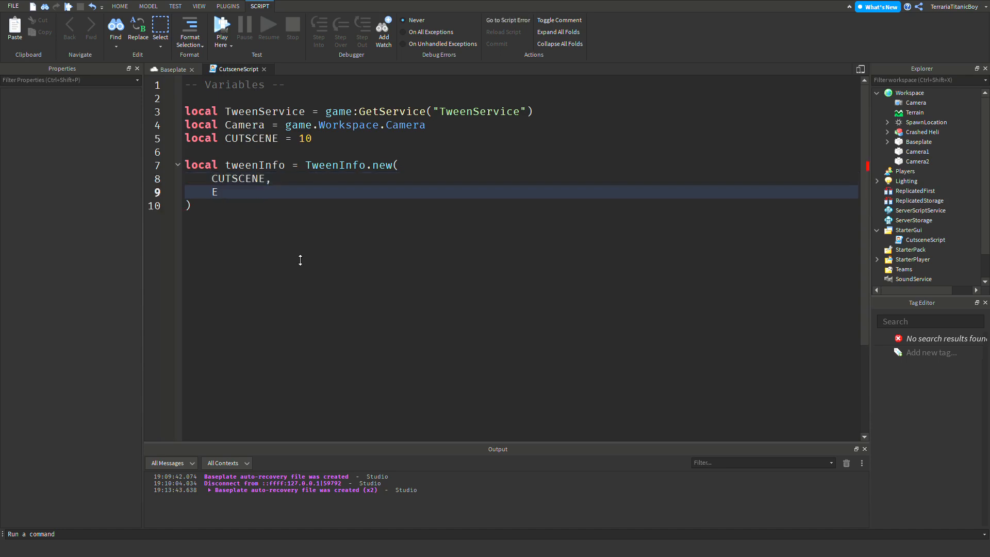
type("num.Ea")
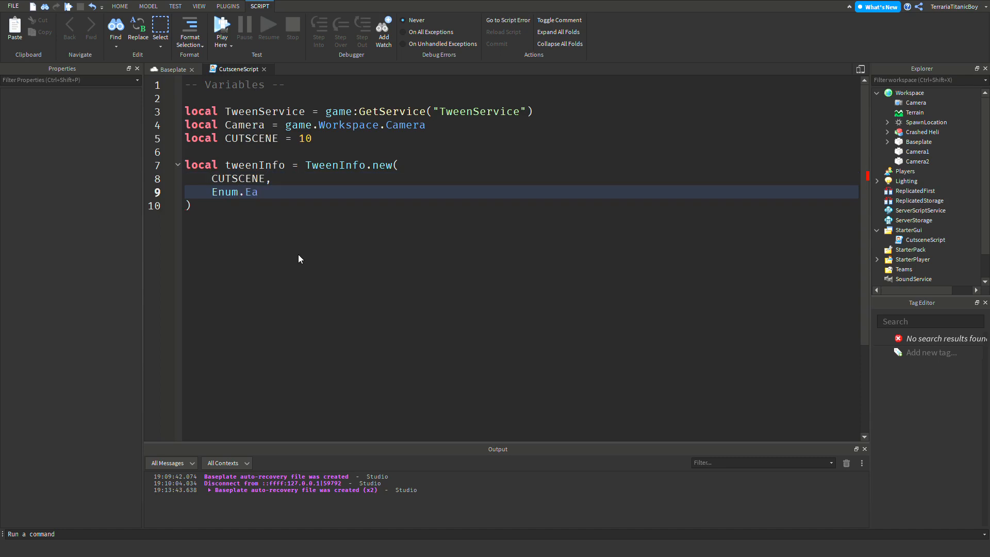
type("s")
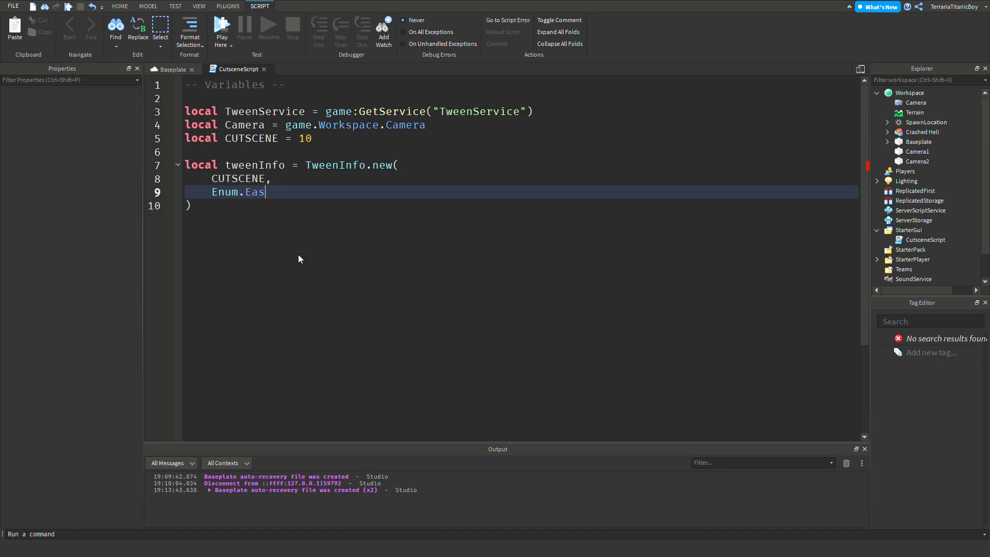
type("ingStyle")
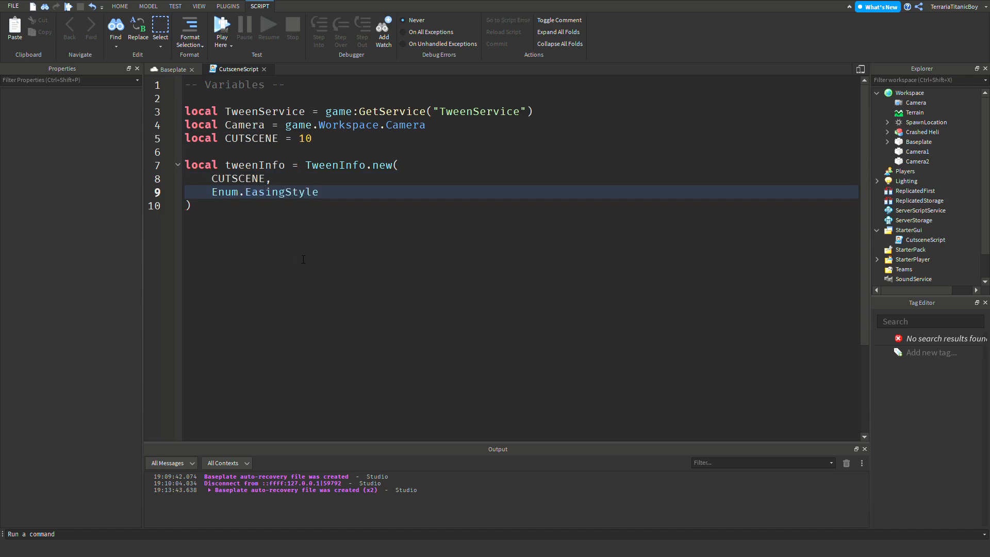
type("S")
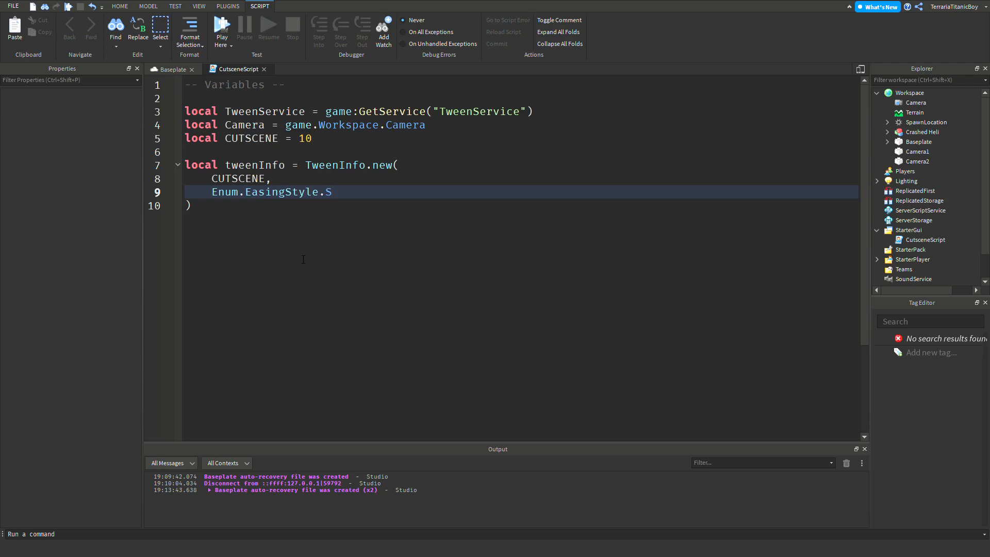
type("ine")
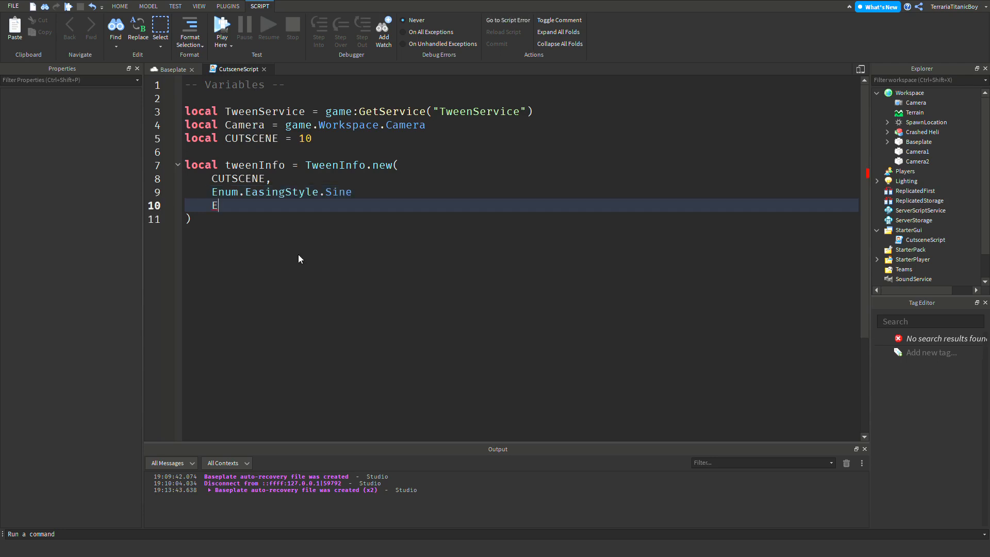
Add Enum.EasingDirection.Out, 0 and false as further TweenInfo arguments.
type("num.E")
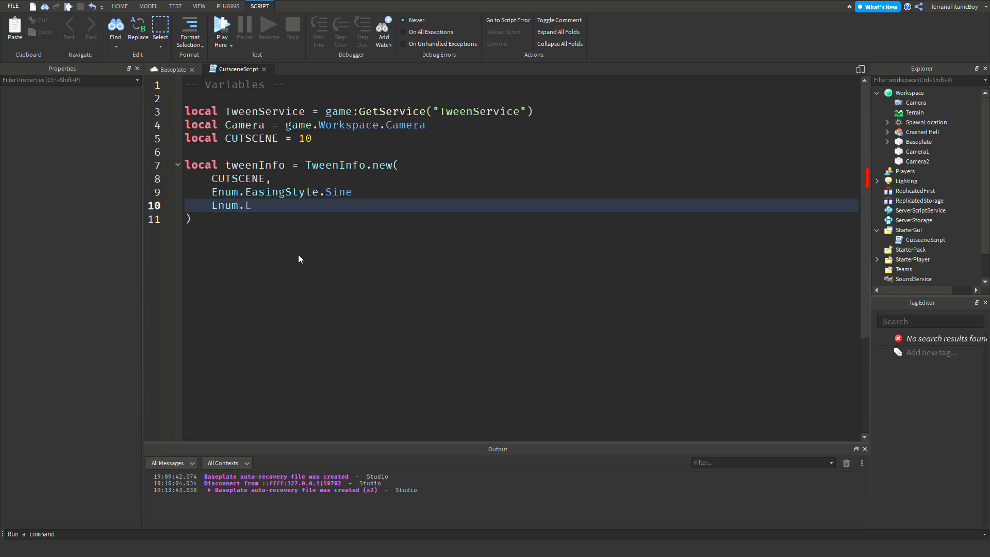
type("asingDirection.")
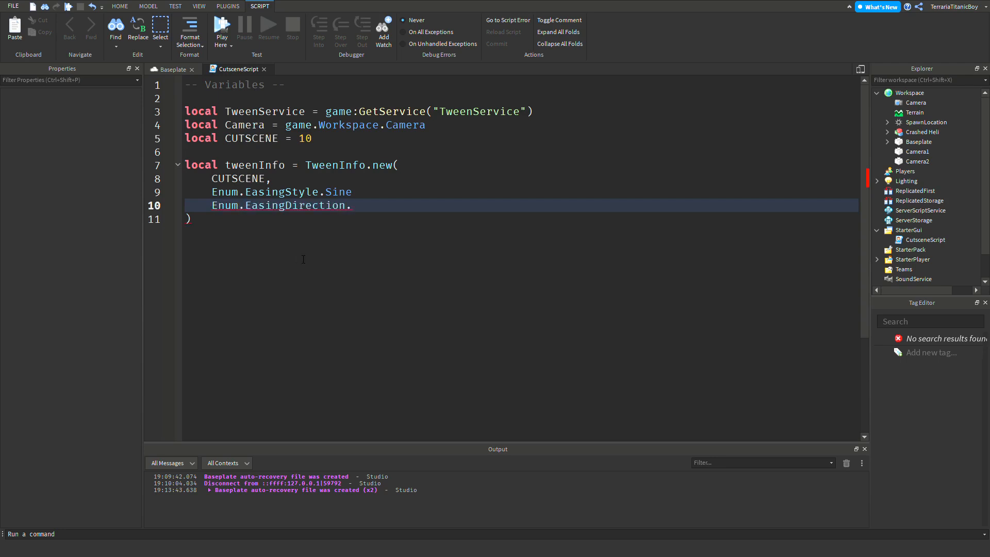
type("Out,")
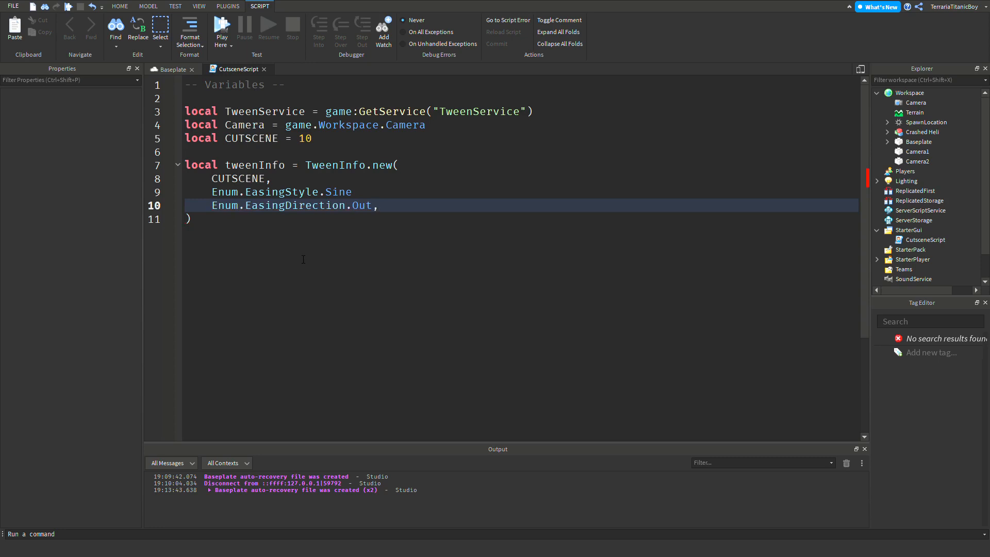
type("0,")
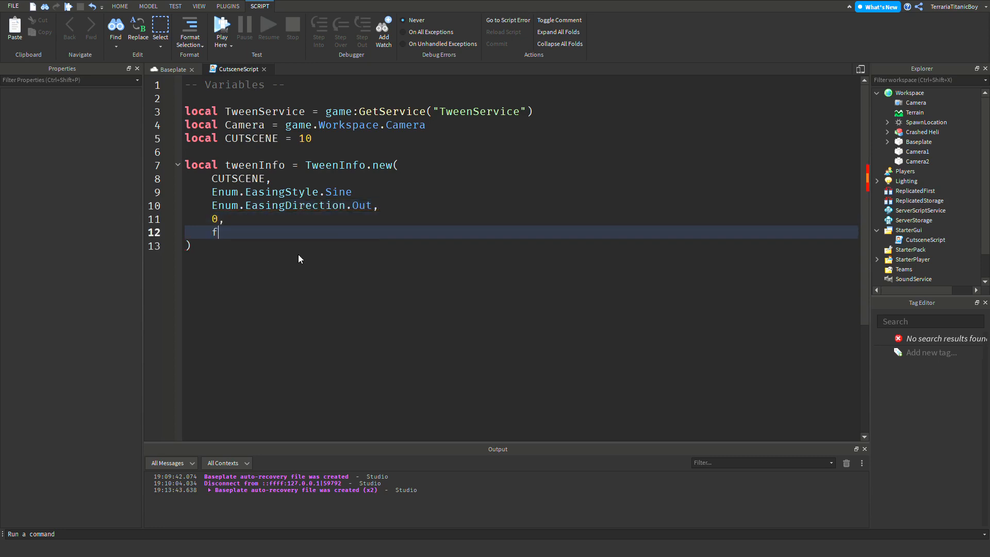
type("alse,")
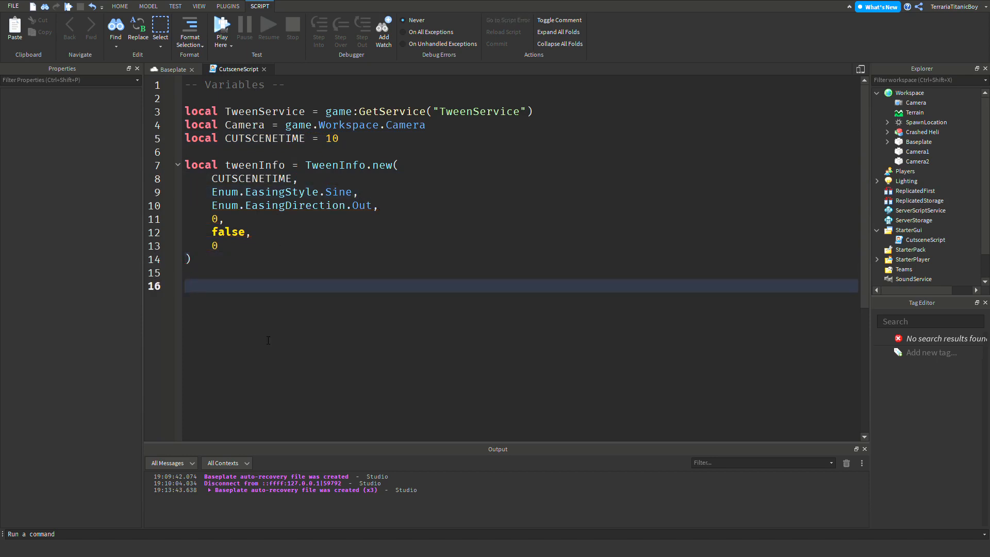
Add a '-- Main' section comment below the tweenInfo block.
type("-- Main")
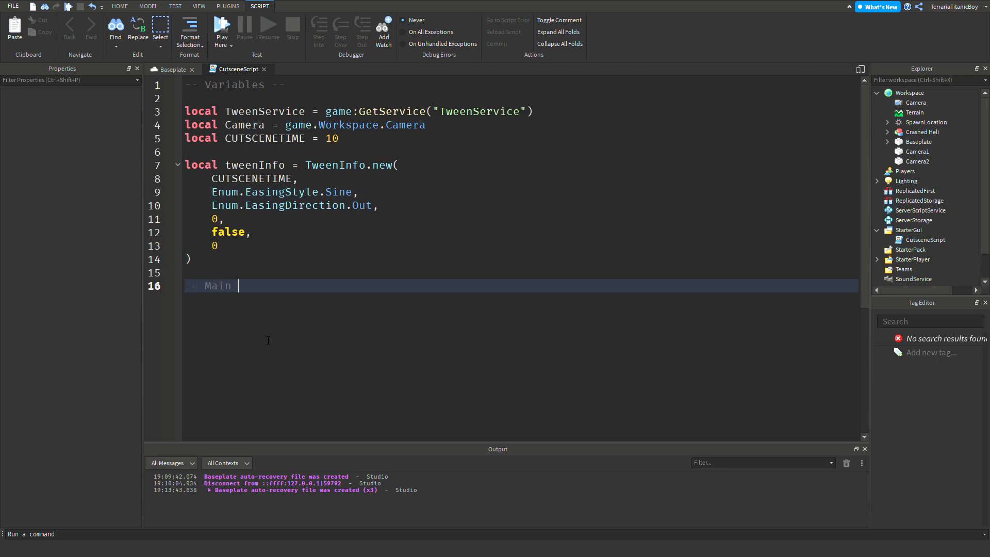
Complete the '-- Main Program --' comment and declare function tween(cam1, cam2).
type("Program --")
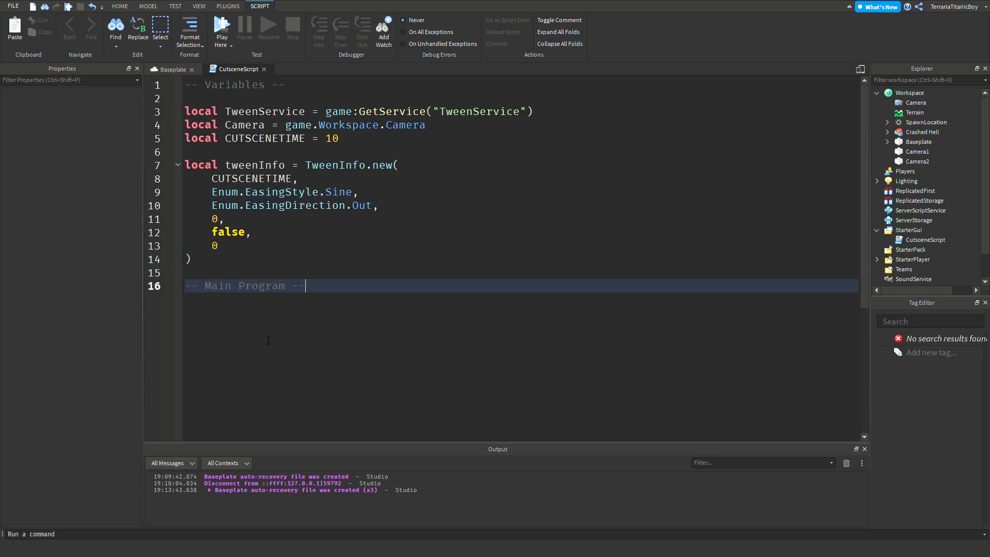
type("f")
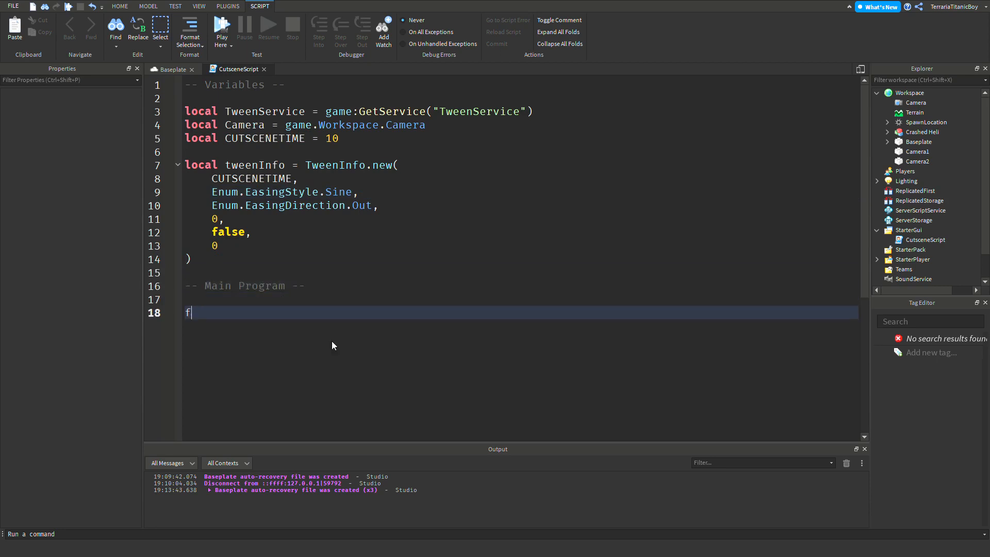
type("unction tween")
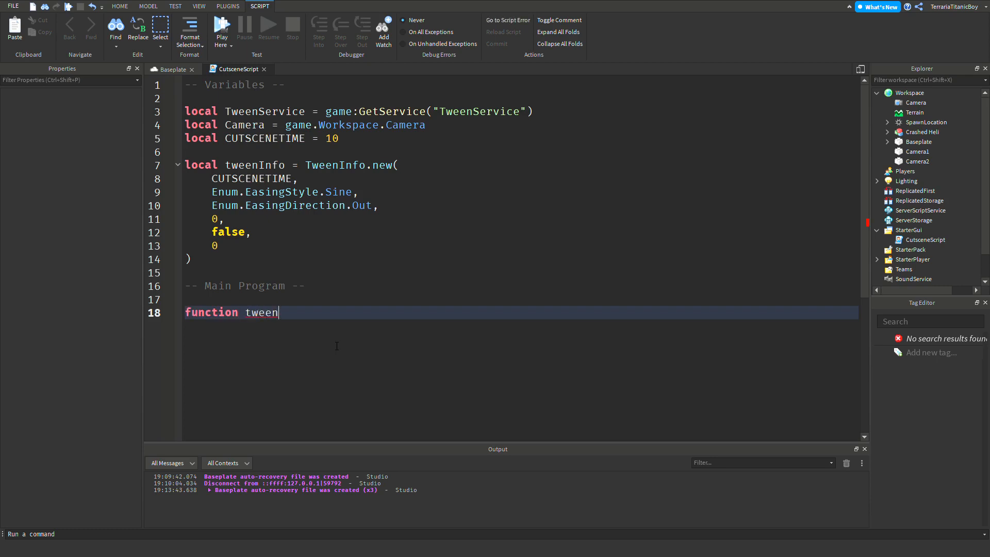
type("(cam1)")
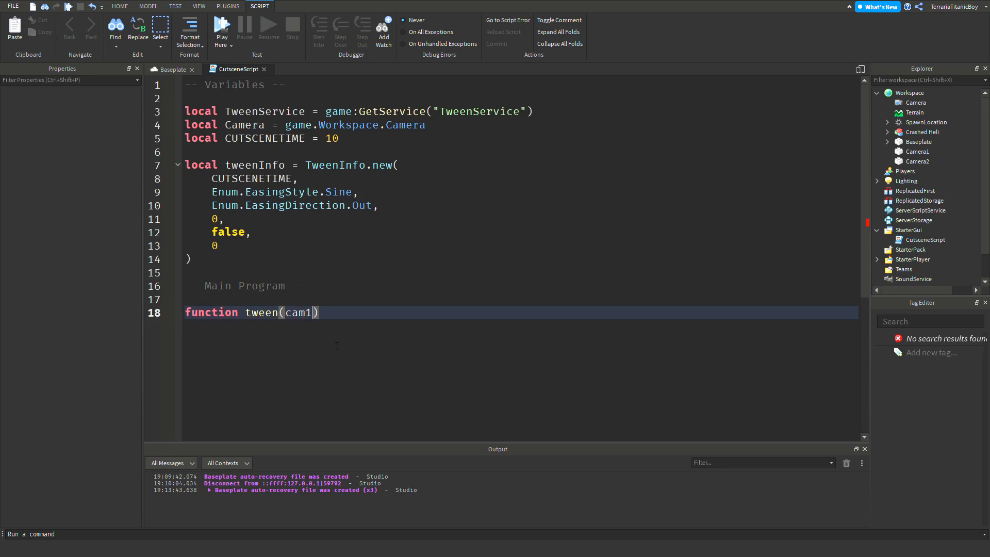
type(", cam2")
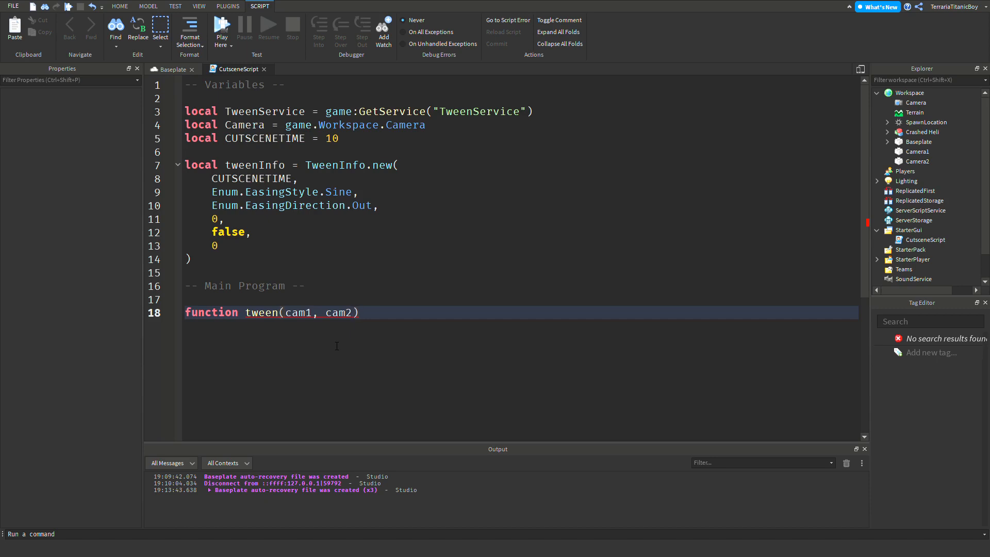
Set Camera.CameraType to Enum.CameraType.Scriptable and Camera.CFrame to cam1.CFrame.
type("Camera.CameraType")
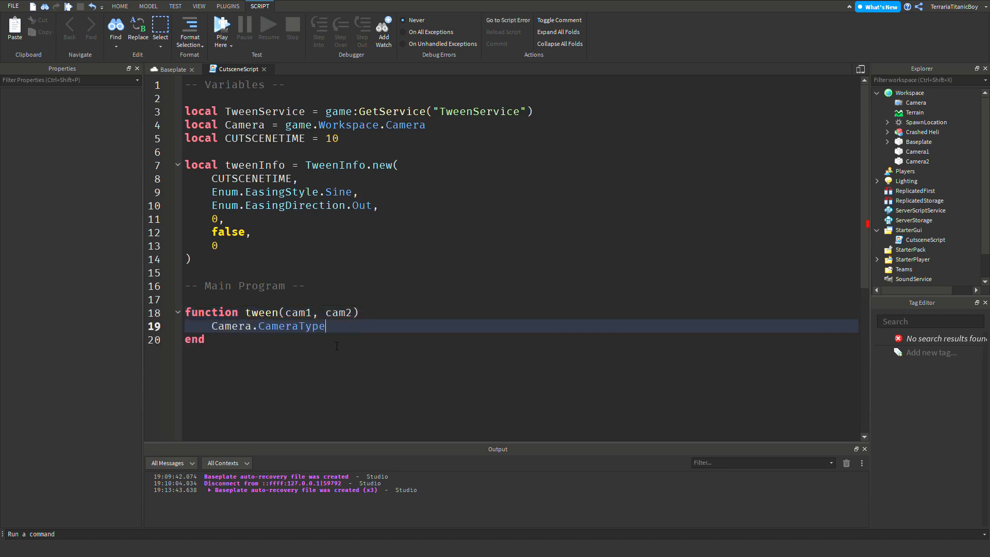
type("= Enum.CameraType.Scriptable")
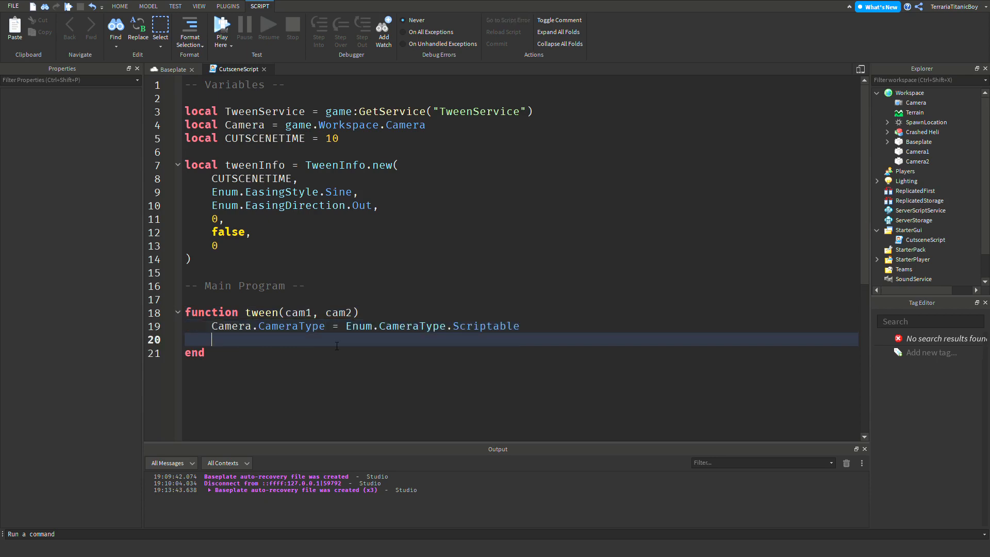
type("Camera.C")
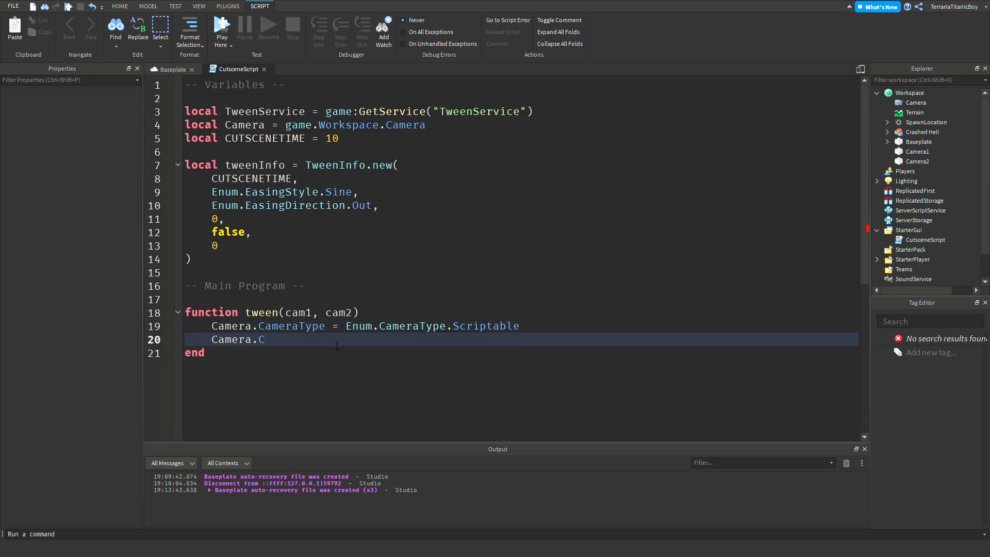
type("Frame =")
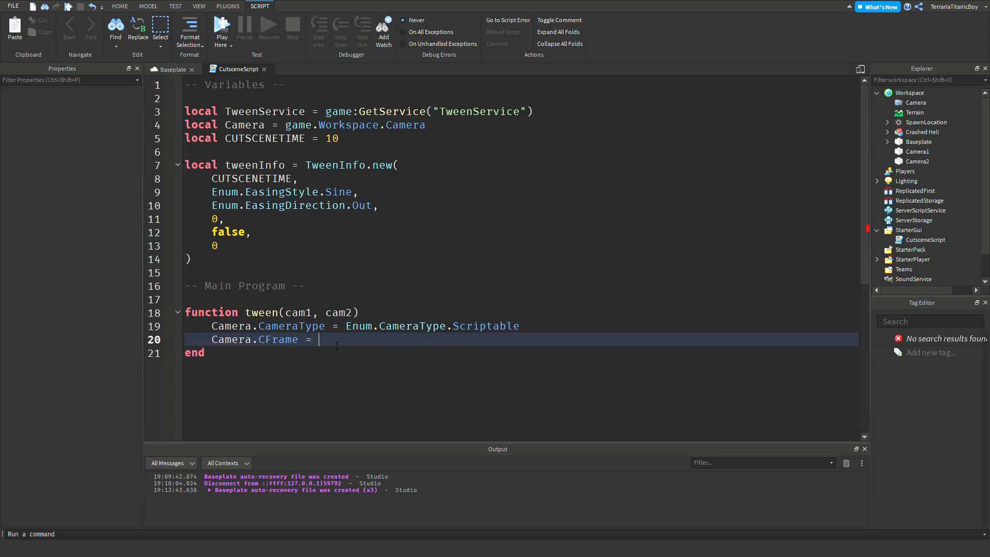
type("cam1")
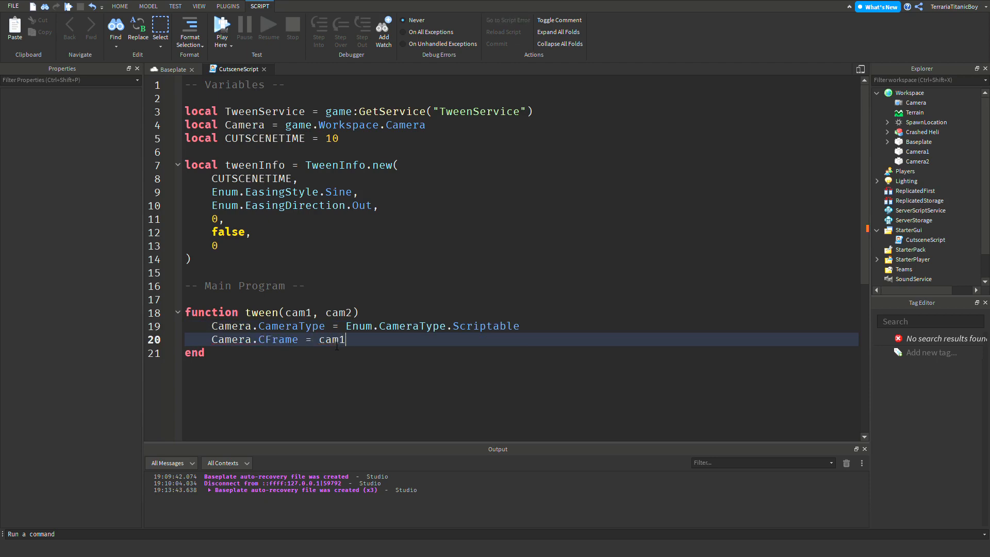
type(".CFra")
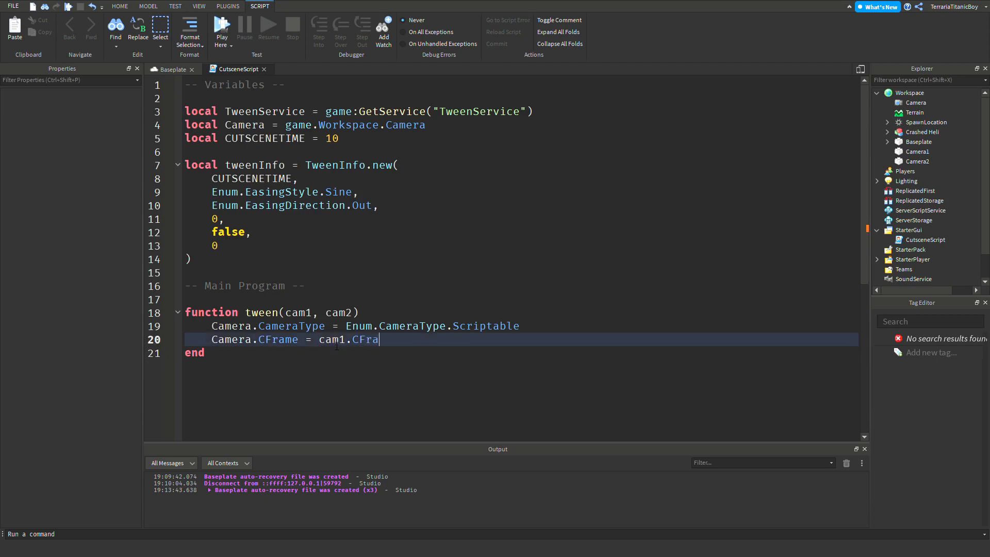
key("Enter")
type("local tween")
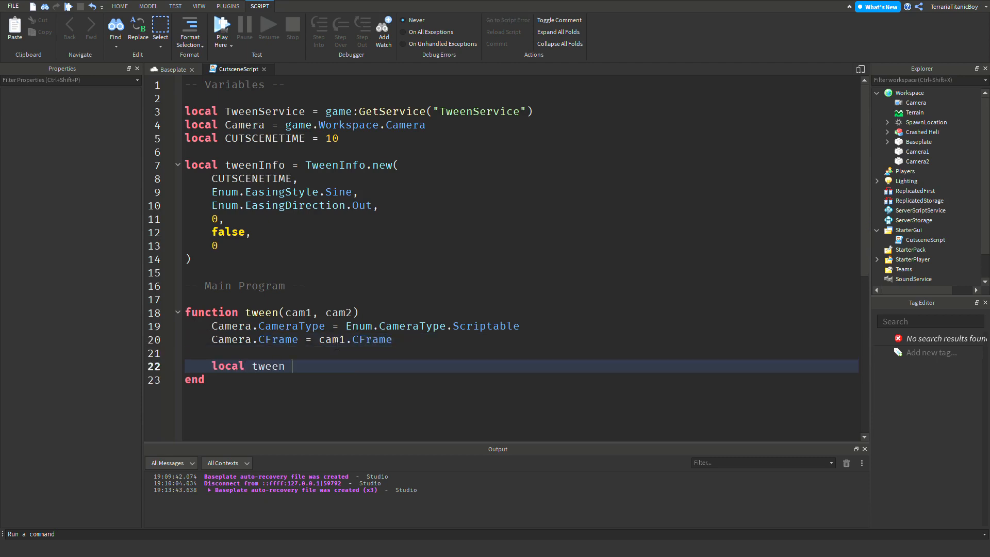
Create a tween with TweenService:Create(Camera, tweenInfo, {CFrame = cam2.CFrame}).
type("= TweenService")
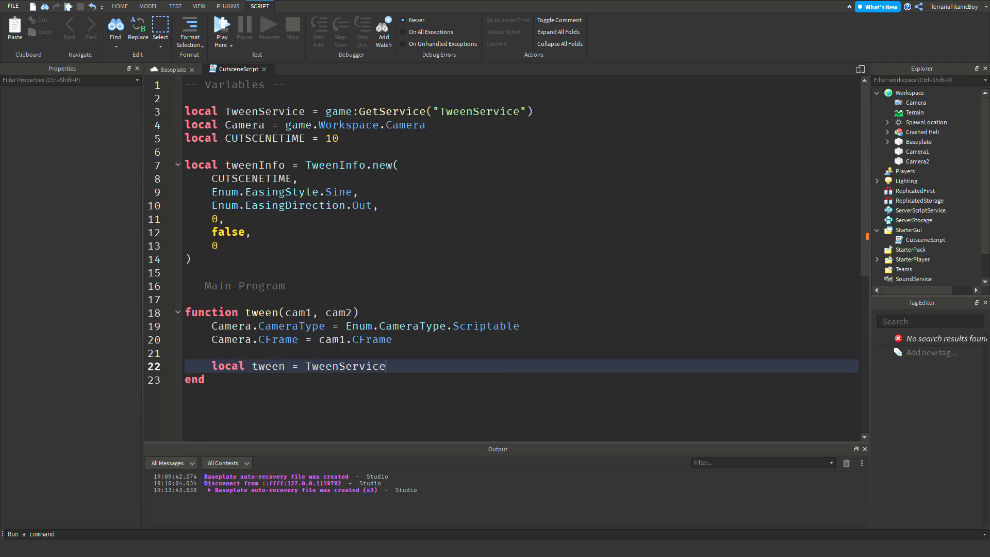
type(":Cr")
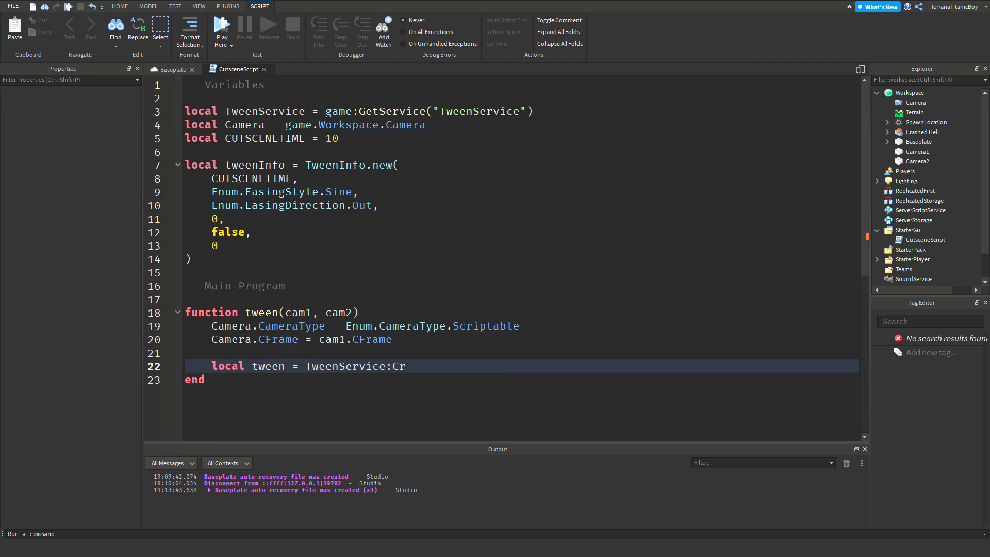
type("eate(Camera)")
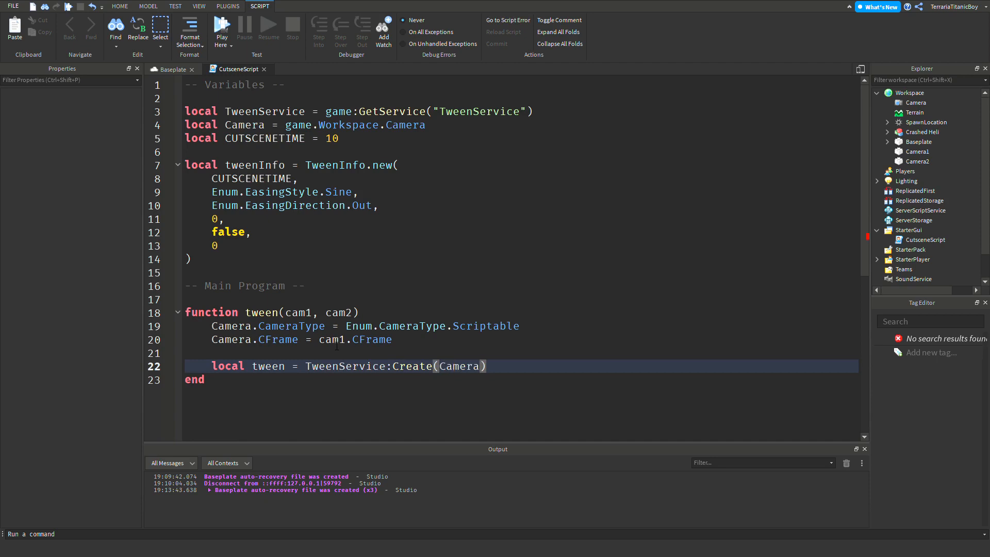
type(", tweenInfo")
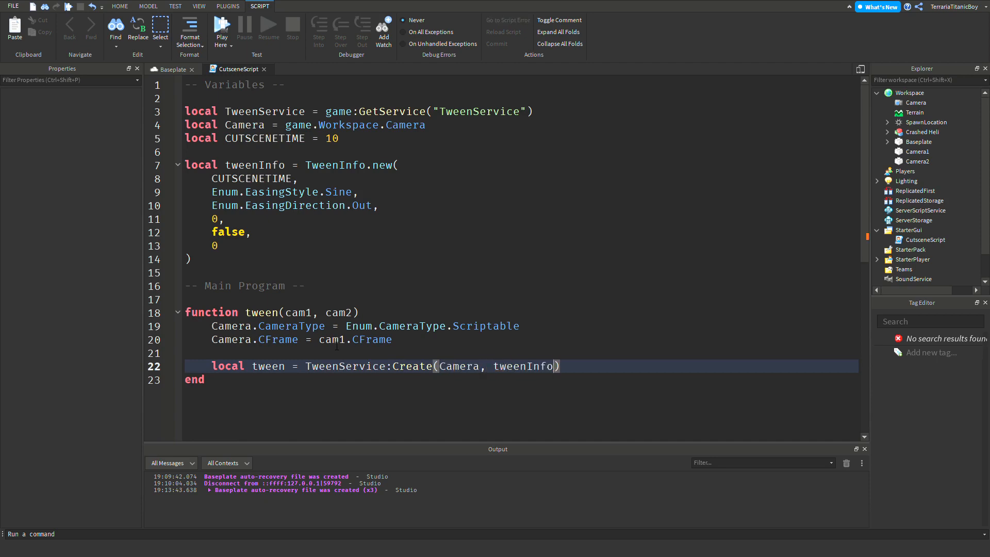
type(", {}")
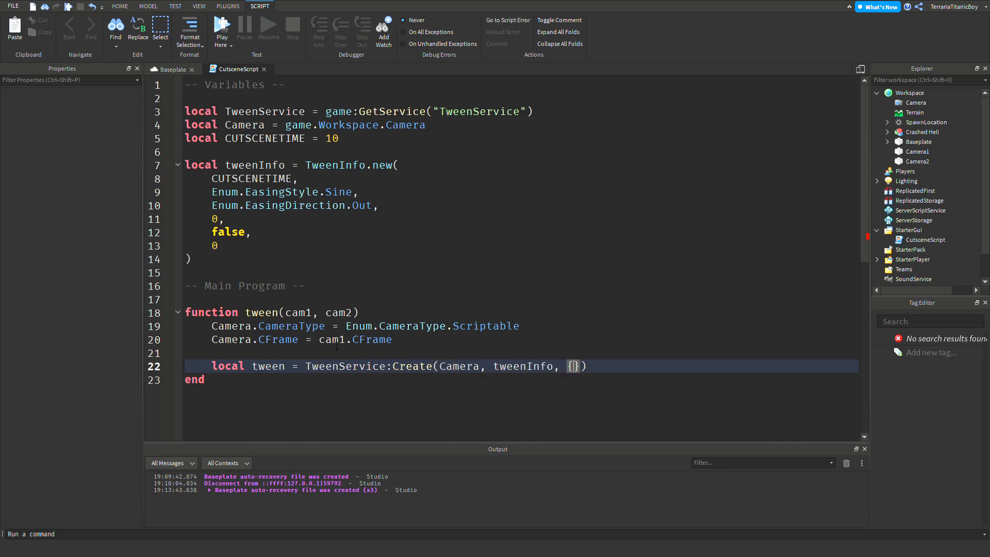
type("CFrame = cam")
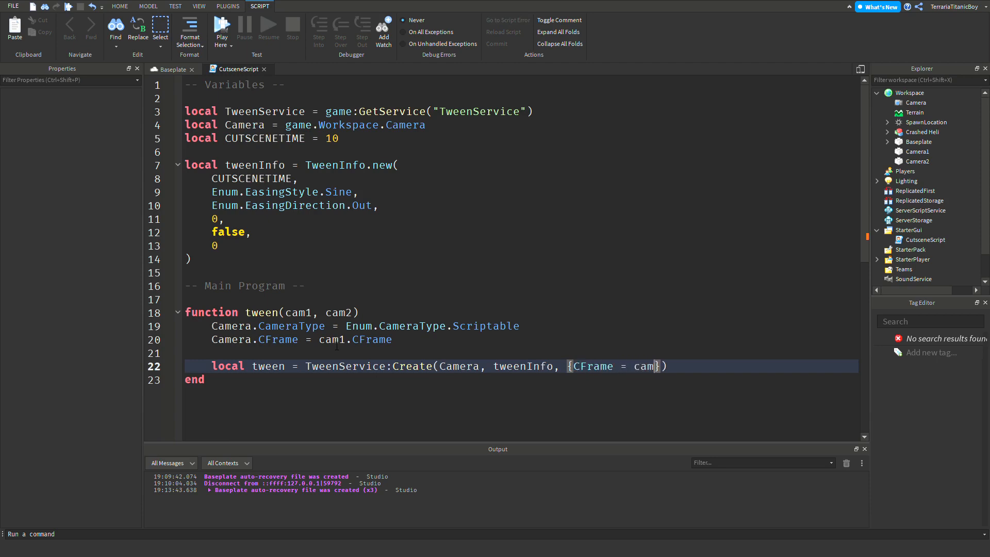
type("2>C")
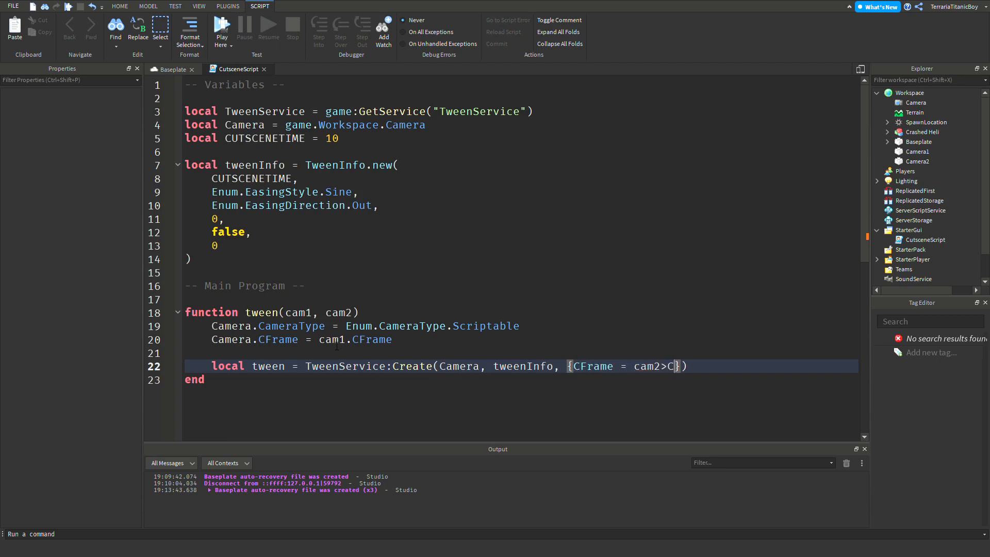
type(".CFrame")
type("tween:Play(")
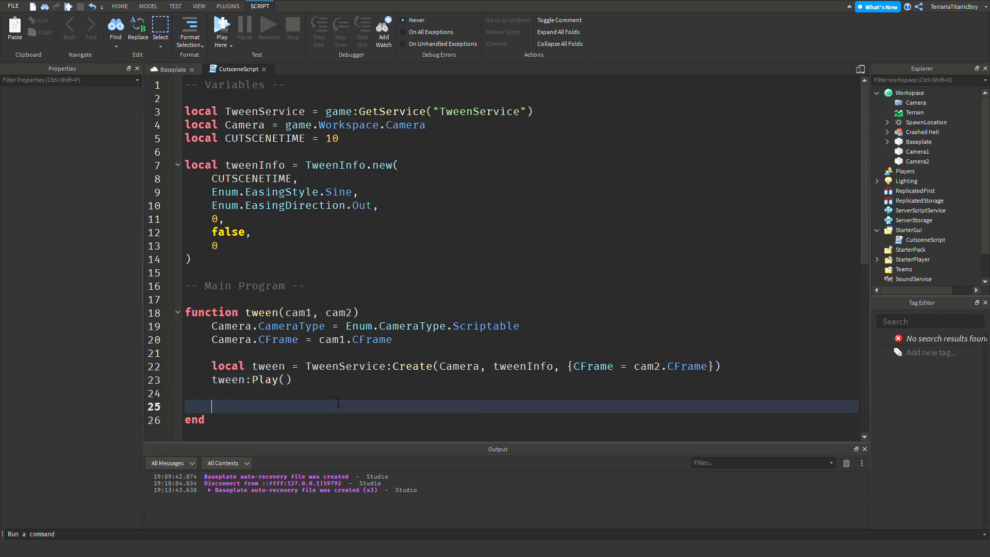
Add tween:Play() and wait(CUTSCENETIME) after the tween creation.
type("wait(CU")
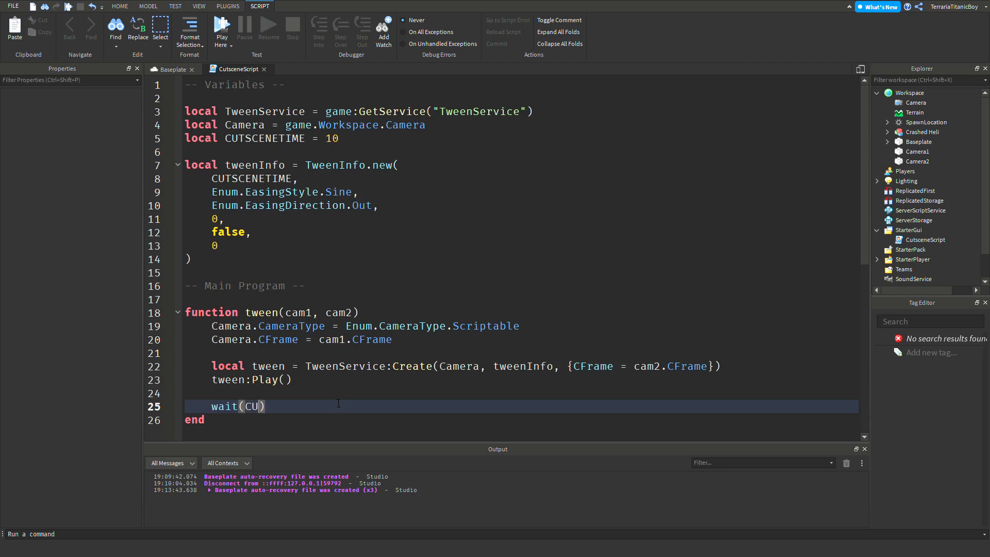
type("TSCENETIME")
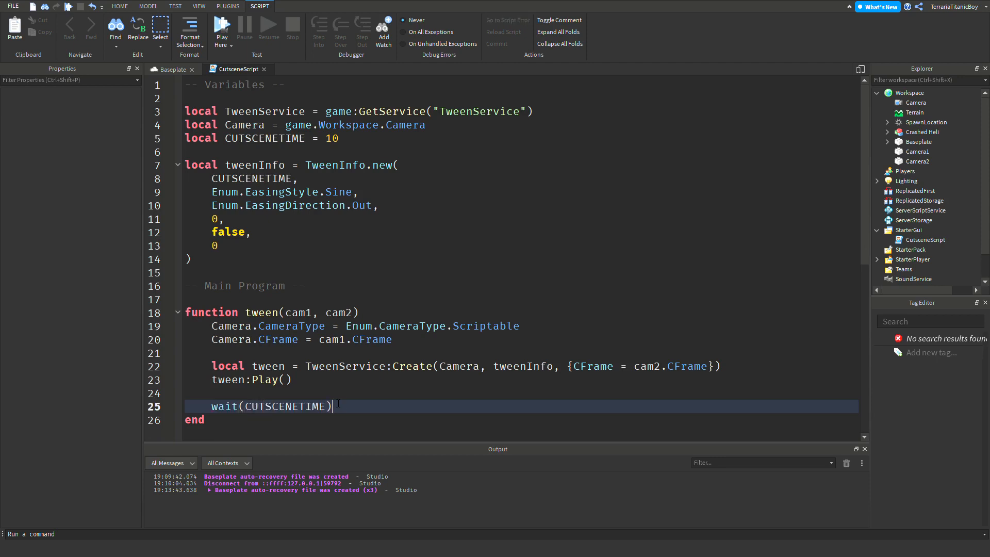
scroll("down", 3)
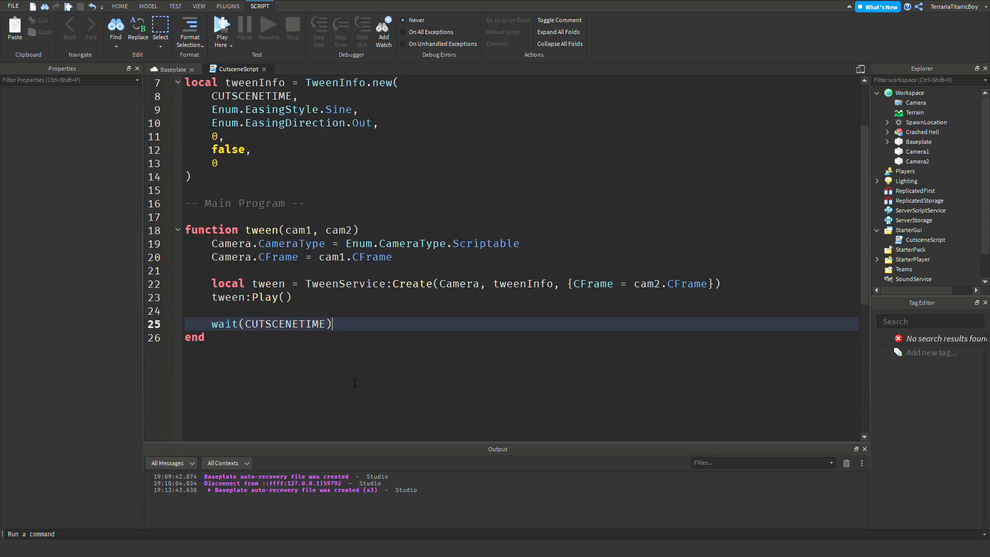
Restore Camera.CameraType to Custom, extend the wait to CUTSCENETIME + 3, and begin wait( below.
type("Ca")
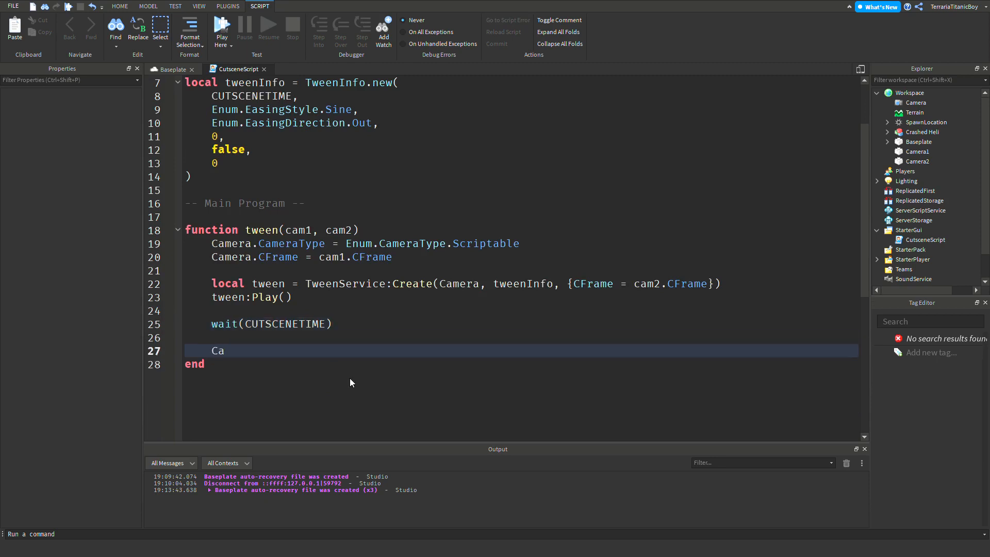
type("mera.CameraType = Enum.")
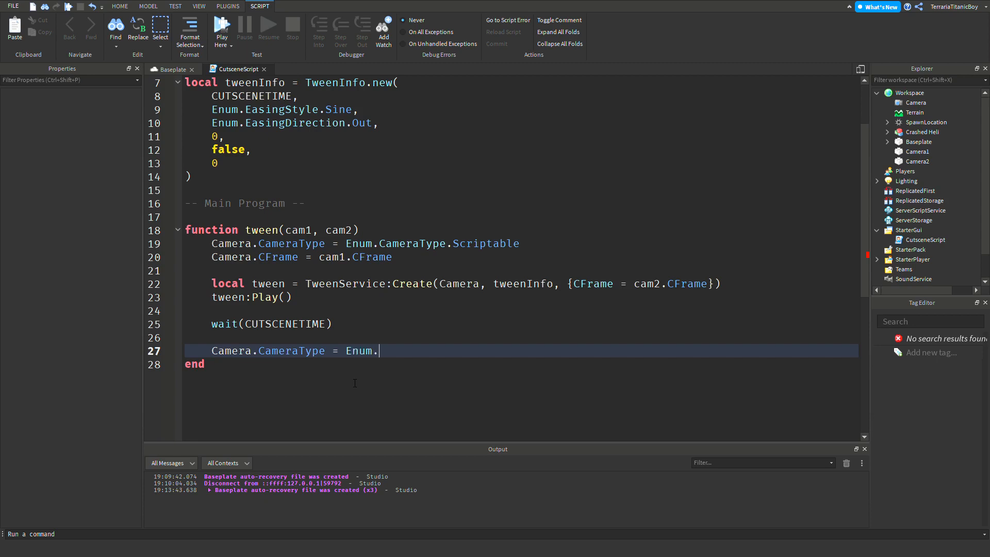
type("CameraType.C")
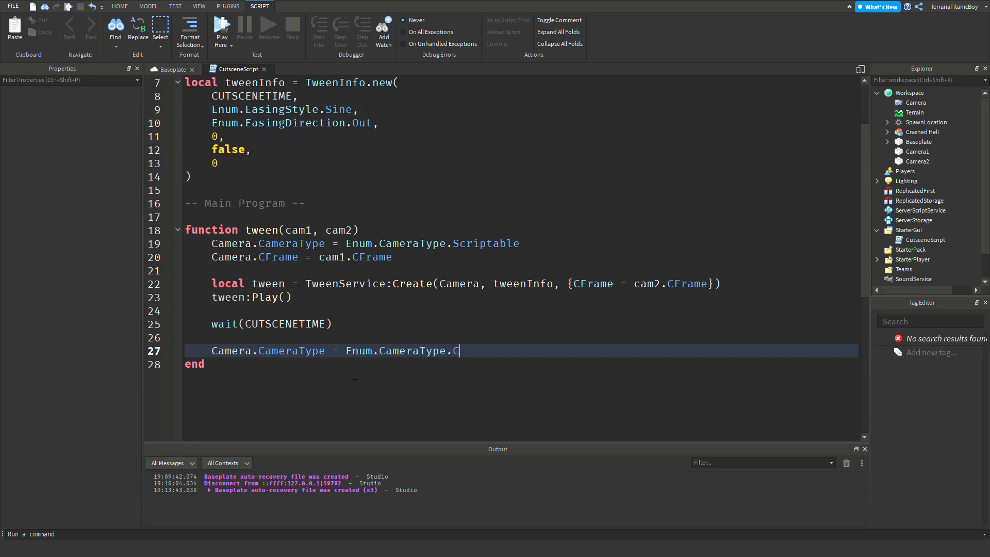
type("ustom")
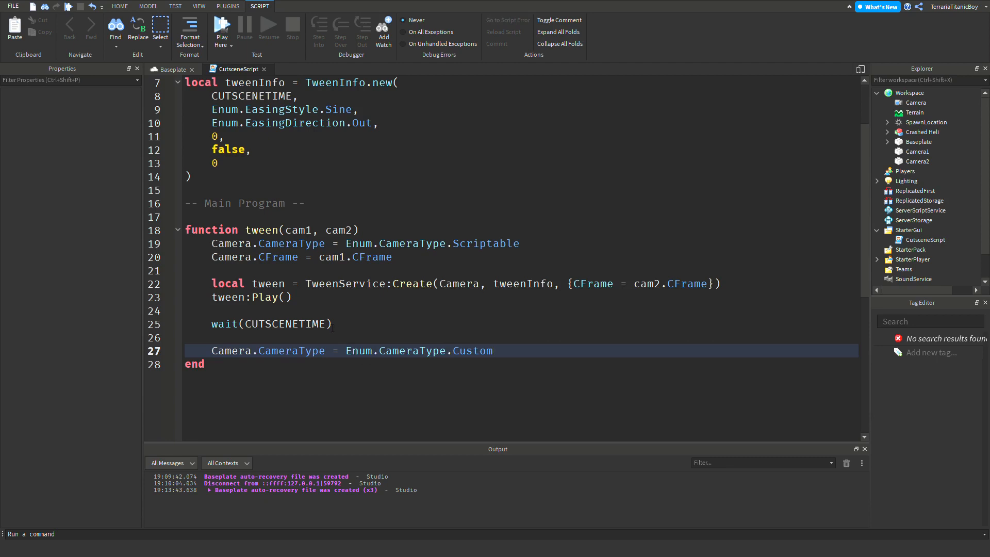
type("+")
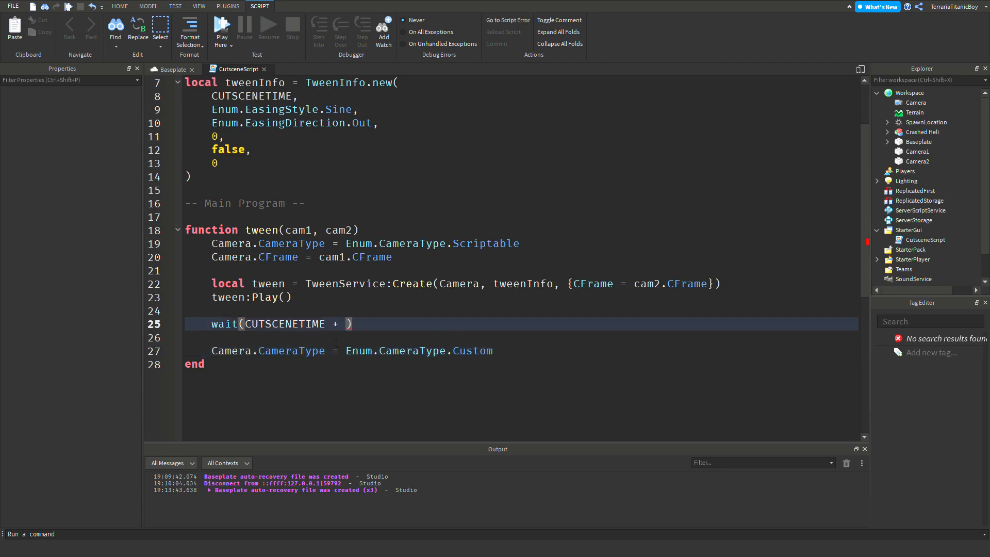
type("3")
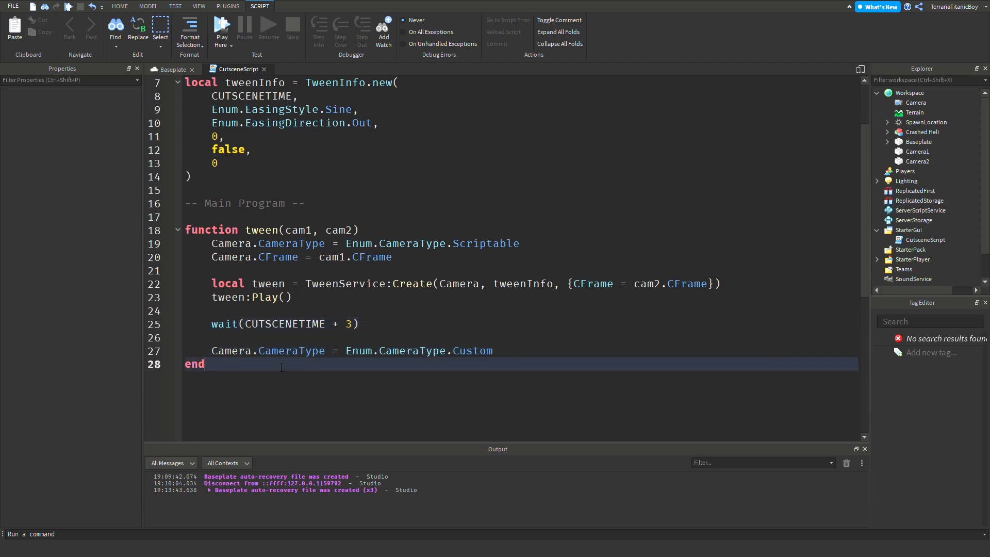
type("wait(")
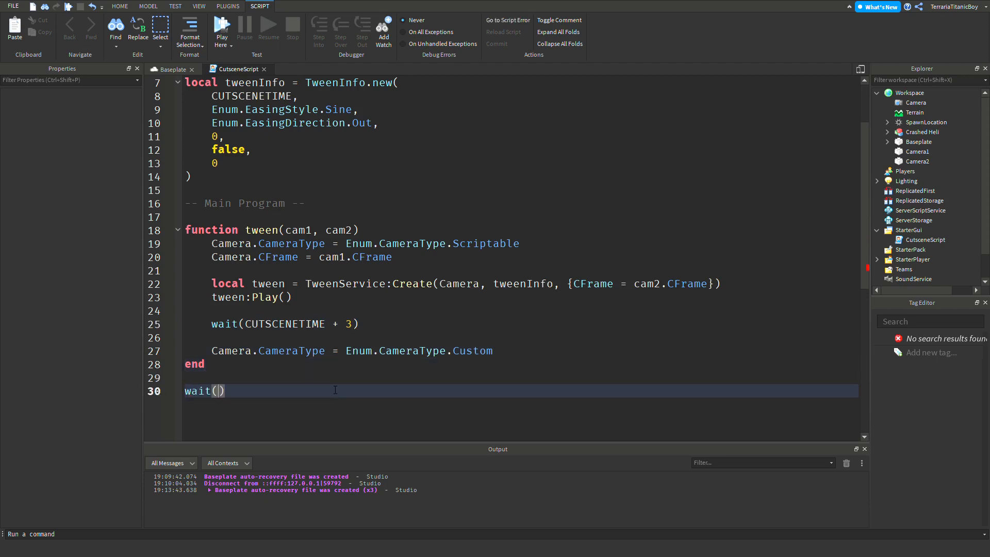
Finish wait(3) and call tween(game.Workspace.Camera1, game.Workspace.Camera2).
type("3")
type("tw")
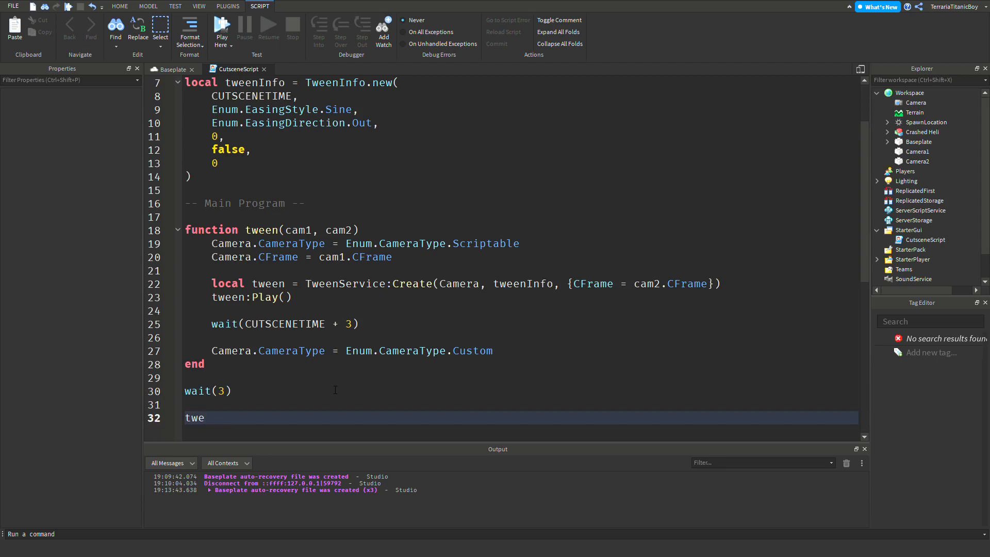
type("en(")
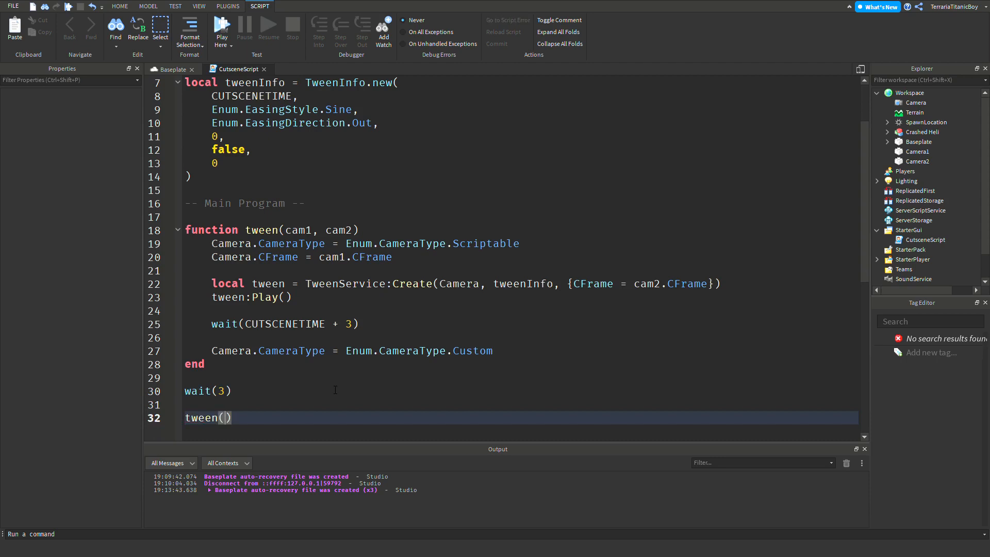
type("g")
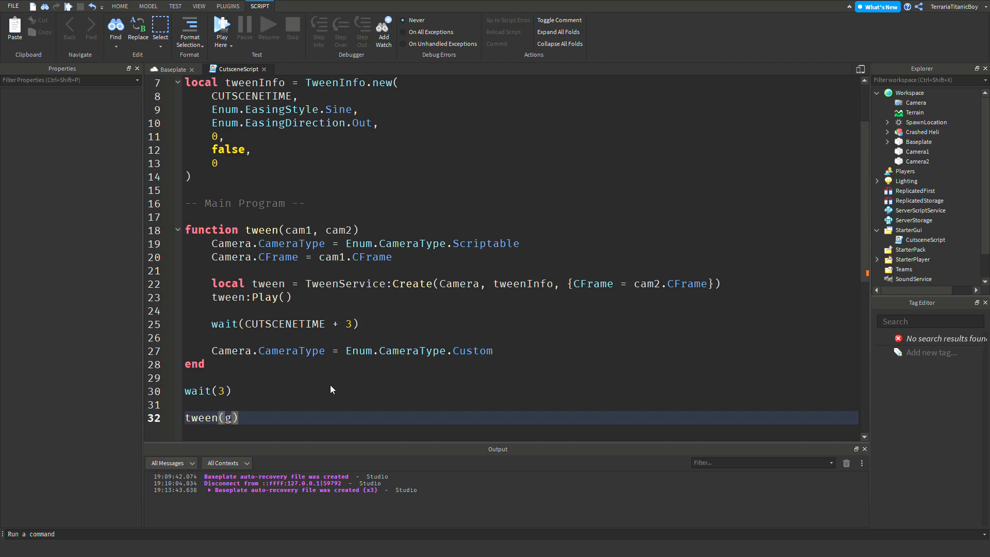
type("ame")
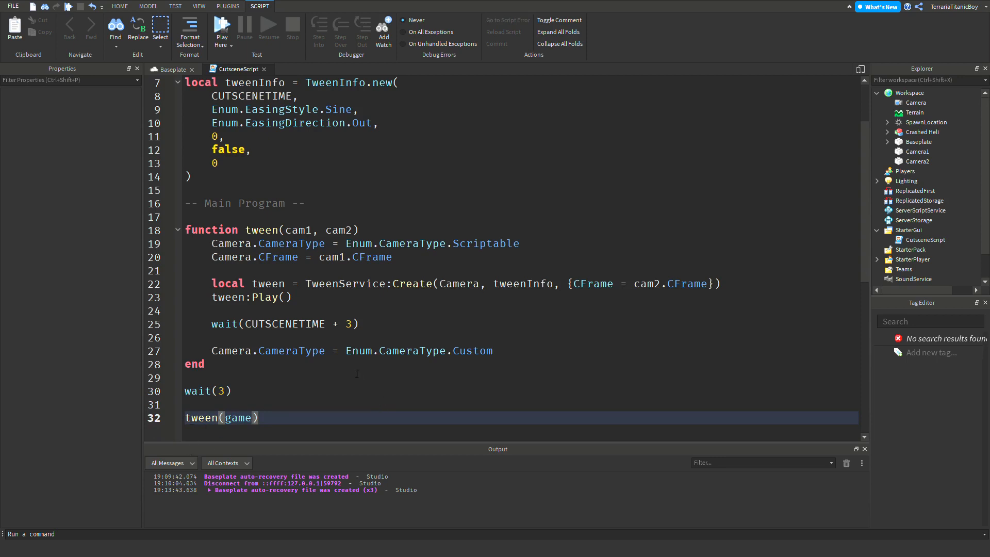
mouse_move(388, 382)
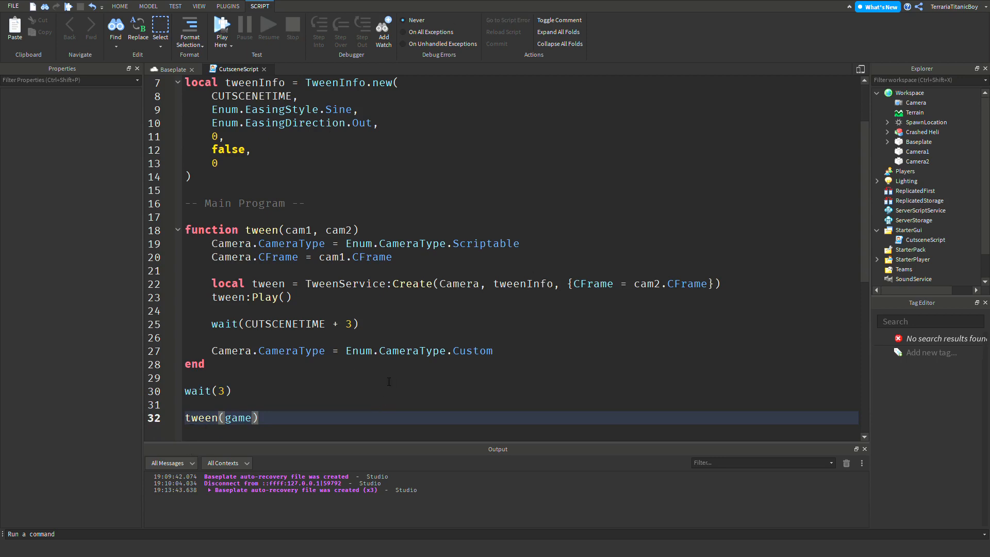
type("Workspace.")
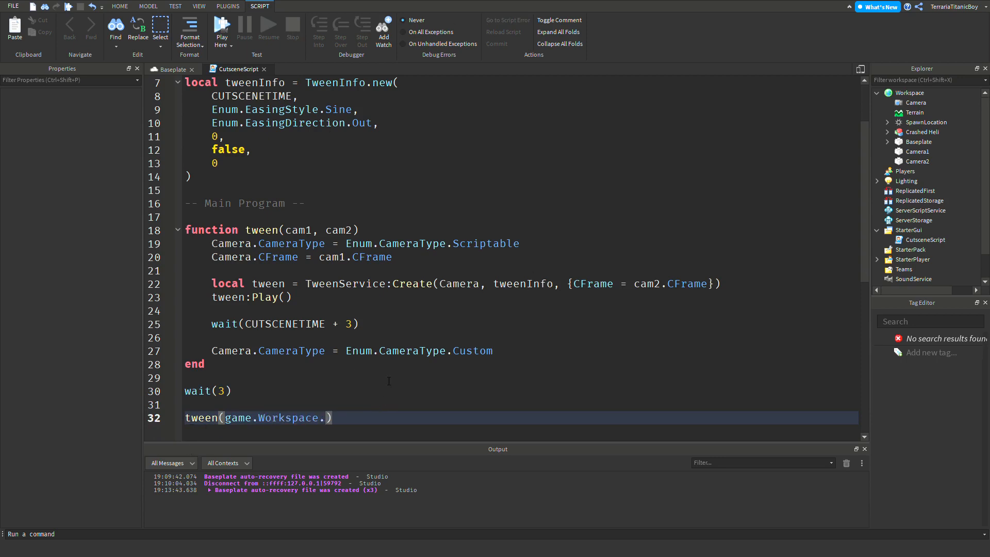
type("Camera1,")
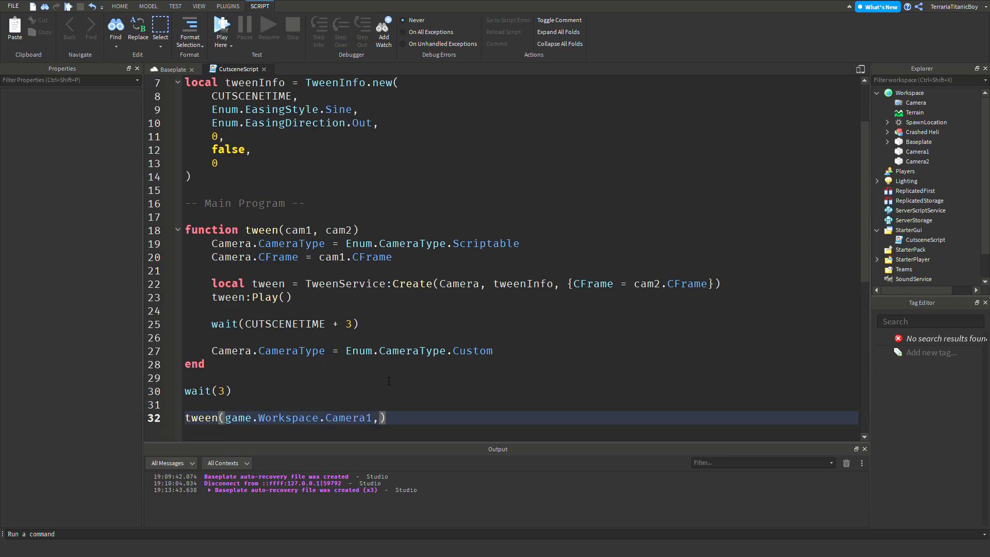
type("get")
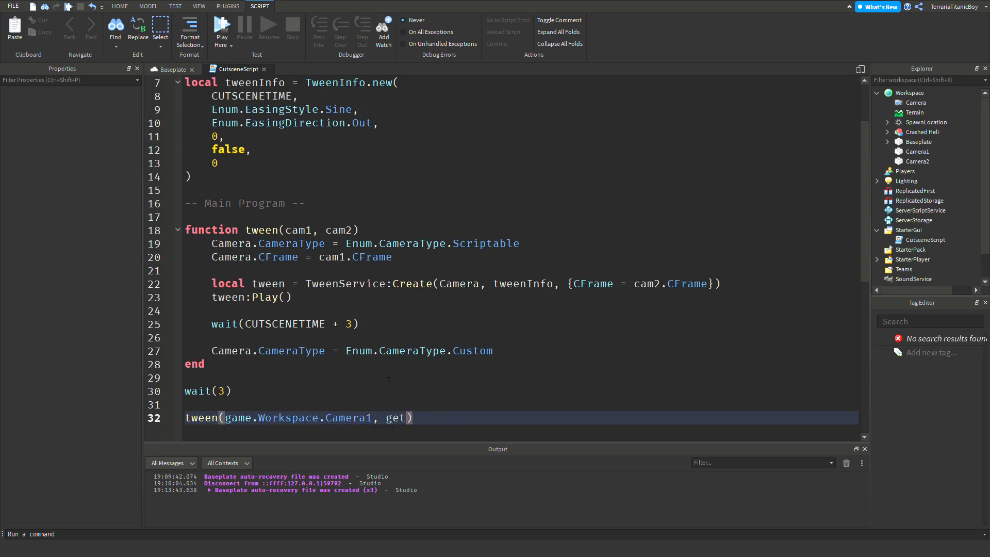
type("game,")
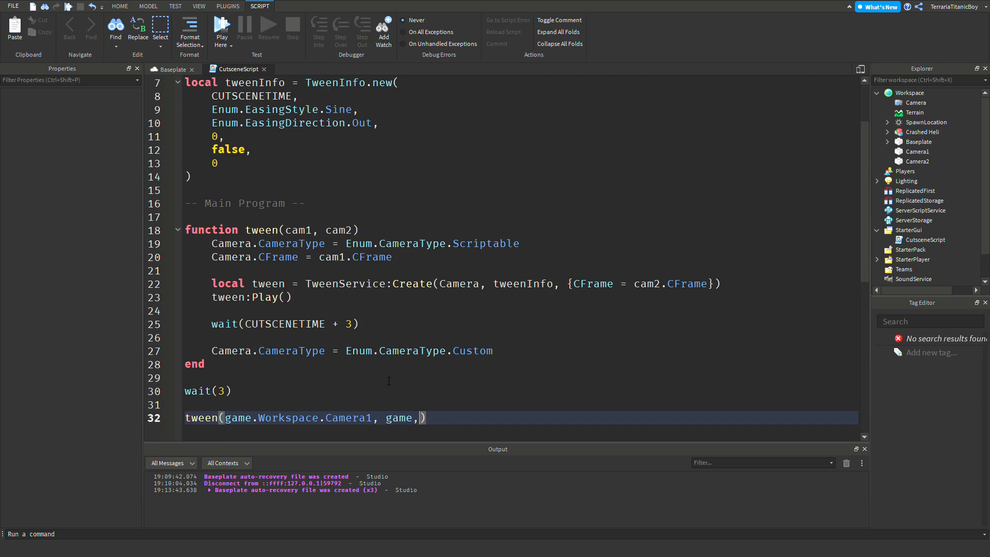
type("Workspace.Camera2")
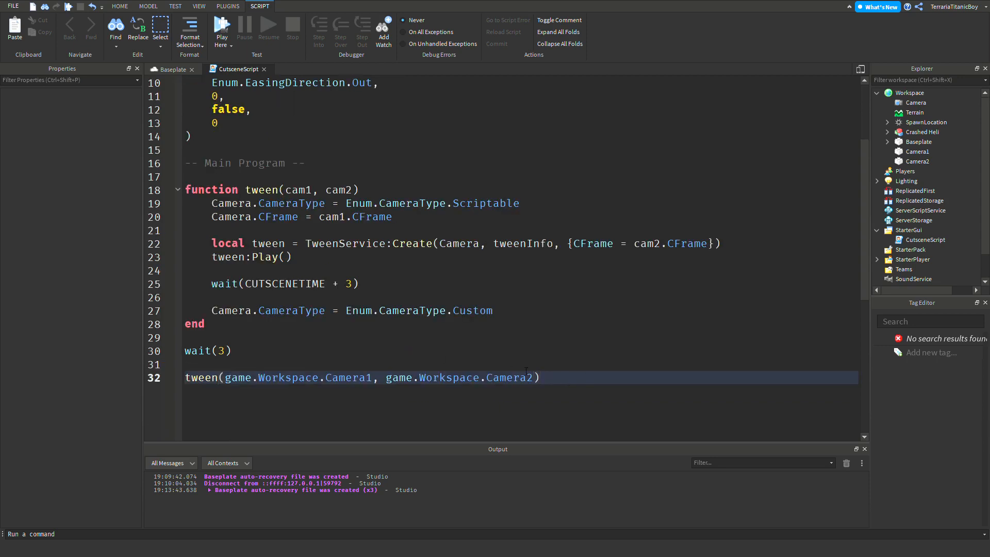
left_click(540, 377)
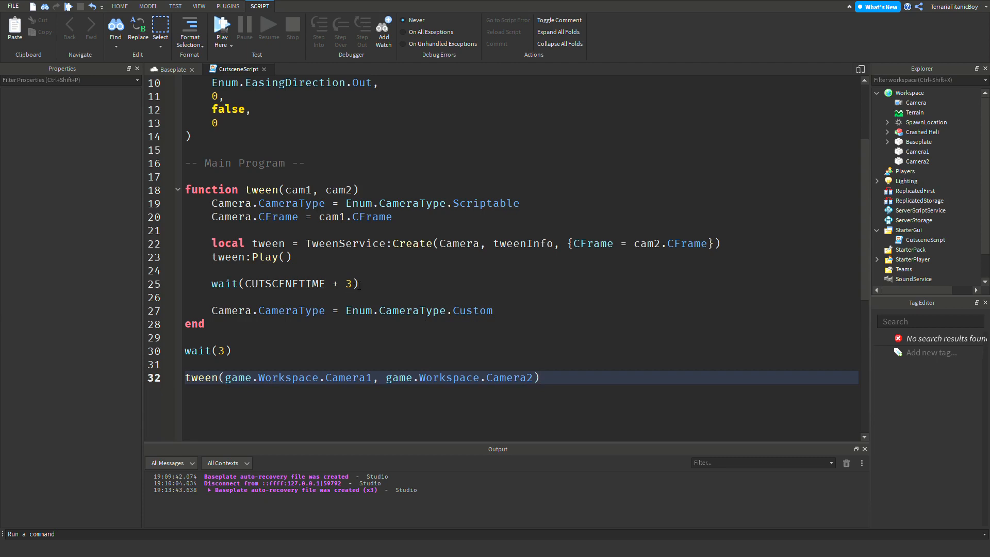
Return to the Baseplate view and start a Play test of the cutscene.
left_click(171, 69)
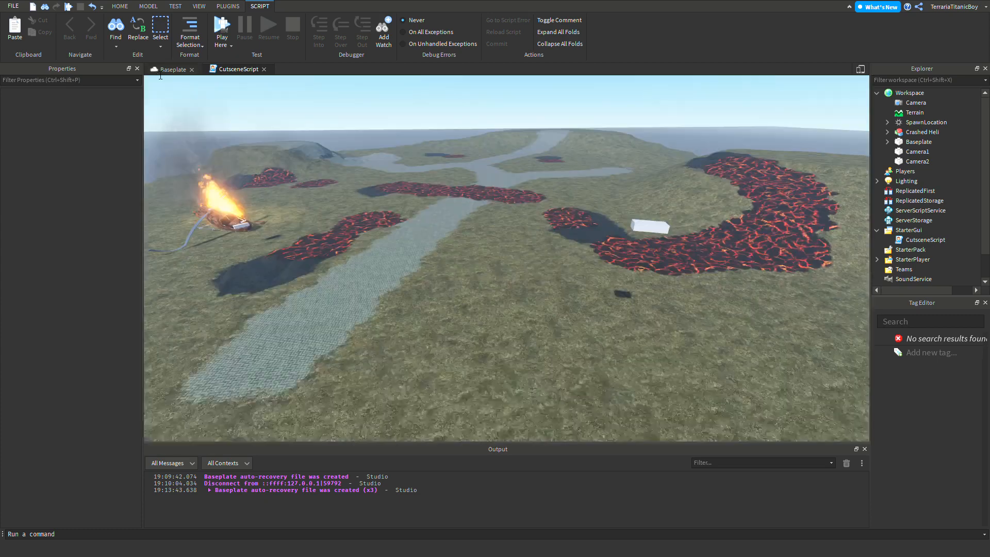
left_click(120, 6)
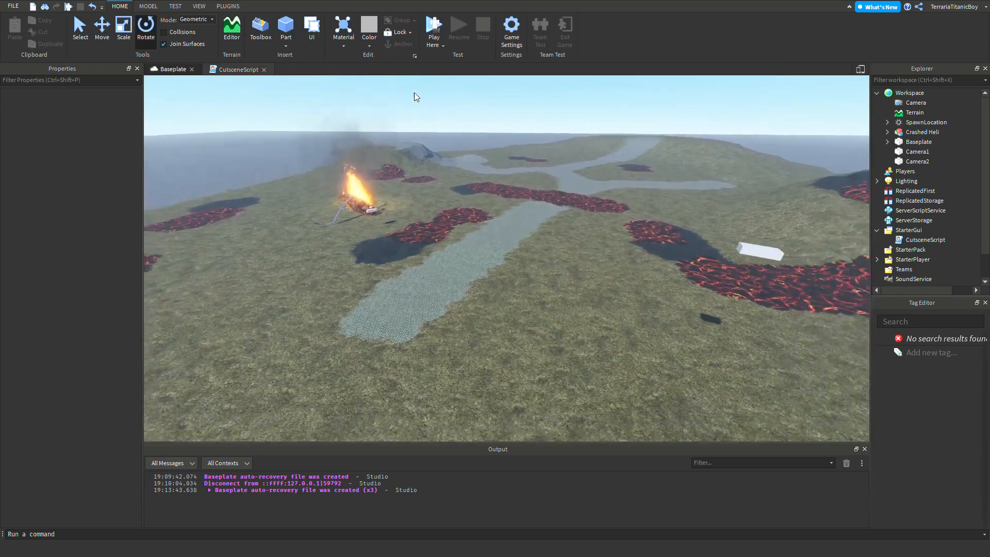
left_click(434, 25)
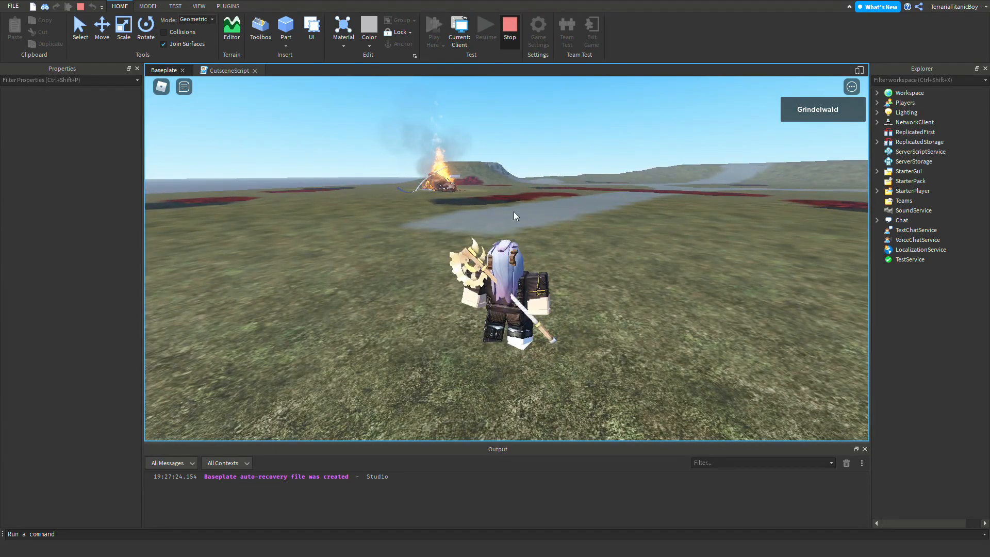
Stop the playtest, review CutsceneScript, and select the Camera2 part.
left_click(510, 28)
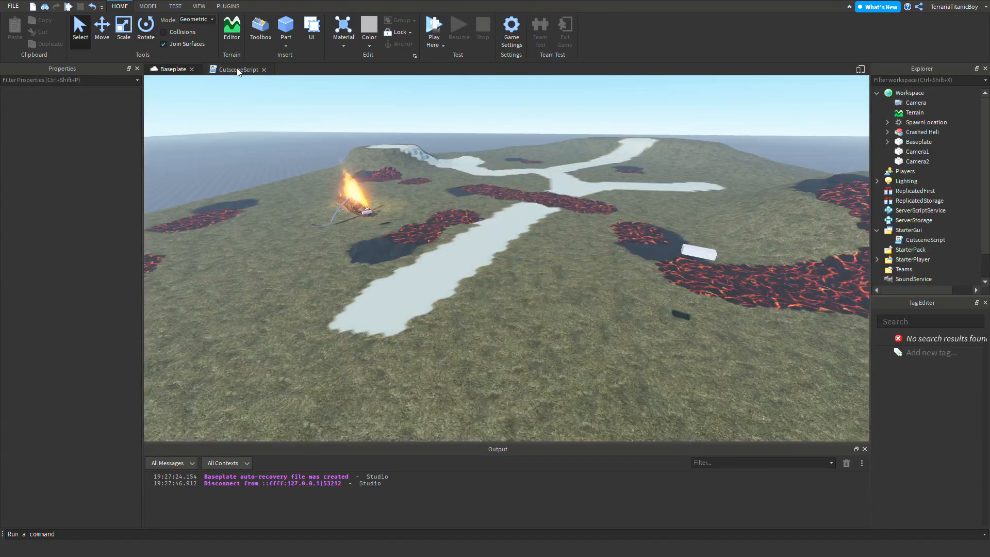
left_click(235, 68)
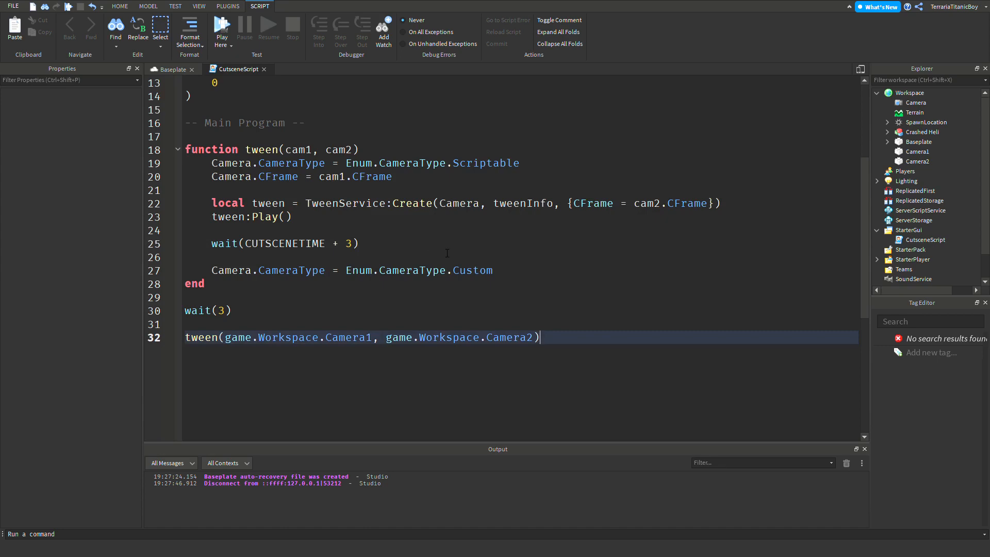
scroll("up", 3)
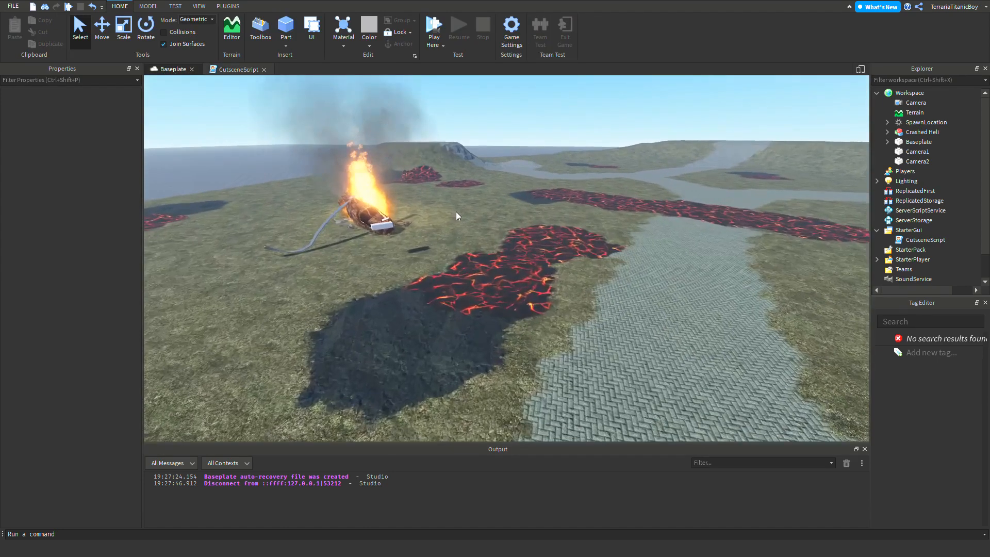
left_click(918, 161)
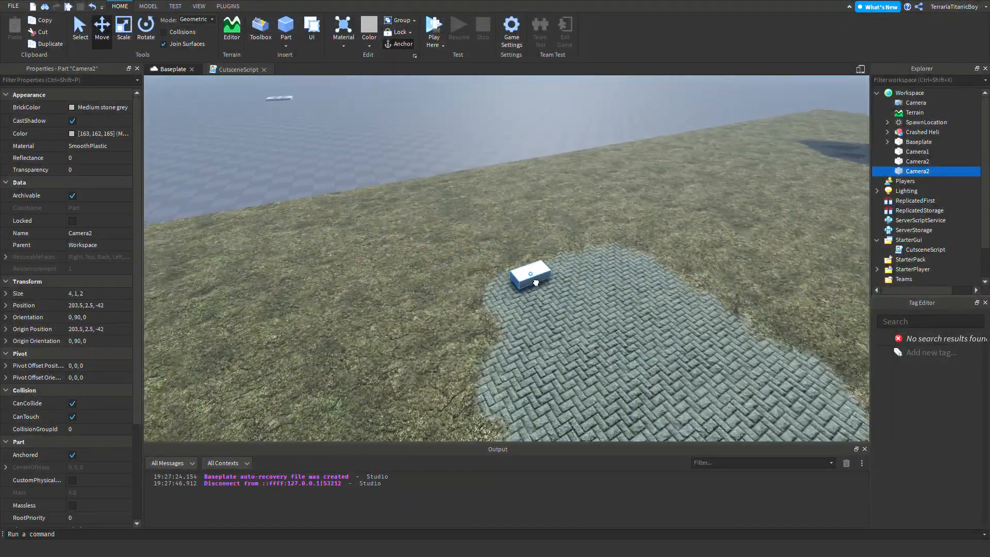
Remove the SpawnLocation decal and set SpawnLocation's Transparency to 1.
left_click(926, 122)
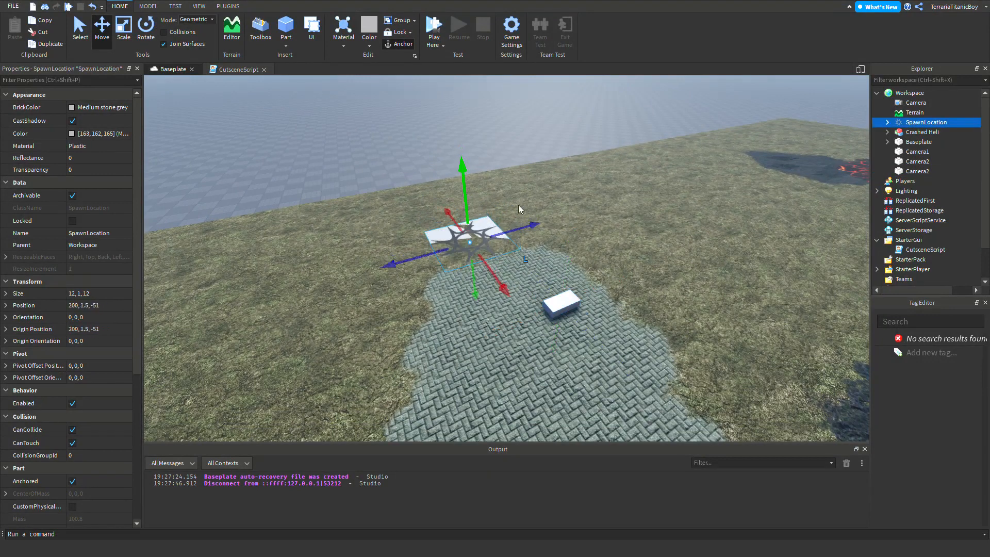
left_click(888, 122)
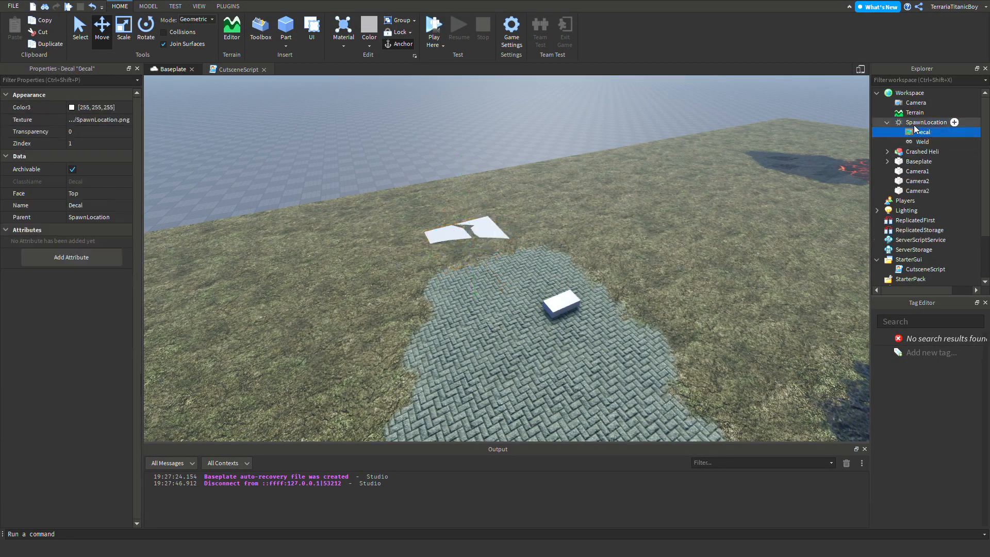
left_click(926, 121)
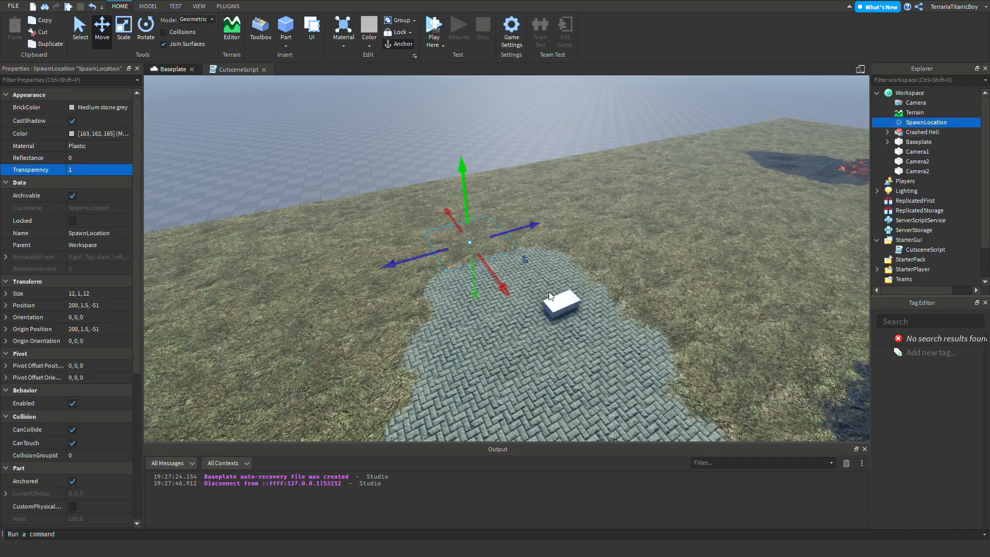
Align the copied camera part with SpawnLocation on Z and rename it Camera3.
left_click(918, 172)
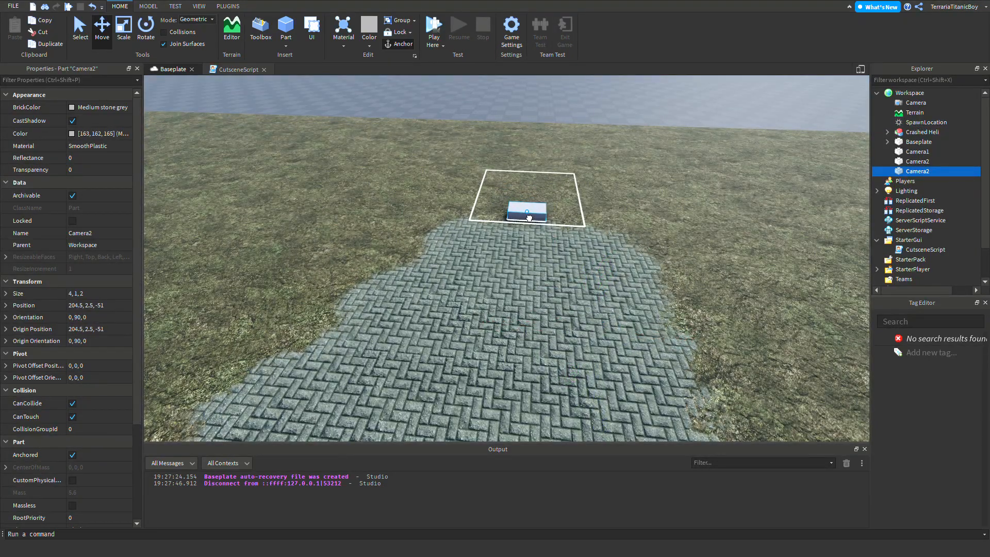
left_click(101, 29)
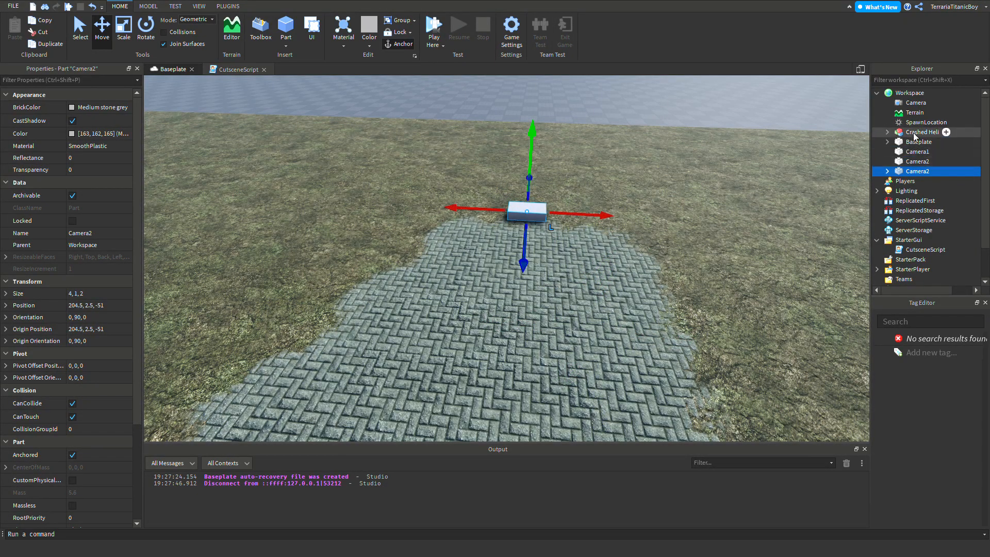
left_click(928, 122)
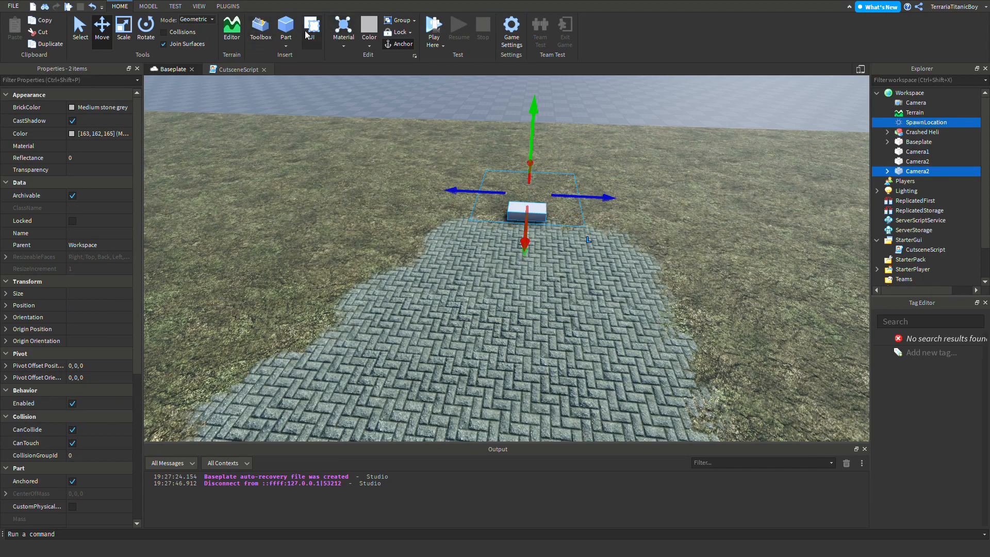
left_click(148, 6)
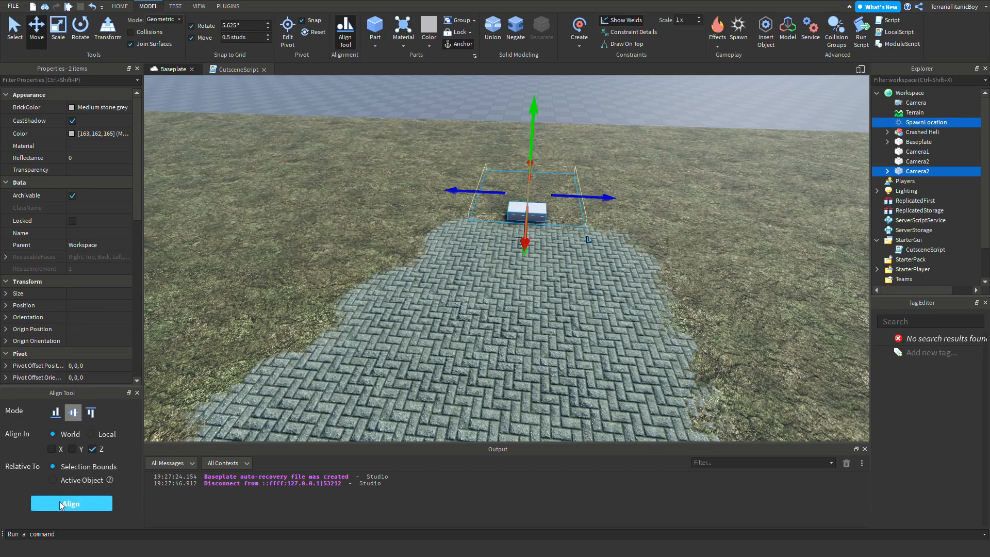
left_click(71, 503)
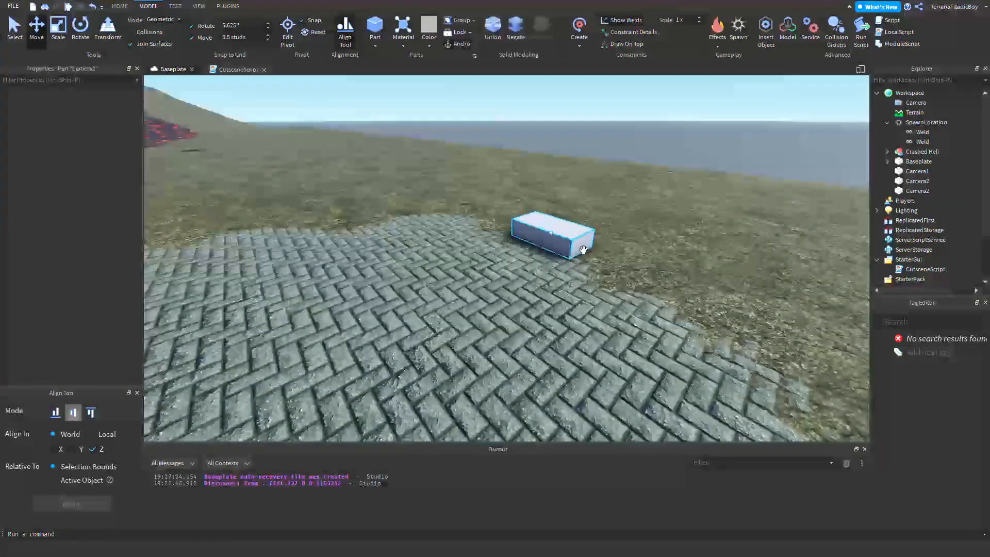
left_click(918, 181)
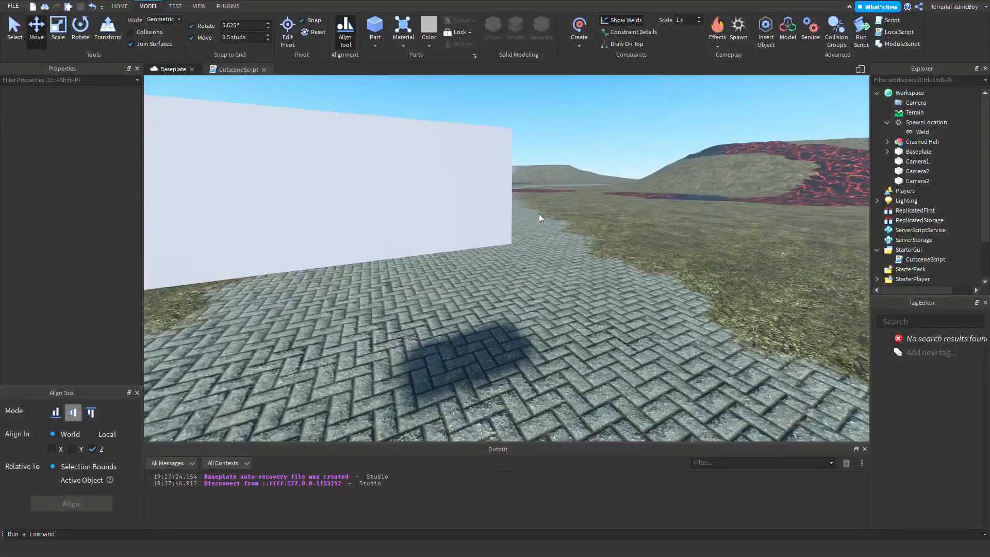
left_click(918, 181)
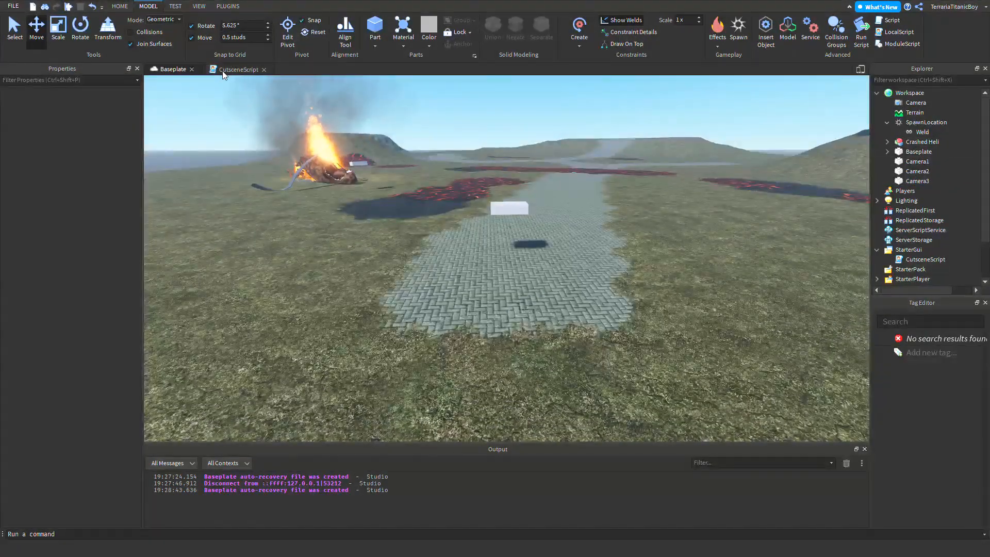
Add line 33 of CutsceneScript: tween(game.Workspace.Camera2, game.Workspace.Camera3).
left_click(239, 70)
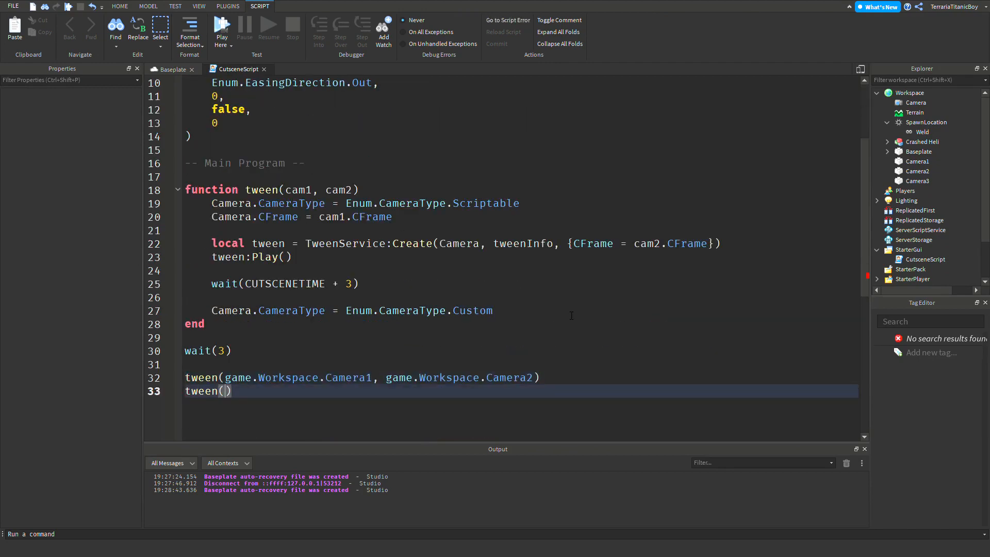
type("getfenv(")
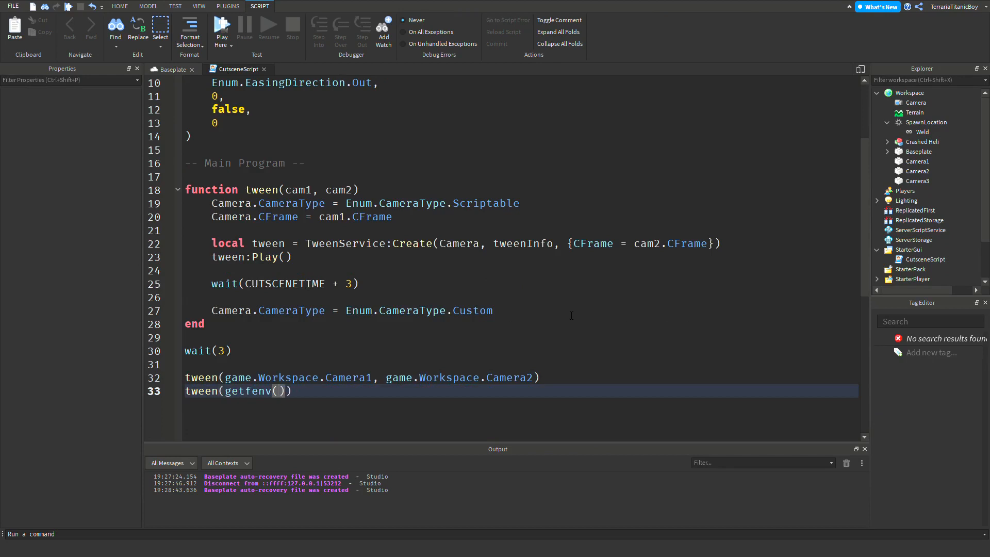
type("game.")
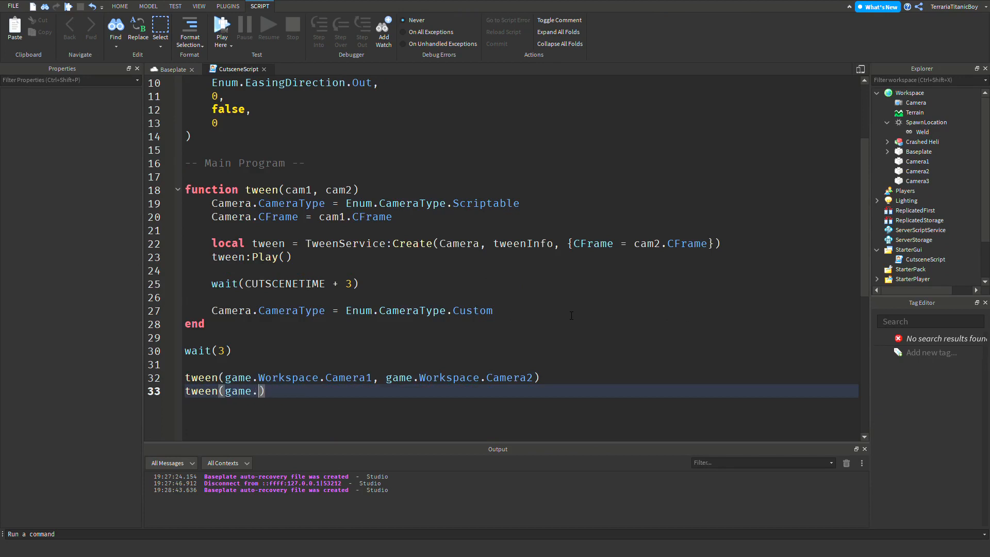
type("Workspace.Camera2, game.Workspace.Camera3")
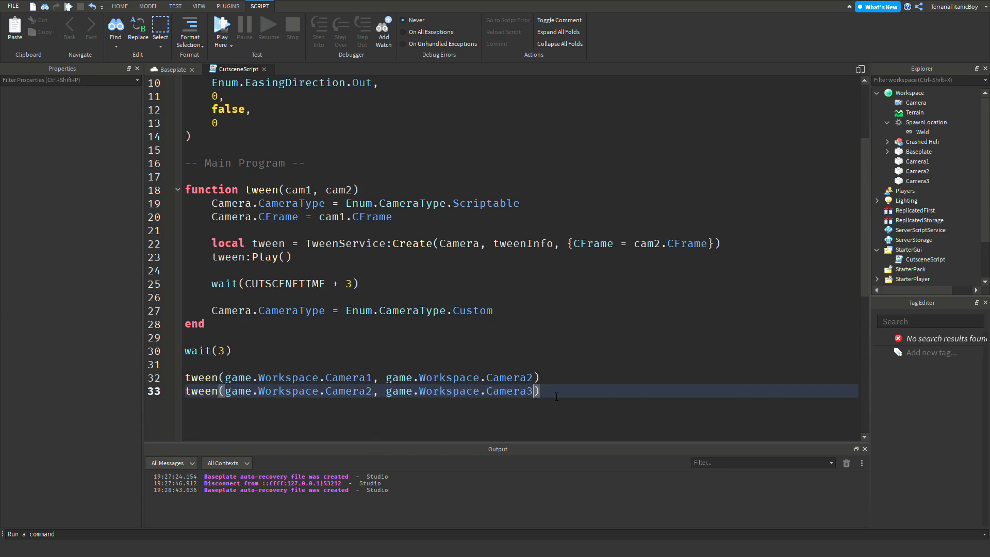
scroll("up", 3)
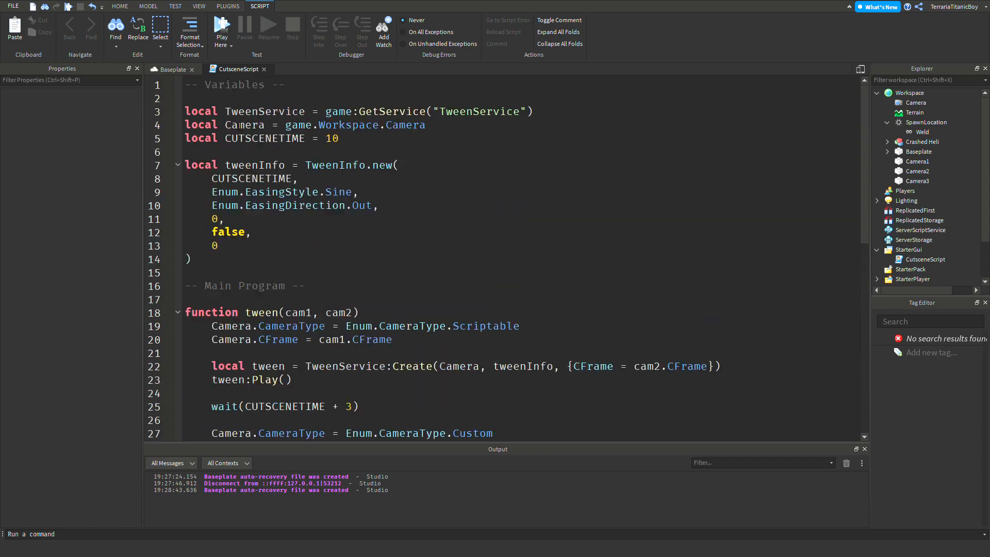
Select Camera1 in the Explorer, then start a playtest from the Home tab.
left_click(171, 68)
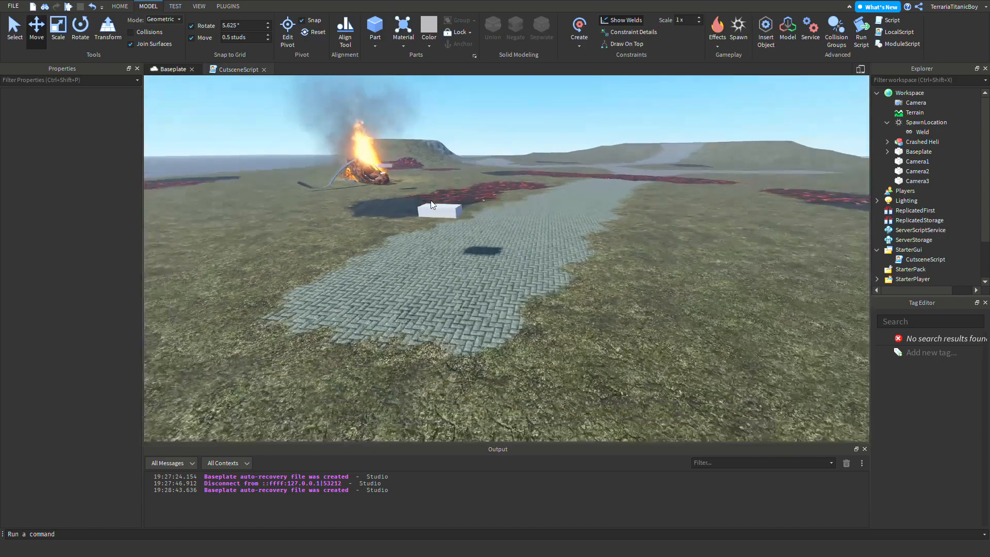
left_click(917, 160)
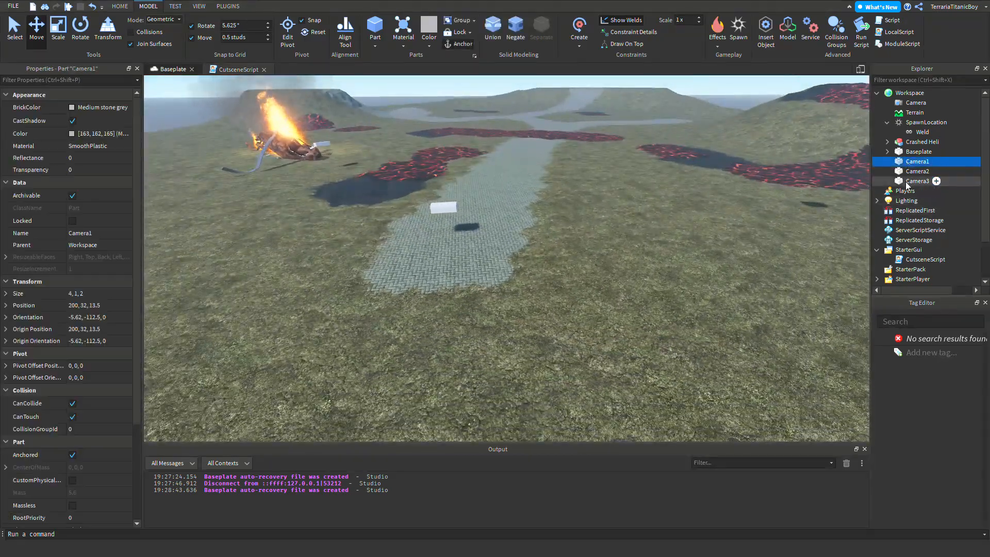
left_click(917, 180)
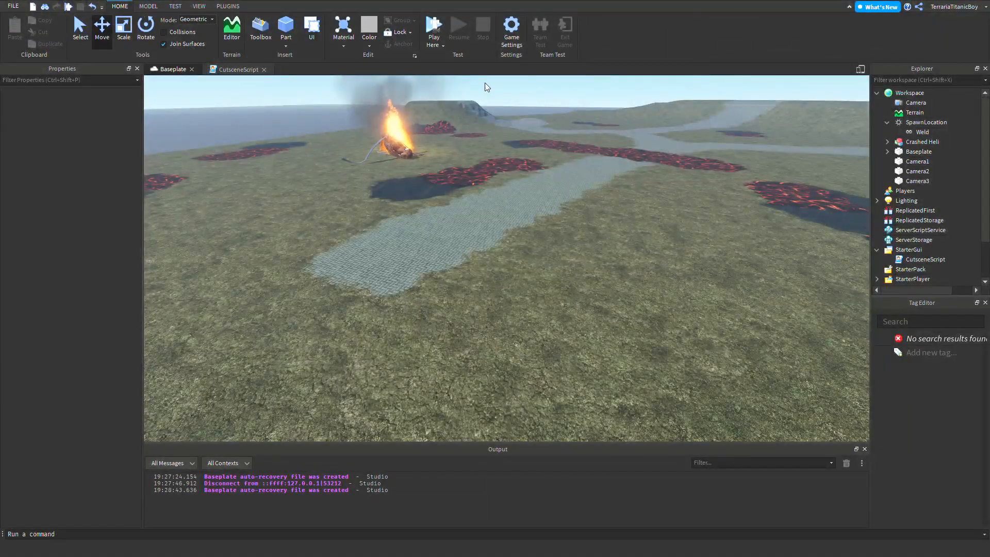
left_click(434, 29)
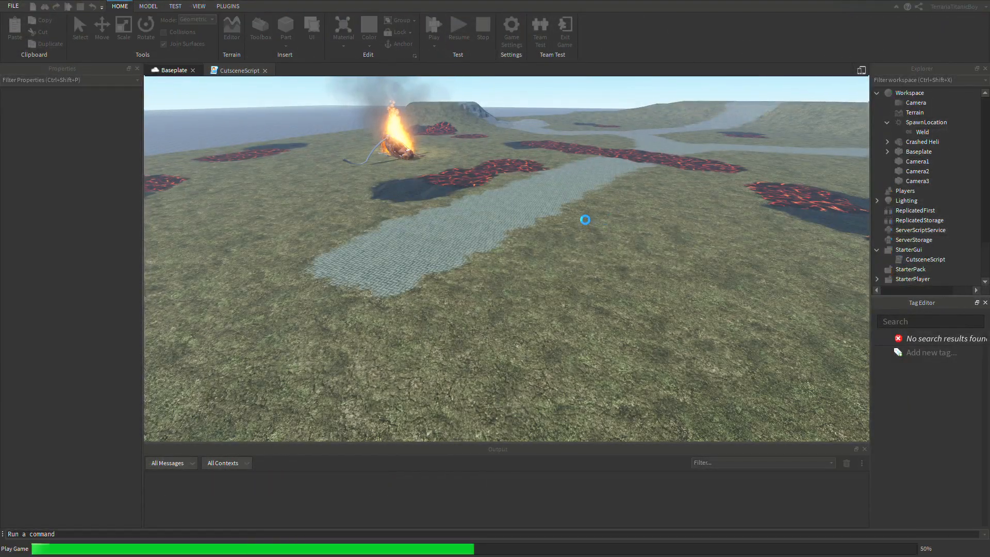
left_click(483, 29)
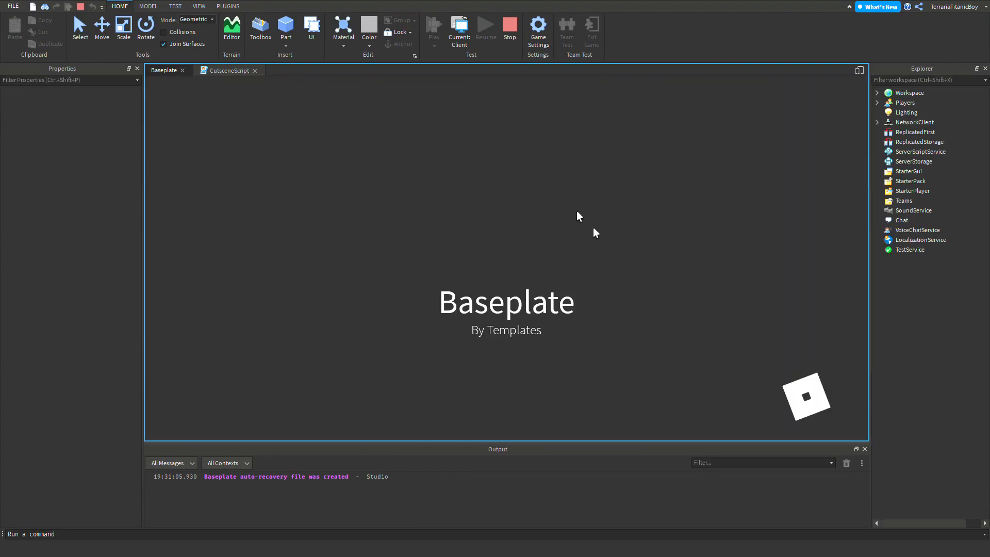
left_click(434, 28)
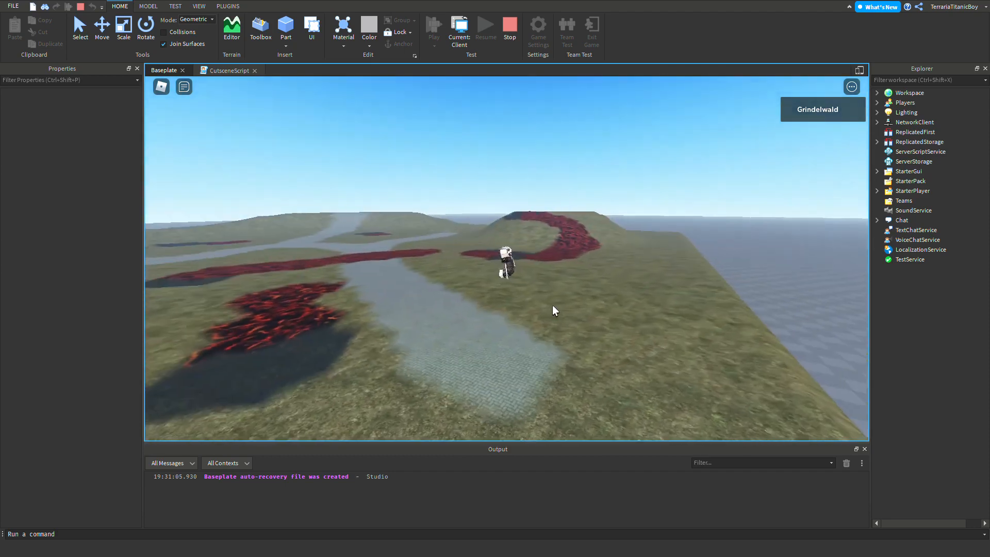
Stop the playtest and uncheck CanCollide on Camera1, Camera2 and Camera3.
left_click(510, 28)
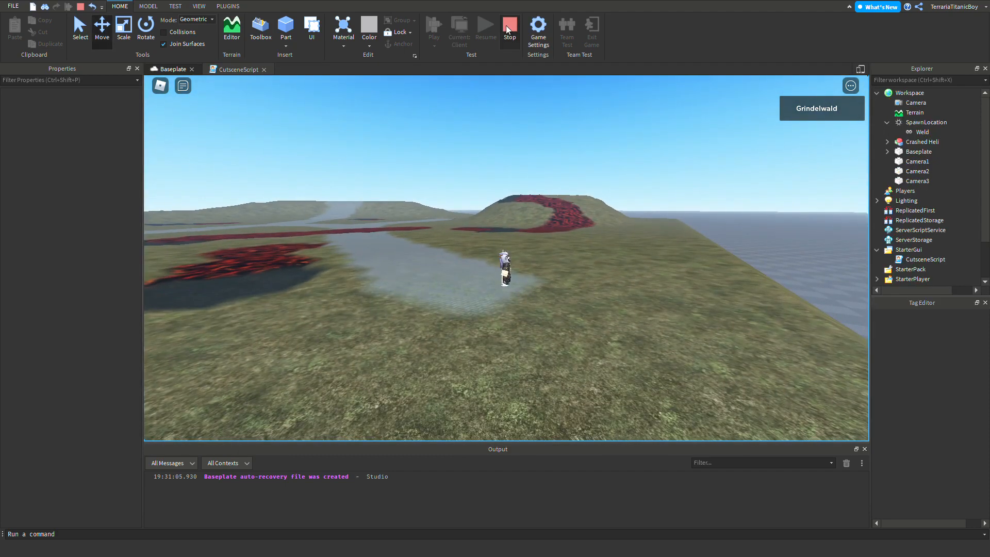
left_click(509, 29)
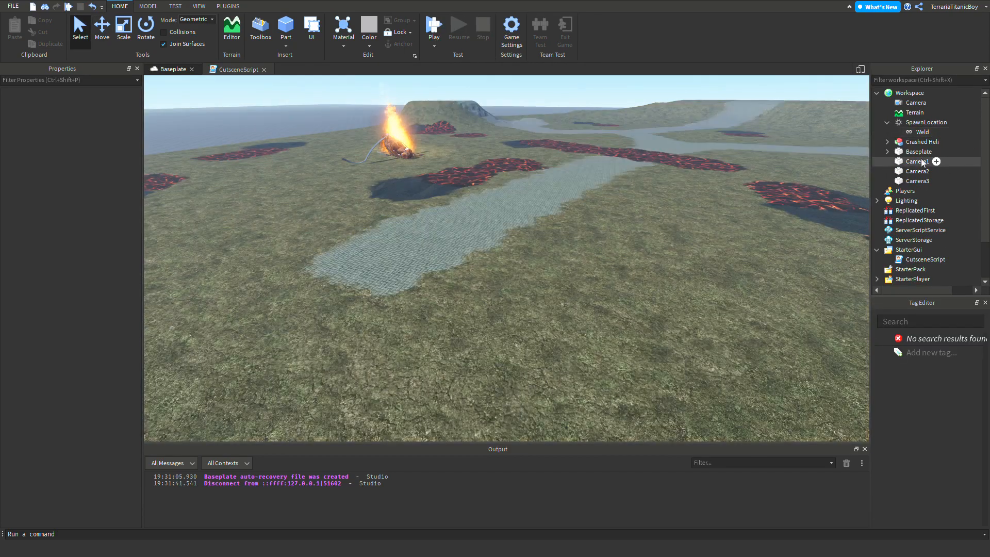
left_click(917, 170)
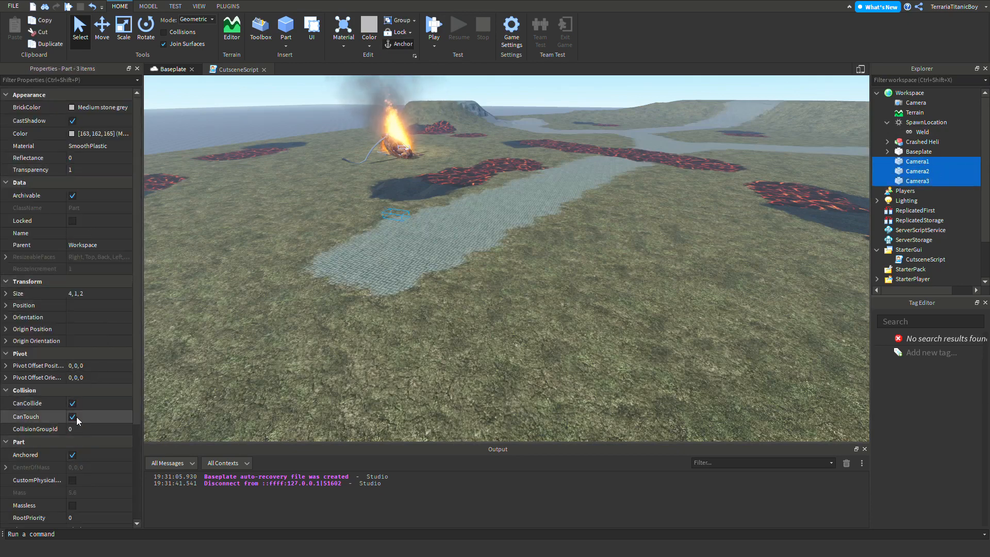
left_click(72, 403)
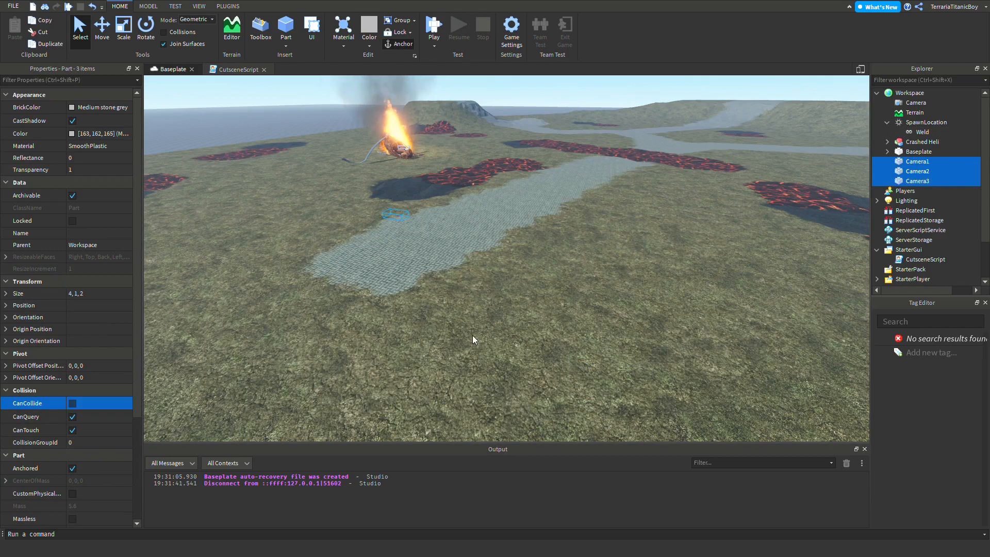
left_click(239, 70)
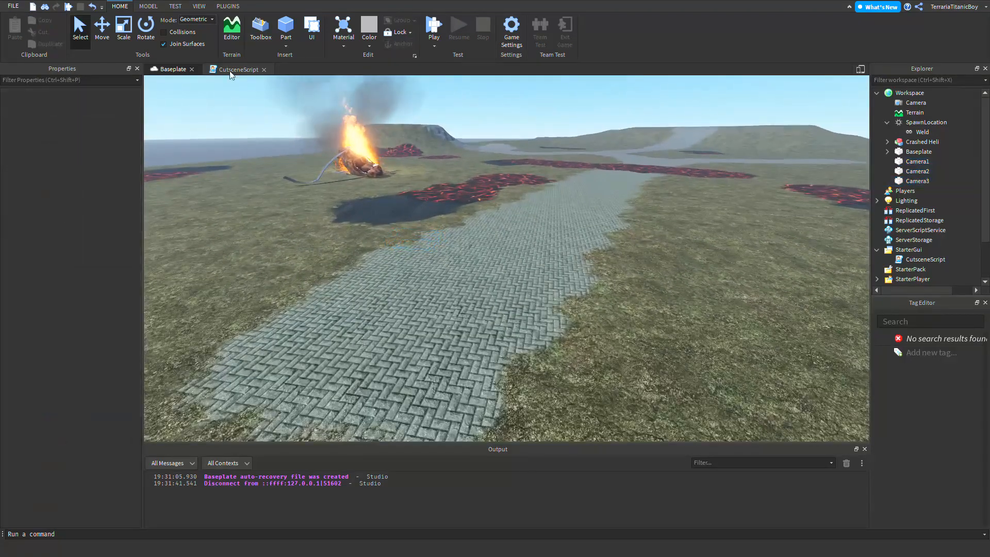
Change CUTSCENETIME in CutsceneScript from 10 to 5.
left_click(238, 70)
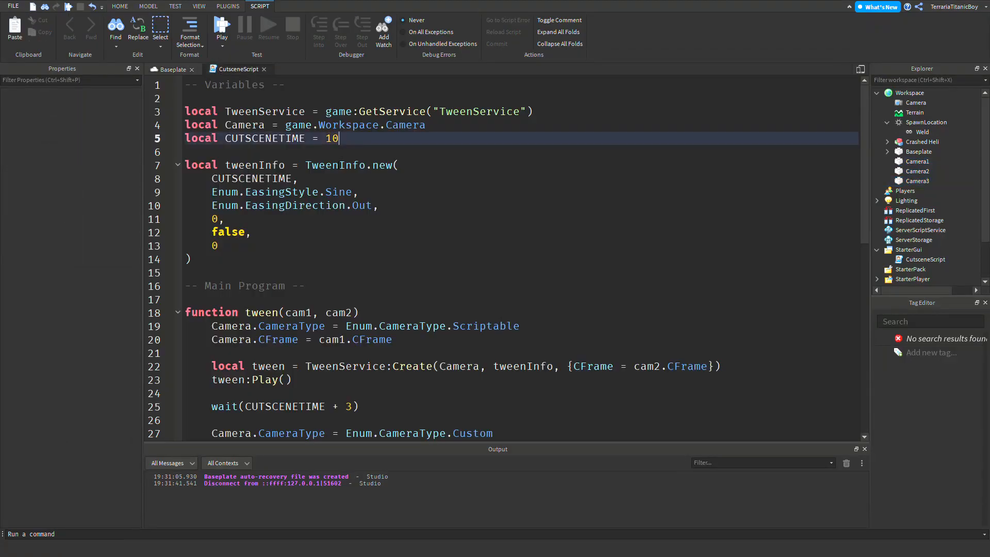
key("Backspace")
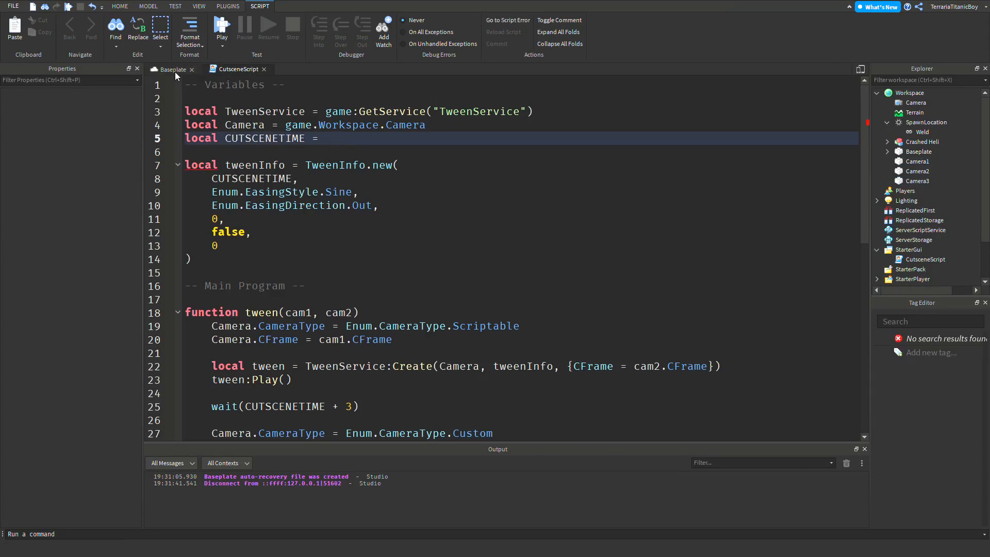
type("5")
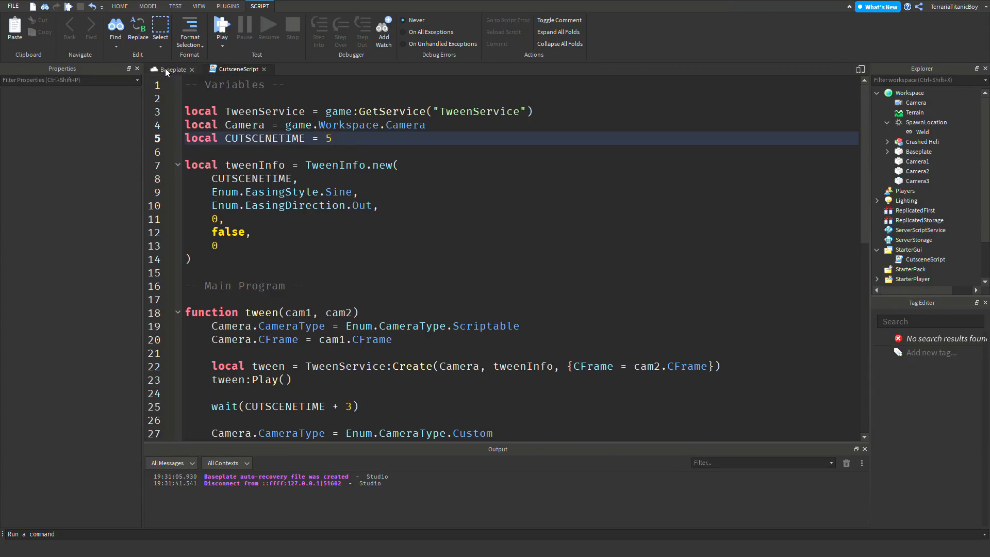
type("7.5")
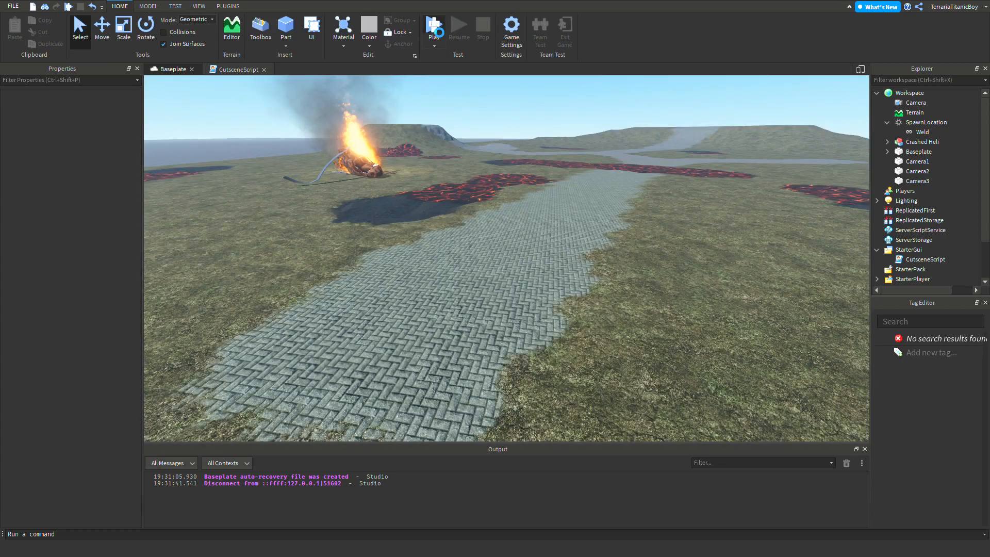
Run a new playtest to watch the shortened camera cutscene.
left_click(434, 25)
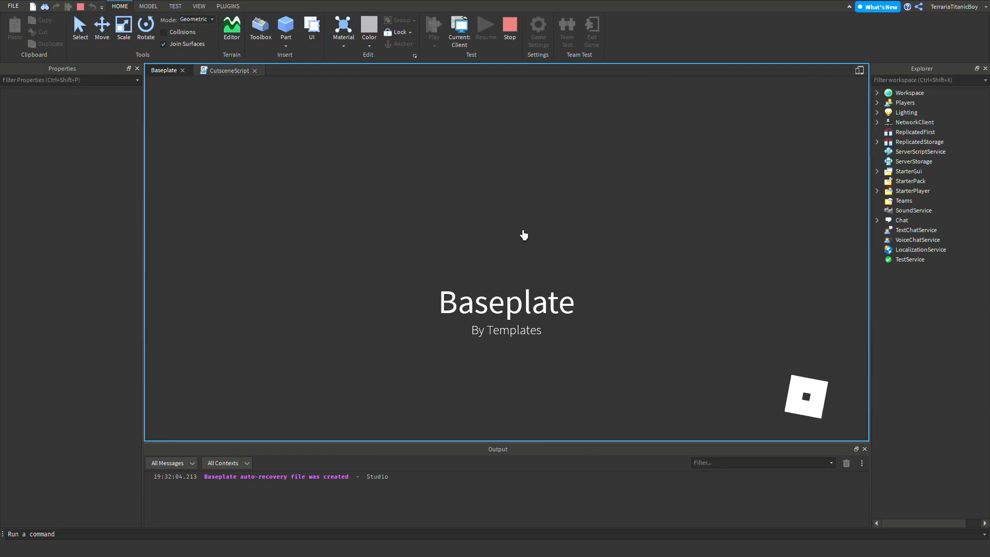
left_click(434, 26)
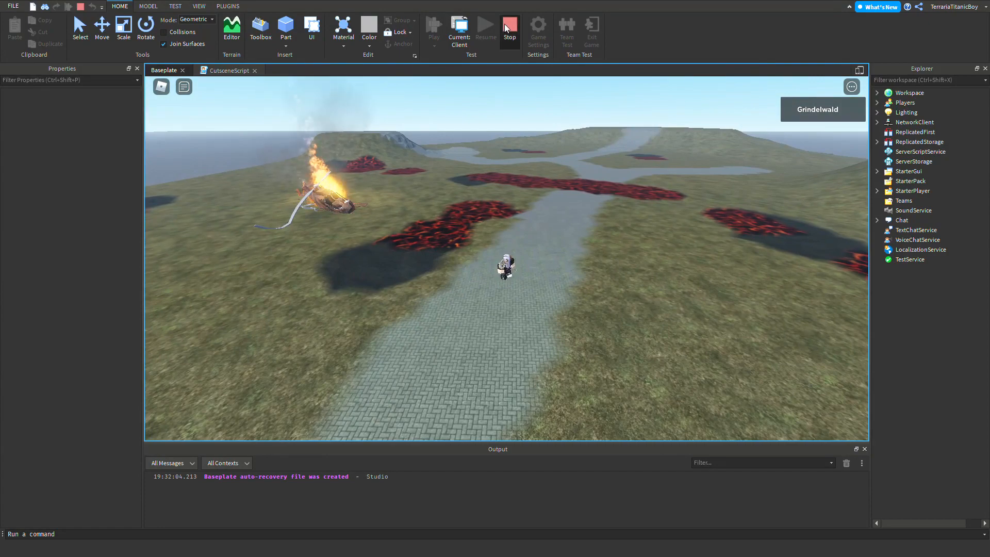
Stop the playtest, review CutsceneScript's tween calls, and collapse SpawnLocation and Workspace.
left_click(509, 27)
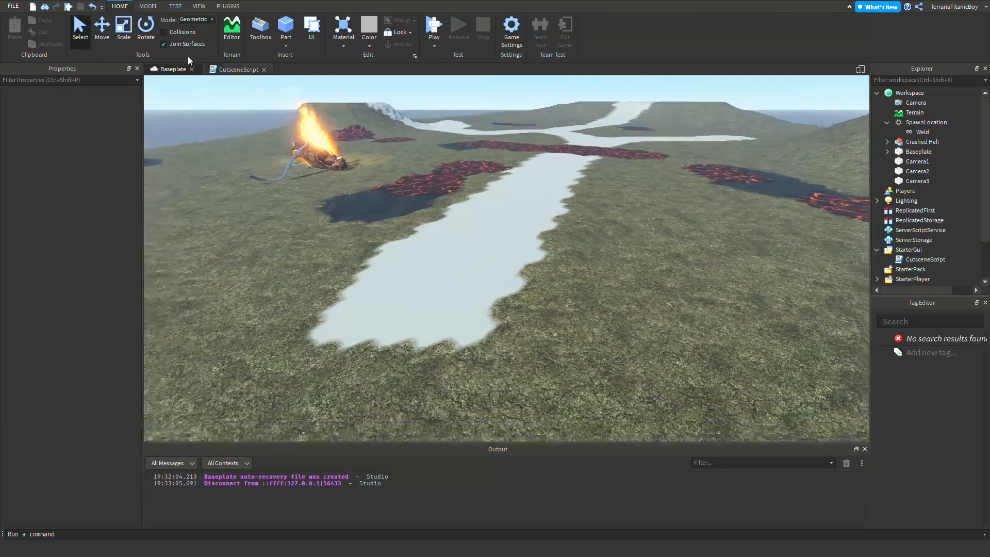
left_click(237, 69)
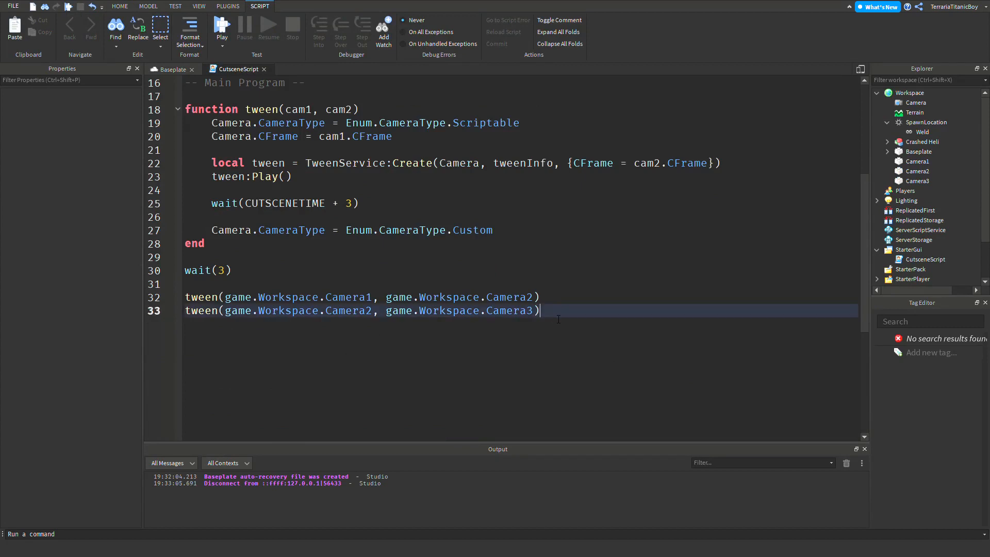
mouse_move(527, 338)
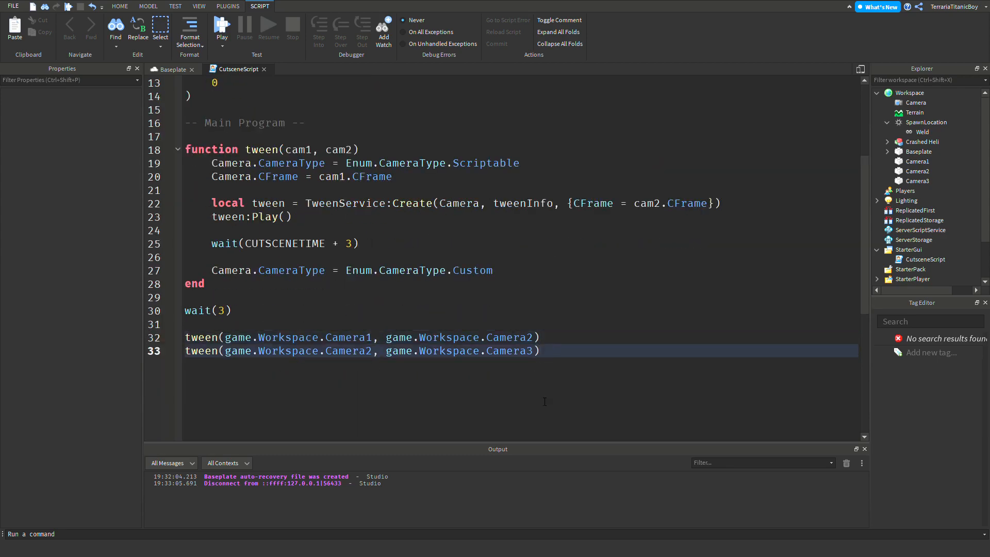
scroll("up", 3)
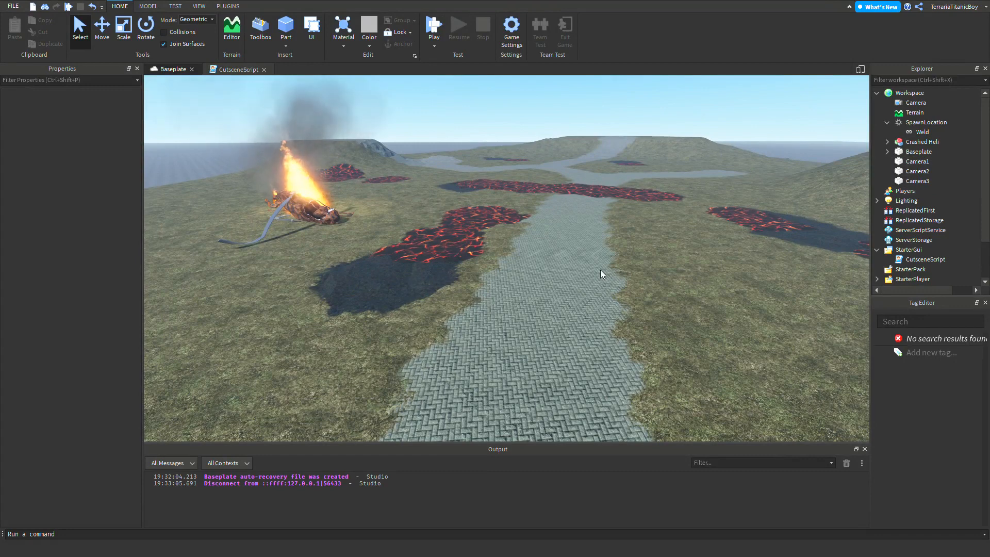
left_click(877, 250)
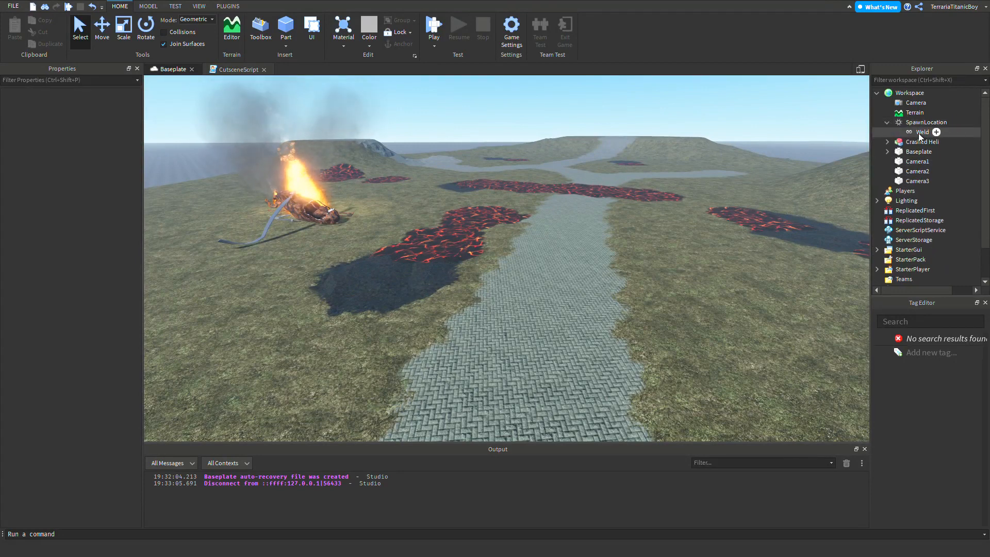
left_click(928, 122)
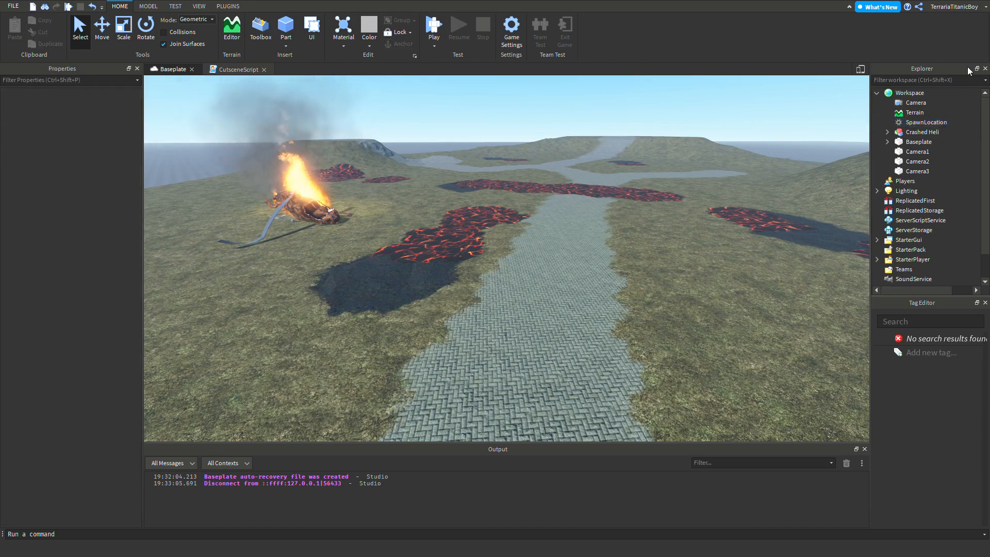
left_click(878, 93)
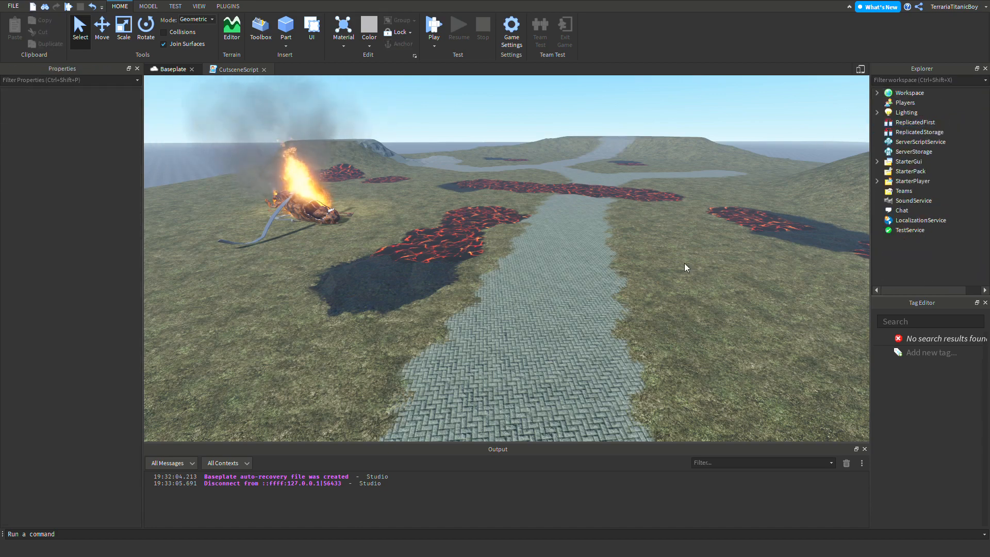
mouse_move(661, 269)
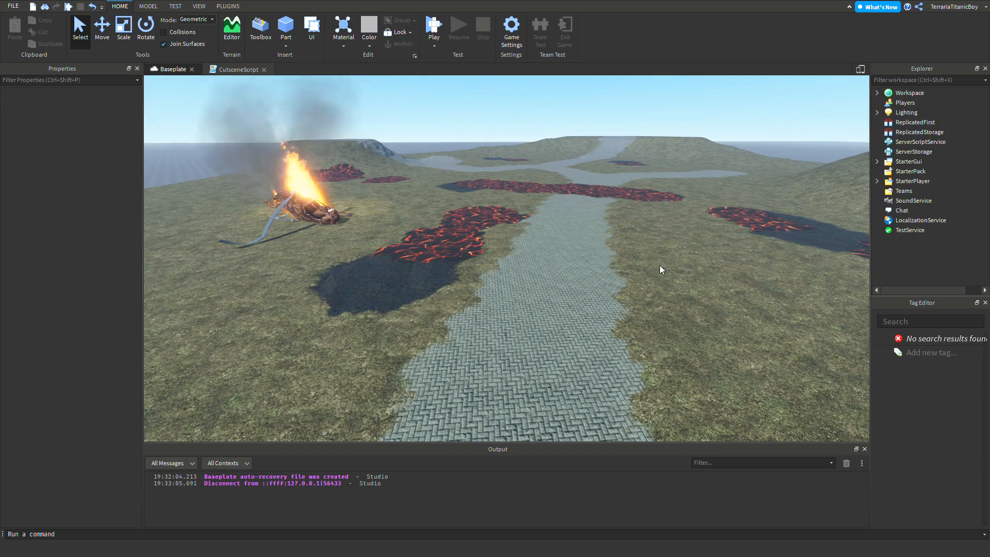